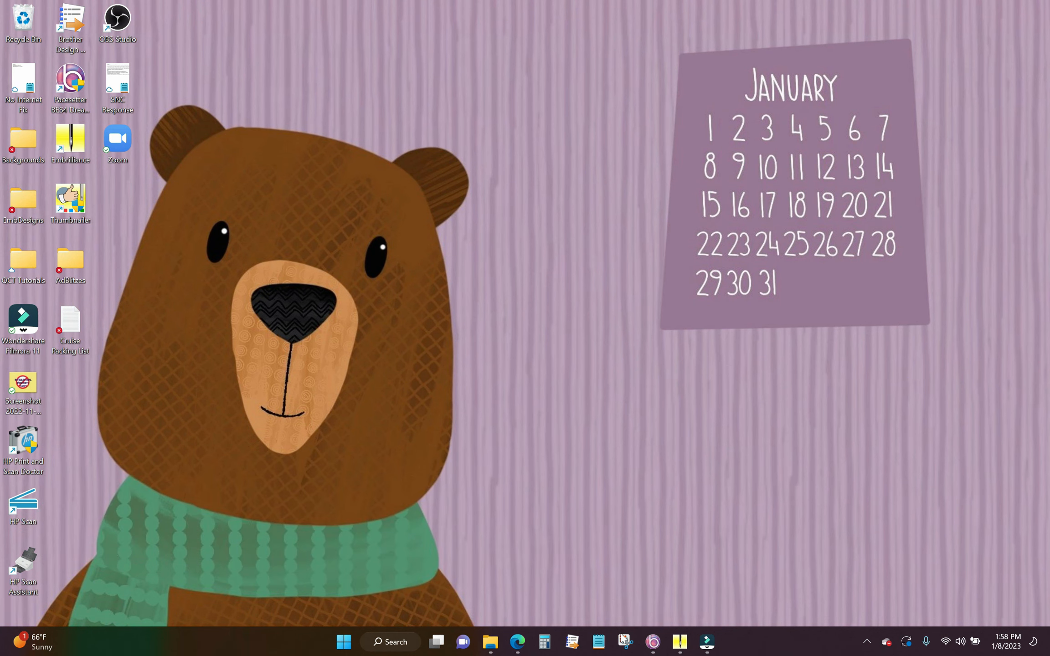
pyautogui.moveTo(679, 642)
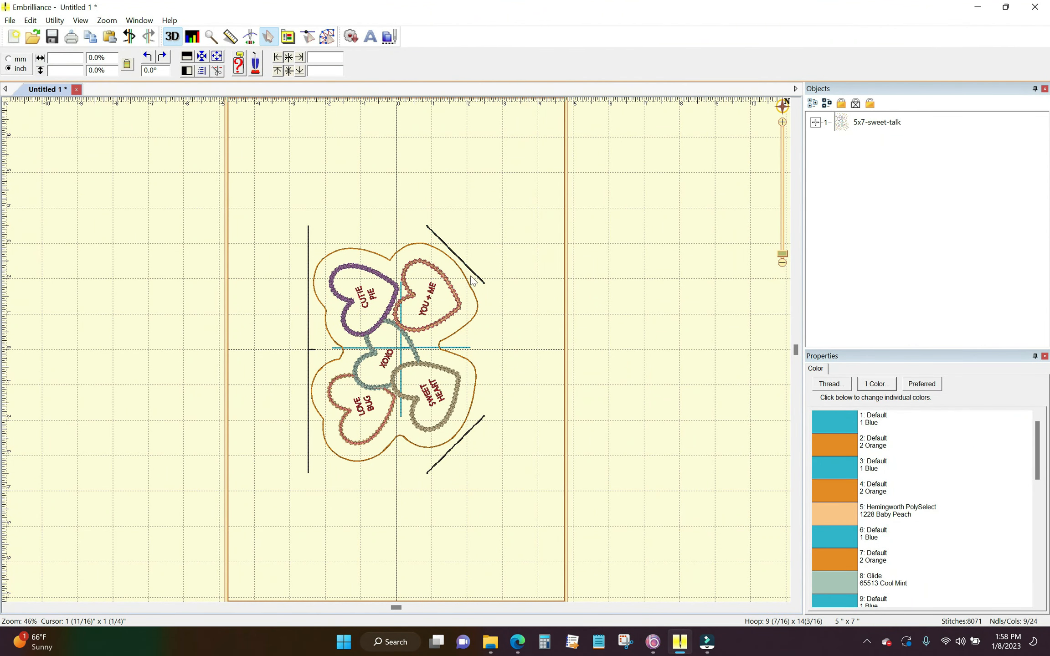
pyautogui.moveTo(481, 249)
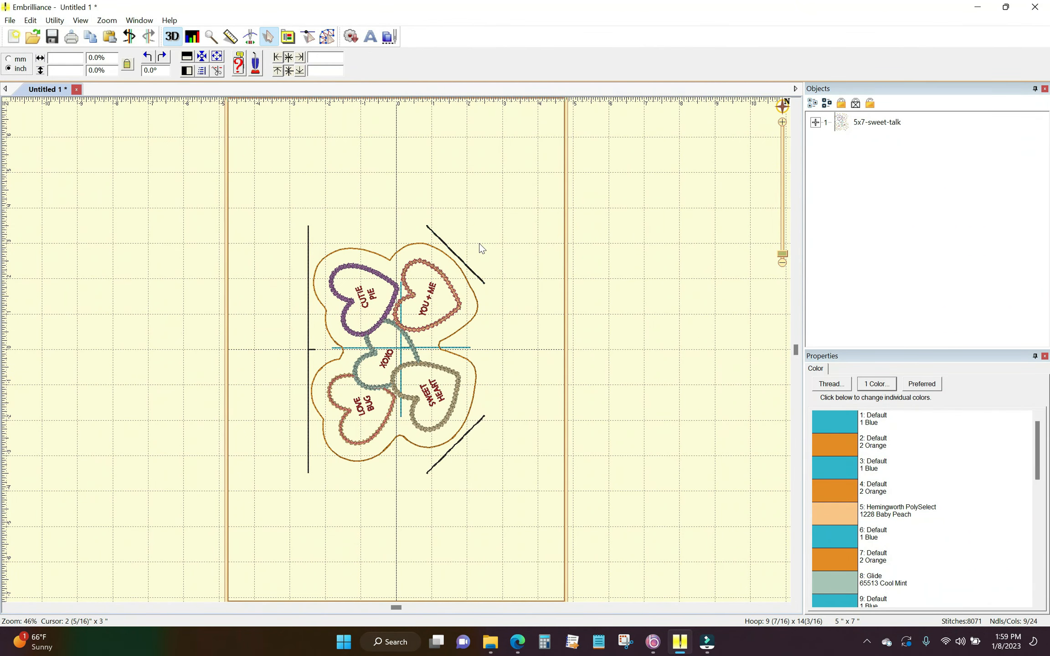
pyautogui.moveTo(464, 254)
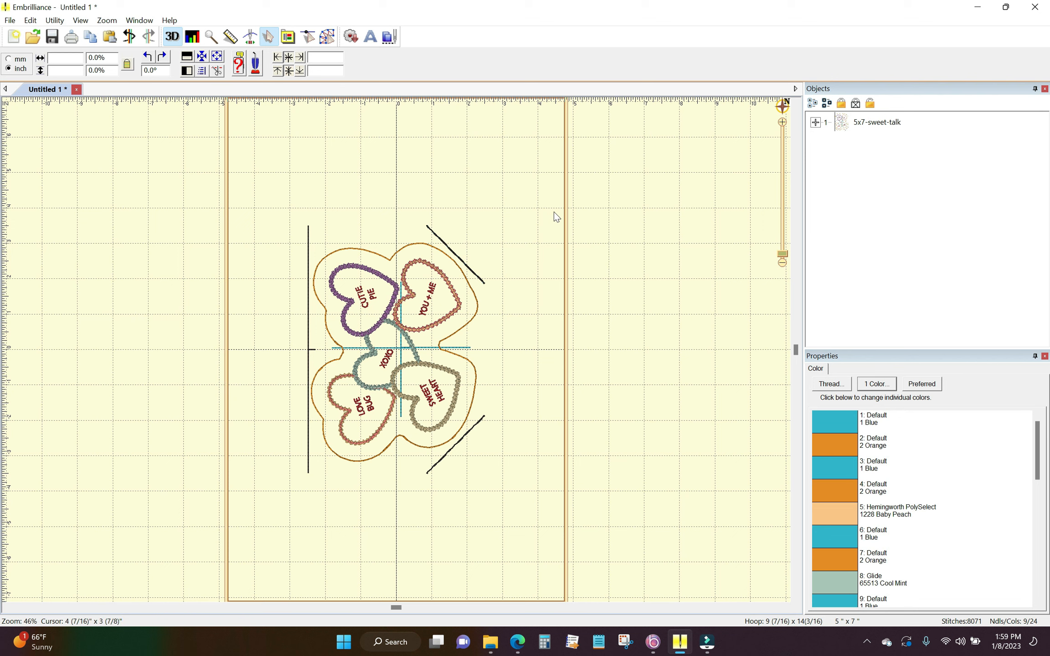
pyautogui.moveTo(541, 219)
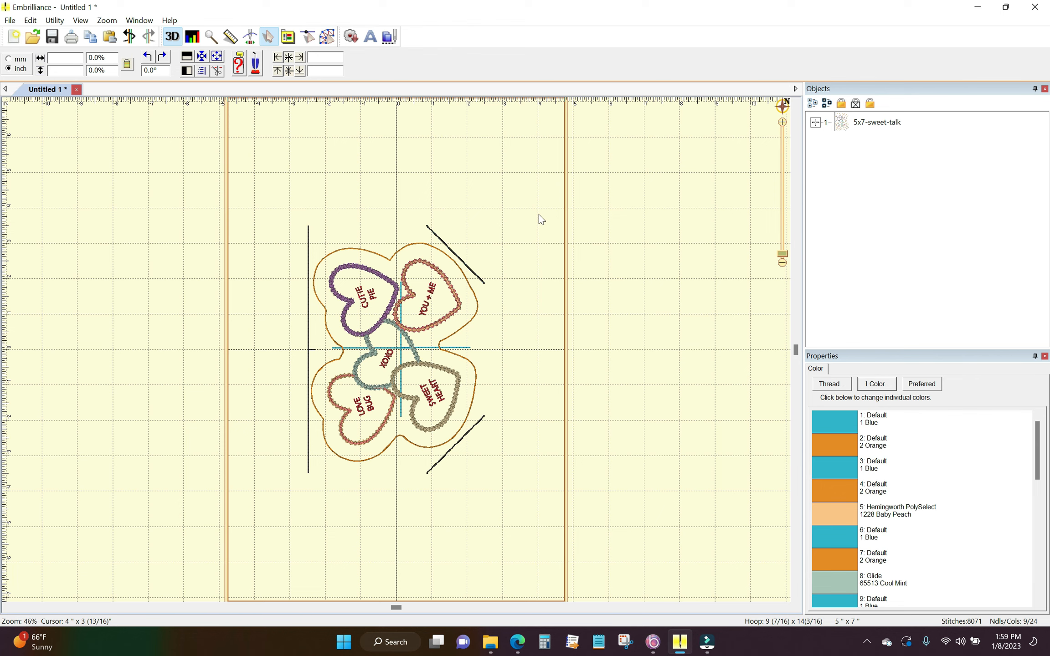
pyautogui.moveTo(540, 210)
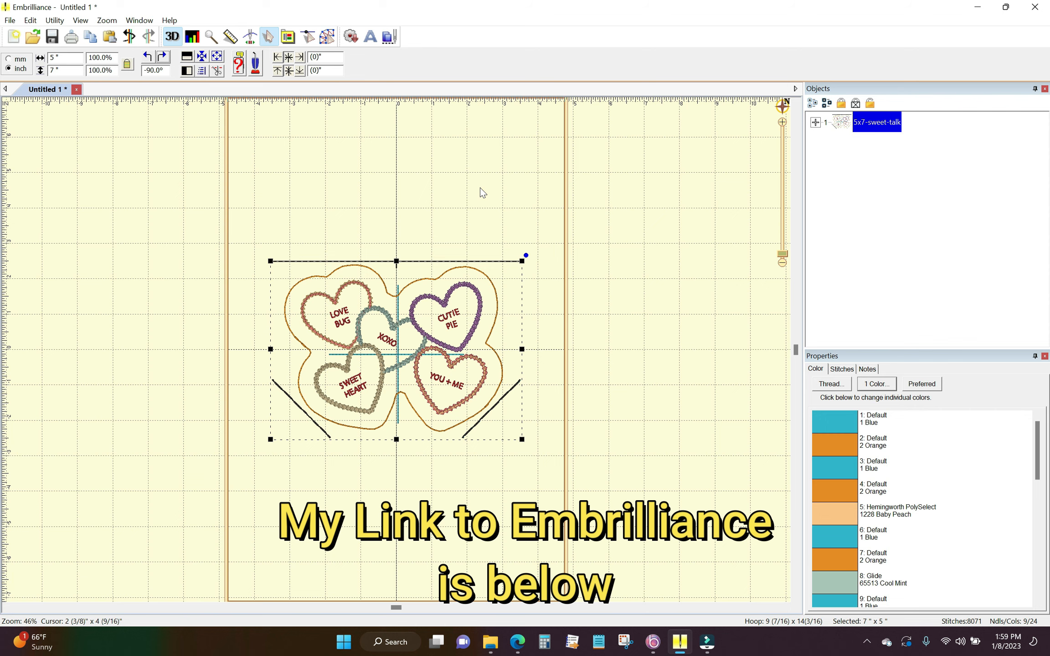
pyautogui.moveTo(488, 262)
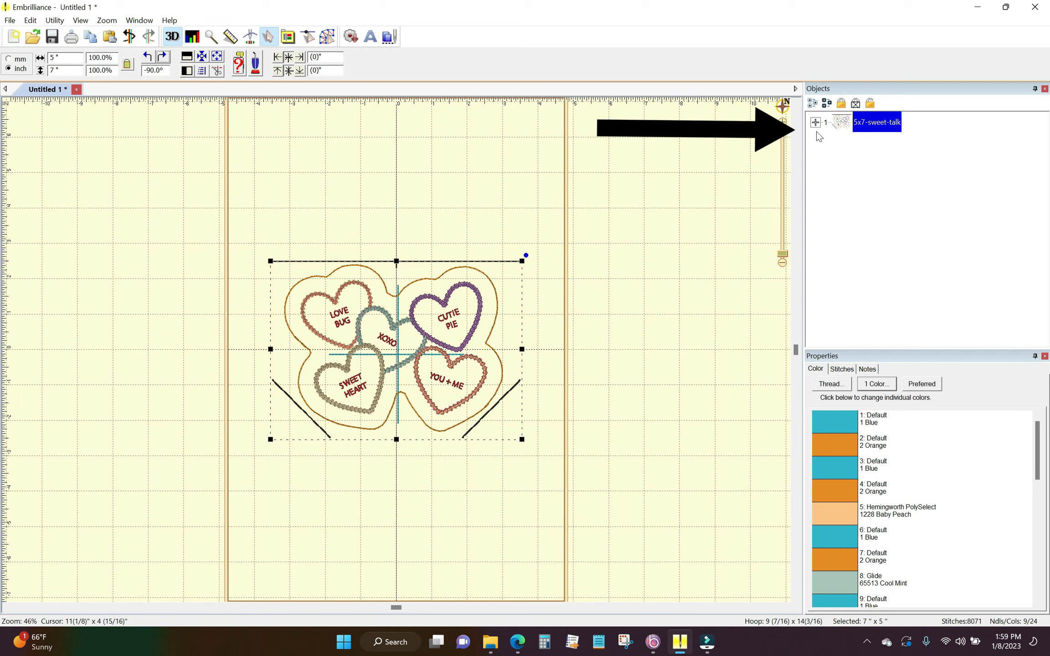
pyautogui.moveTo(819, 130)
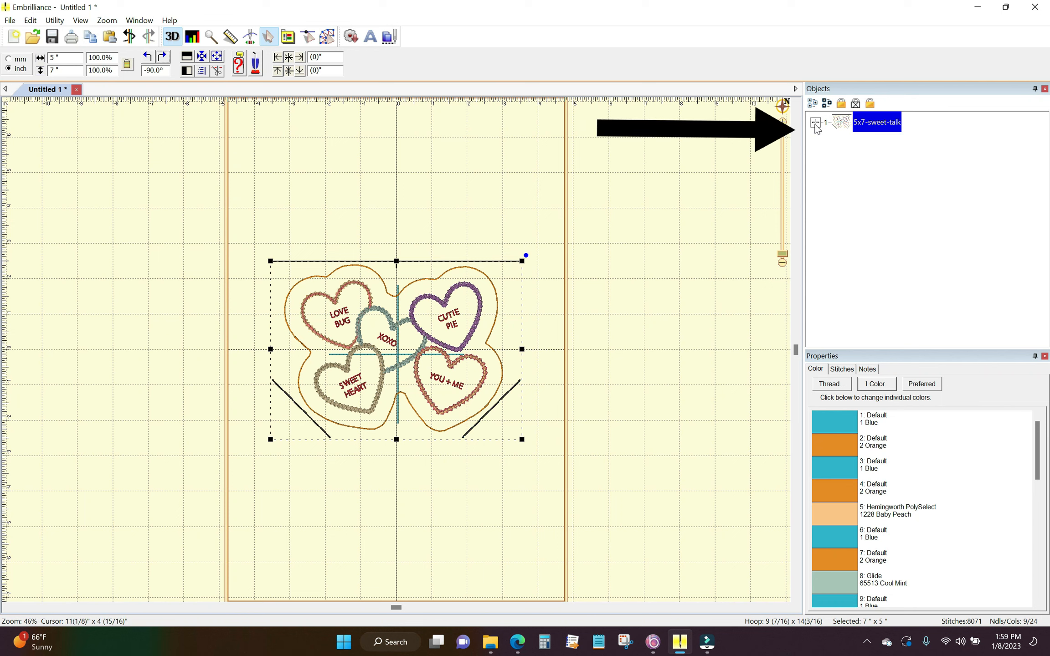
# Expand the 5x7-sweet-talk design into its individual colour stops in the Objects pane.
pyautogui.click(815, 122)
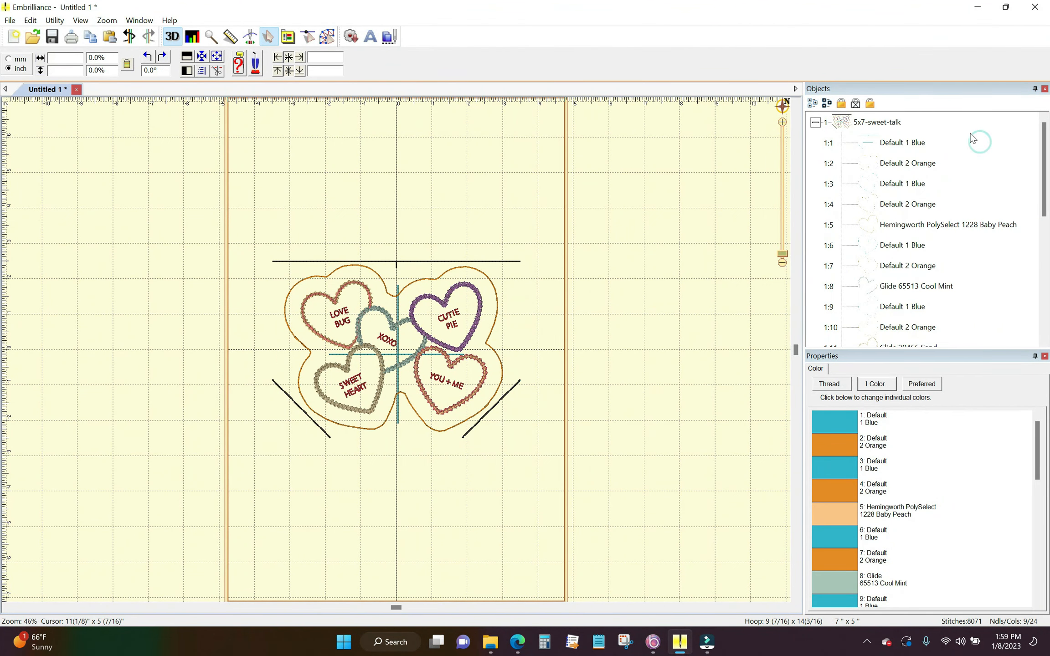
pyautogui.moveTo(932, 139)
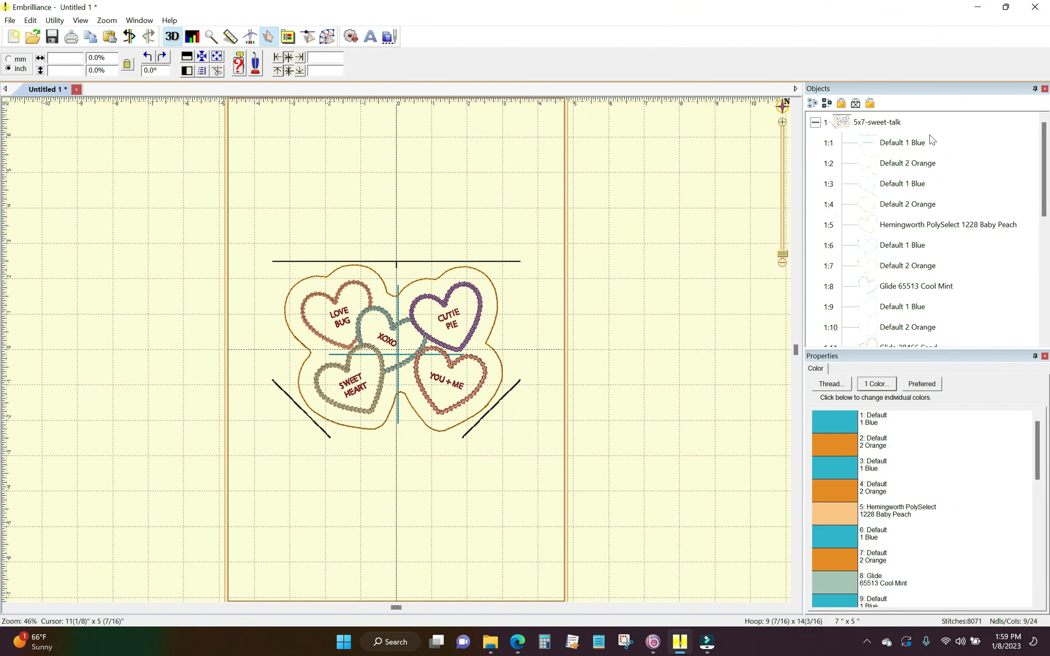
pyautogui.moveTo(1035, 146)
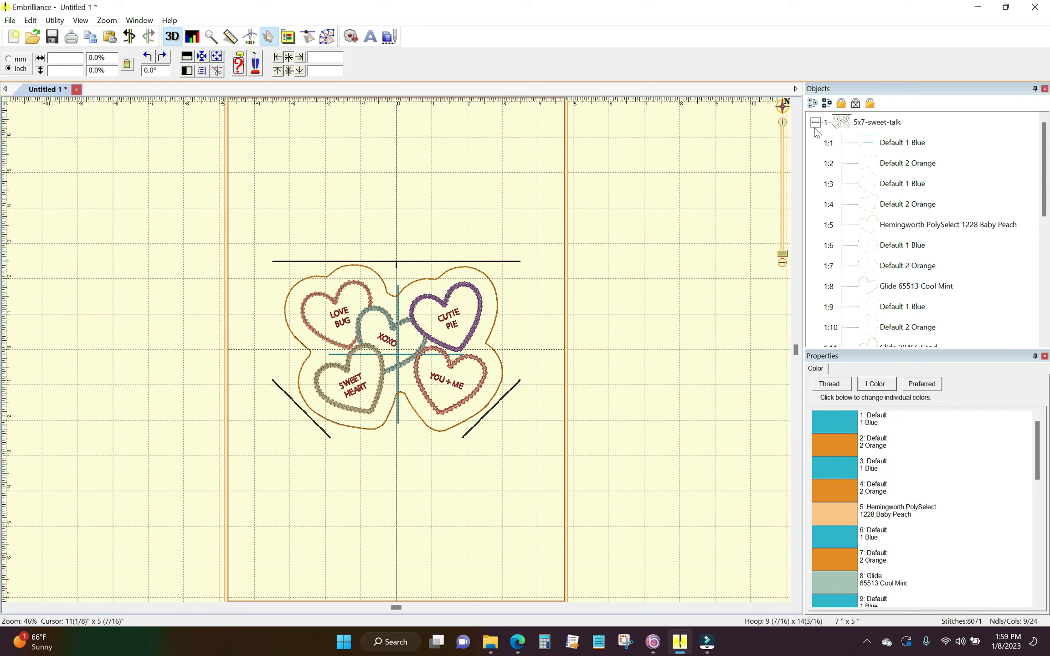
pyautogui.moveTo(1003, 196)
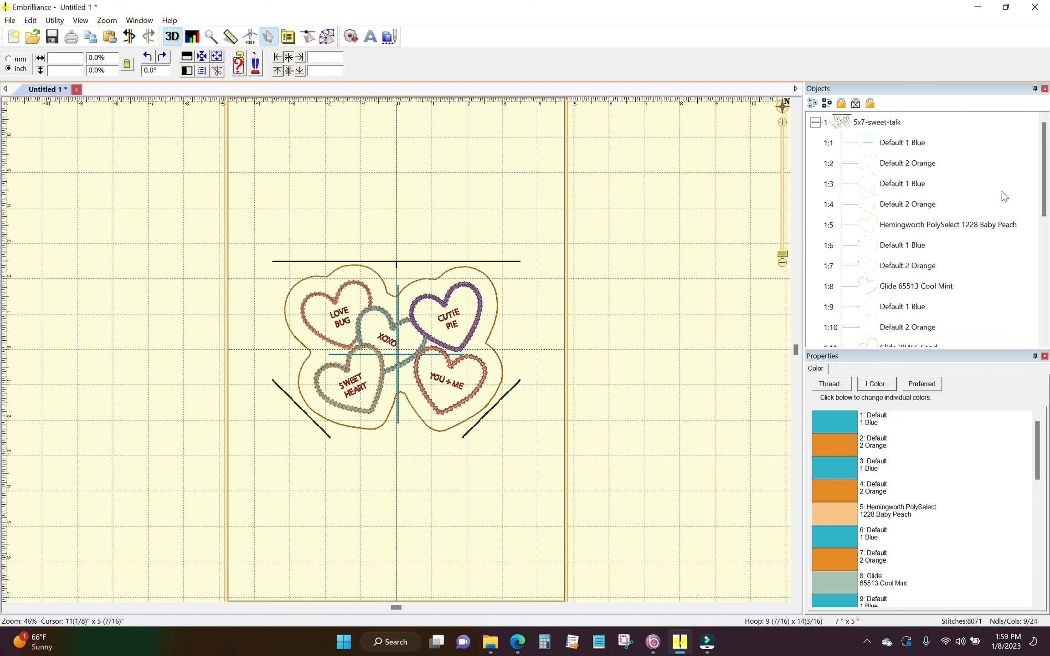
pyautogui.scroll(-3)
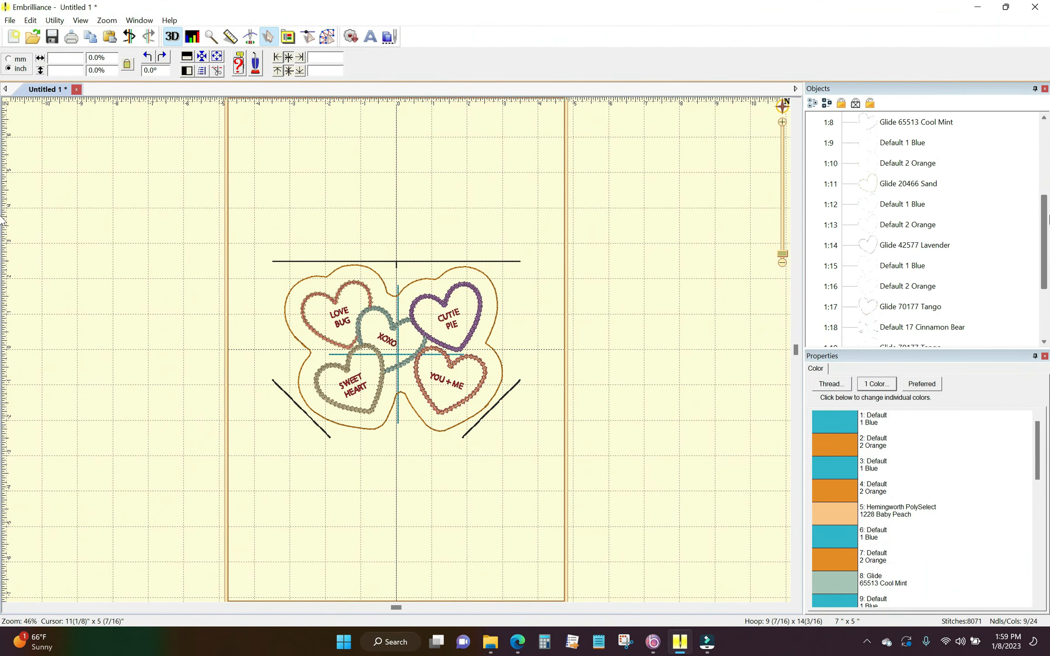
pyautogui.scroll(-3)
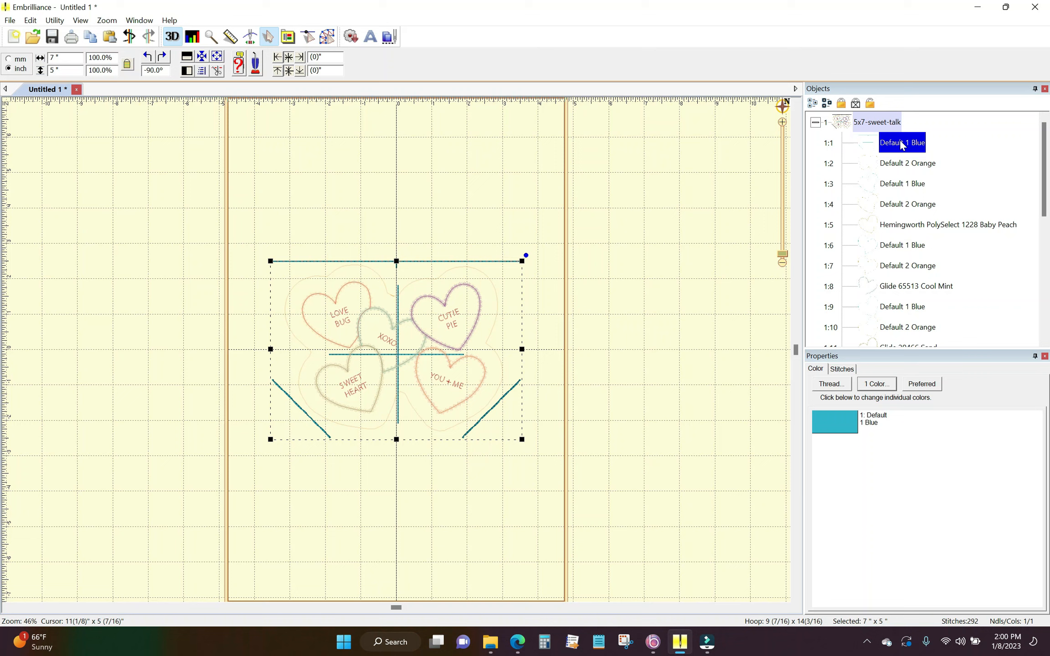
# Click through the orange outline stops to isolate the blue Love Bug heart outline stop.
pyautogui.click(908, 163)
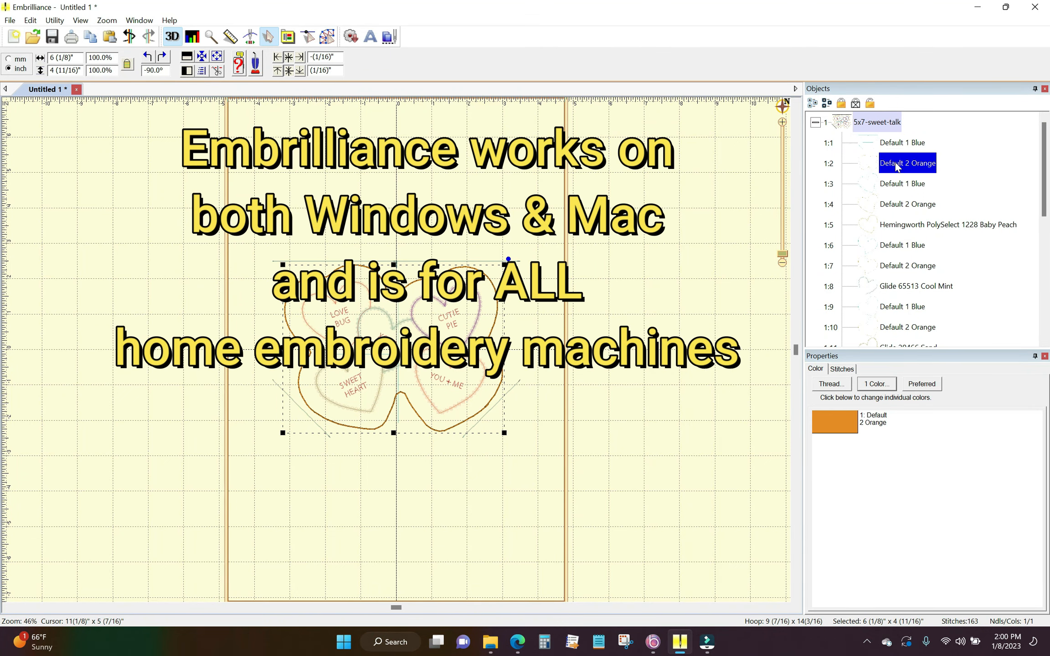
pyautogui.click(908, 204)
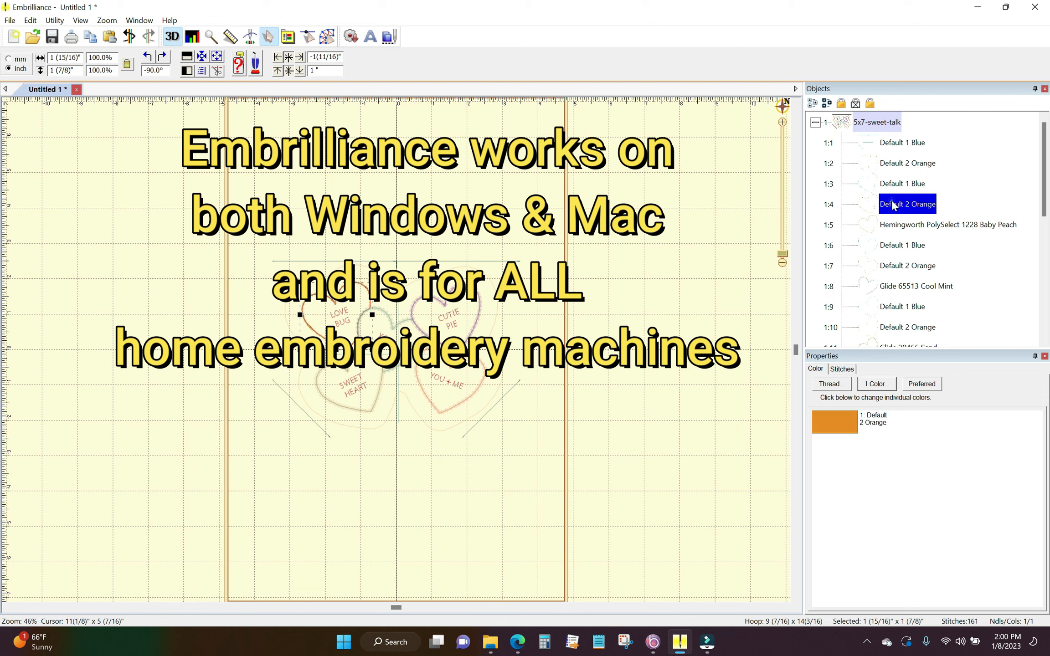
pyautogui.click(903, 183)
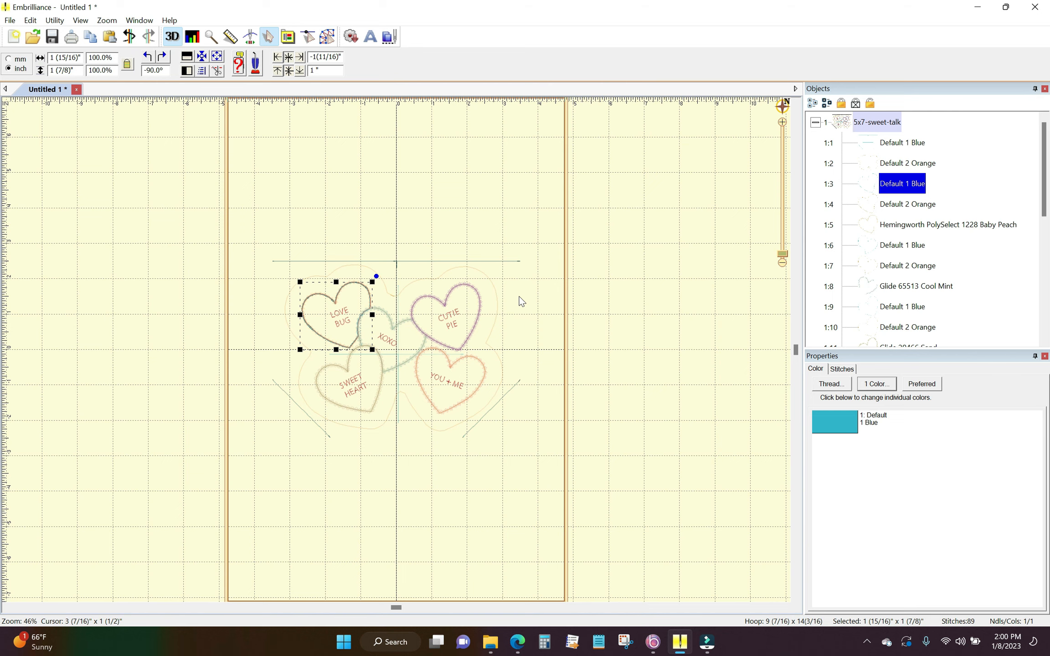
pyautogui.moveTo(866, 222)
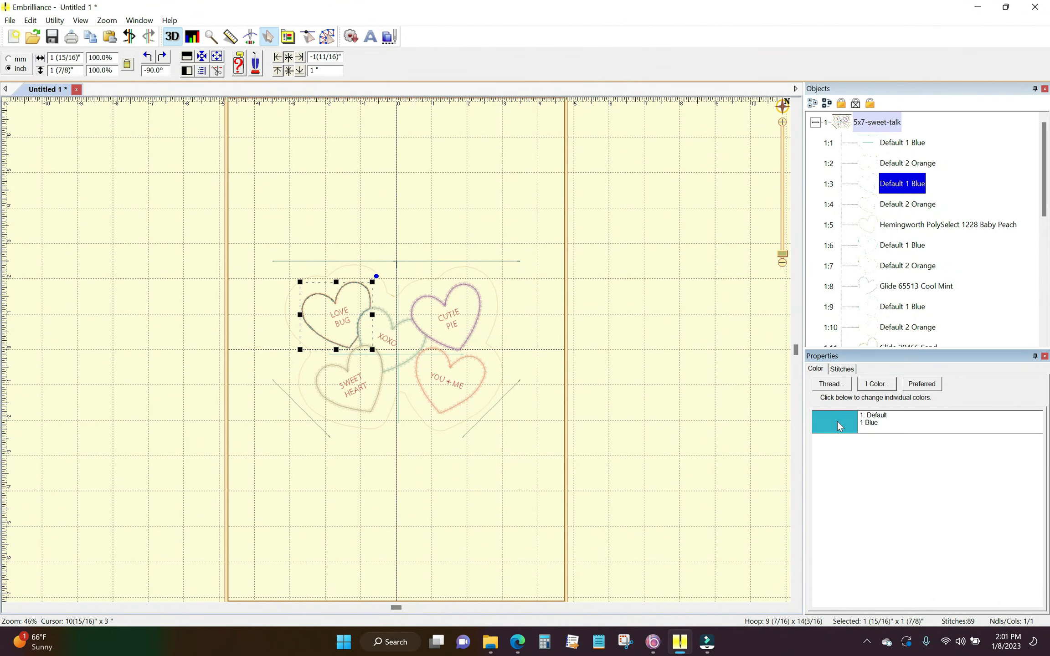
# Set the heart outline's thread style to Applique Position and start saving it as a cut file.
pyautogui.click(829, 383)
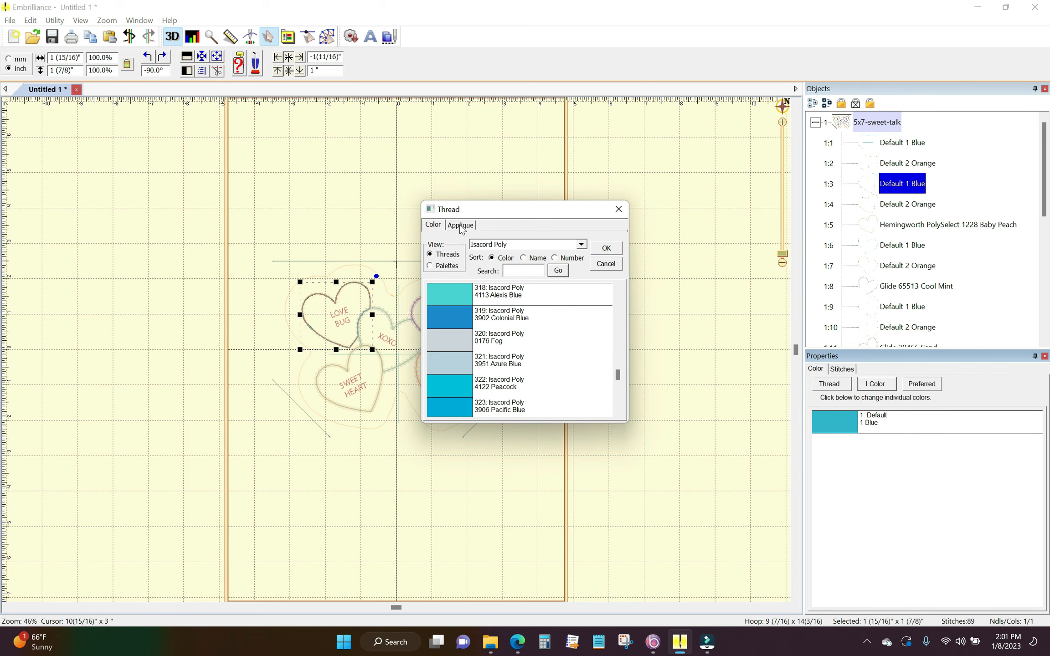
pyautogui.click(460, 224)
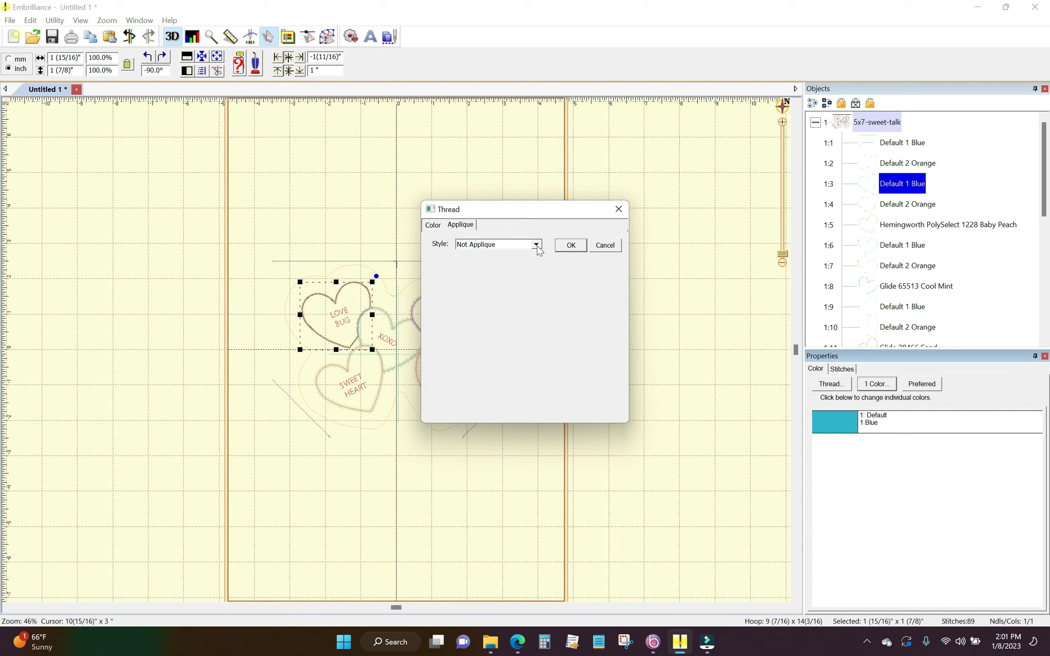
pyautogui.click(536, 243)
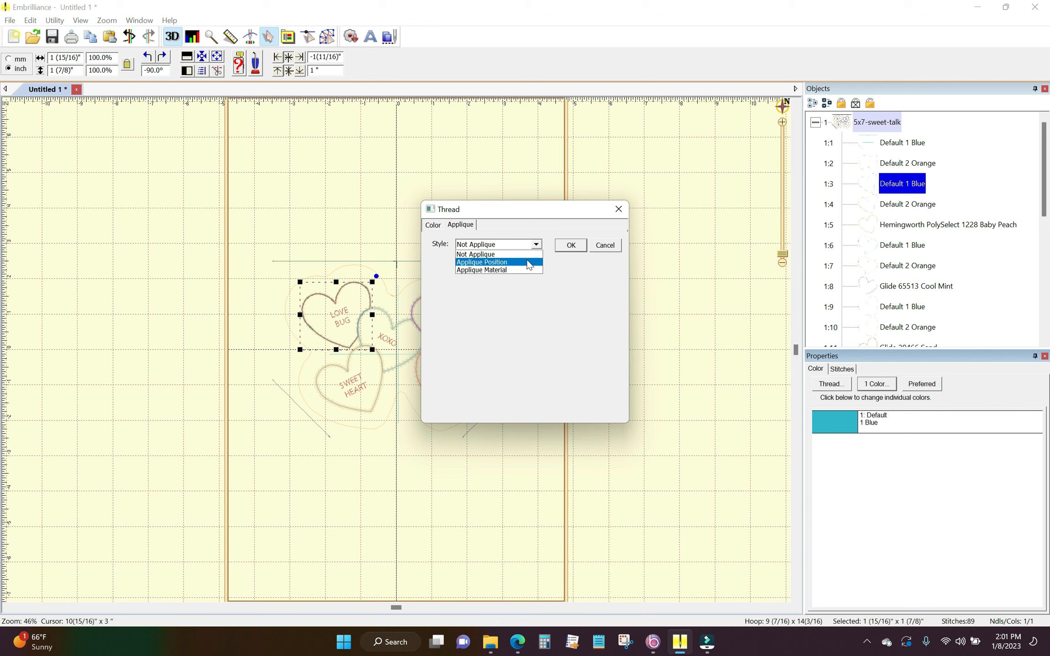
pyautogui.click(481, 261)
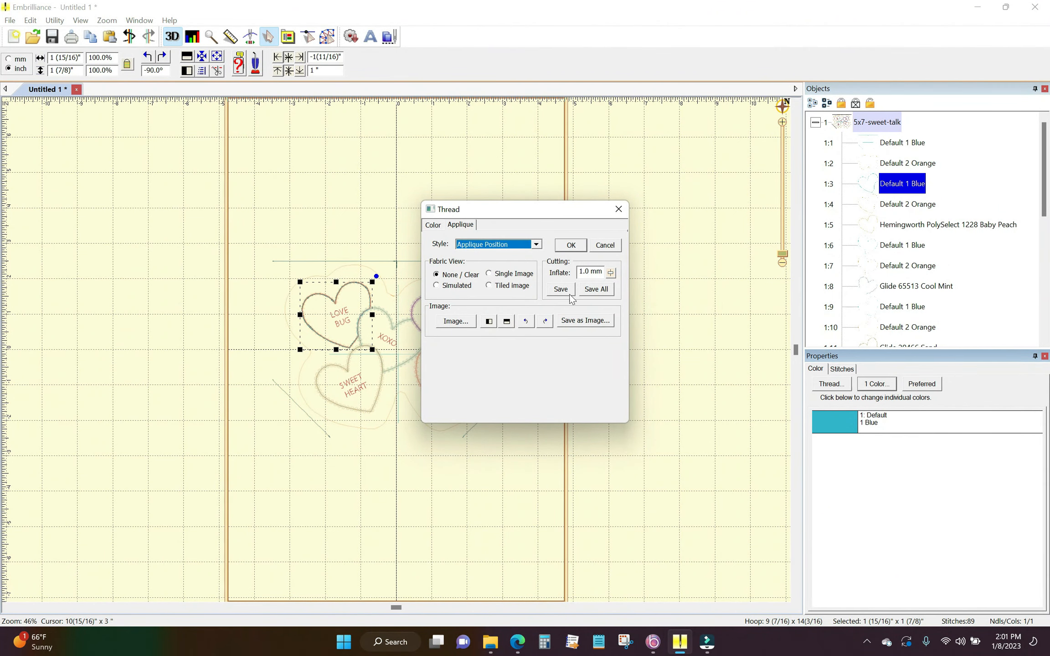
pyautogui.click(584, 320)
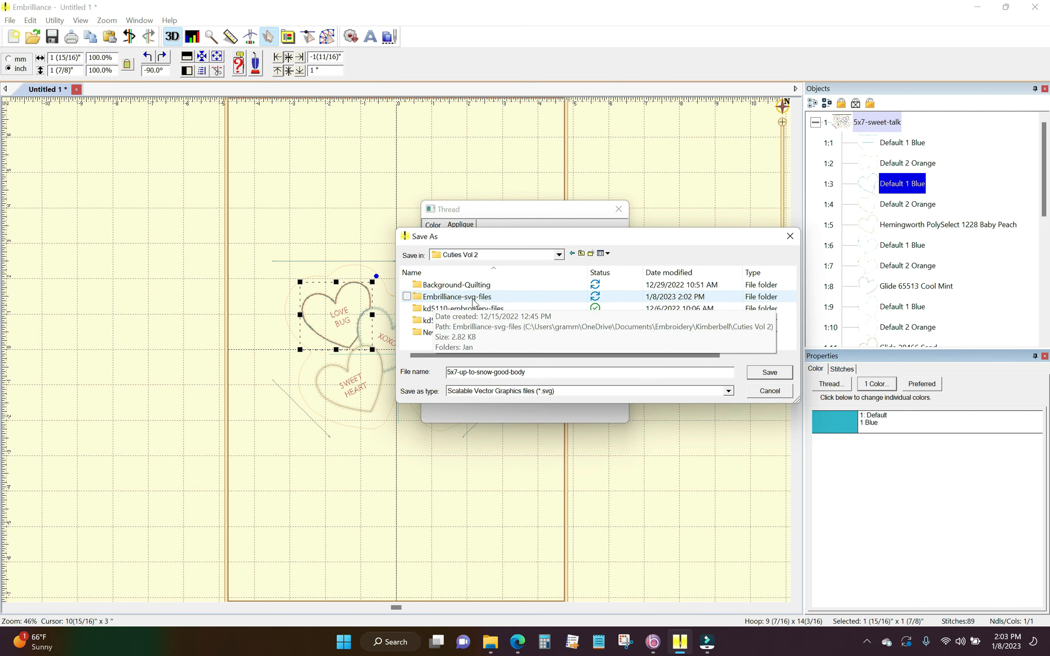
# Create a new Feb folder inside Embrilliance-svg-files and open it.
pyautogui.doubleClick(458, 296)
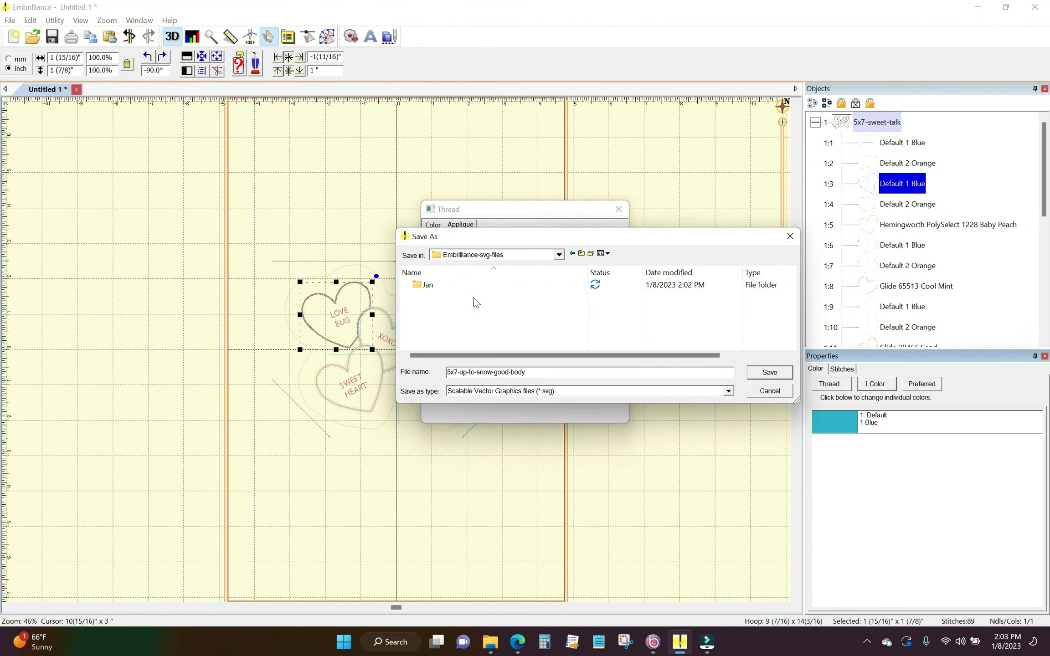
pyautogui.moveTo(592, 260)
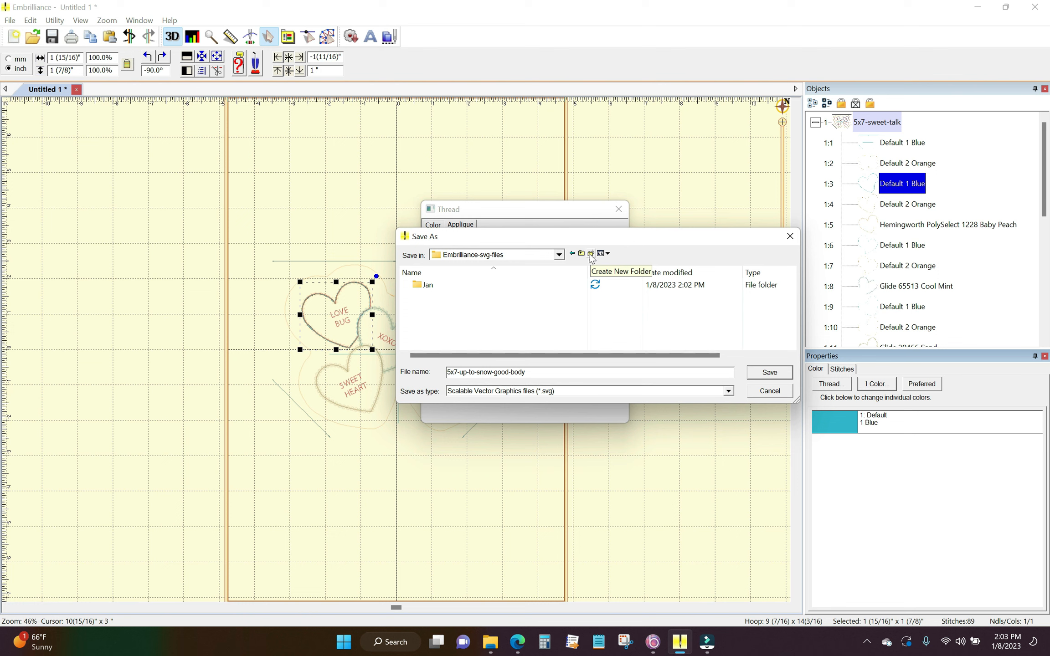
pyautogui.click(590, 253)
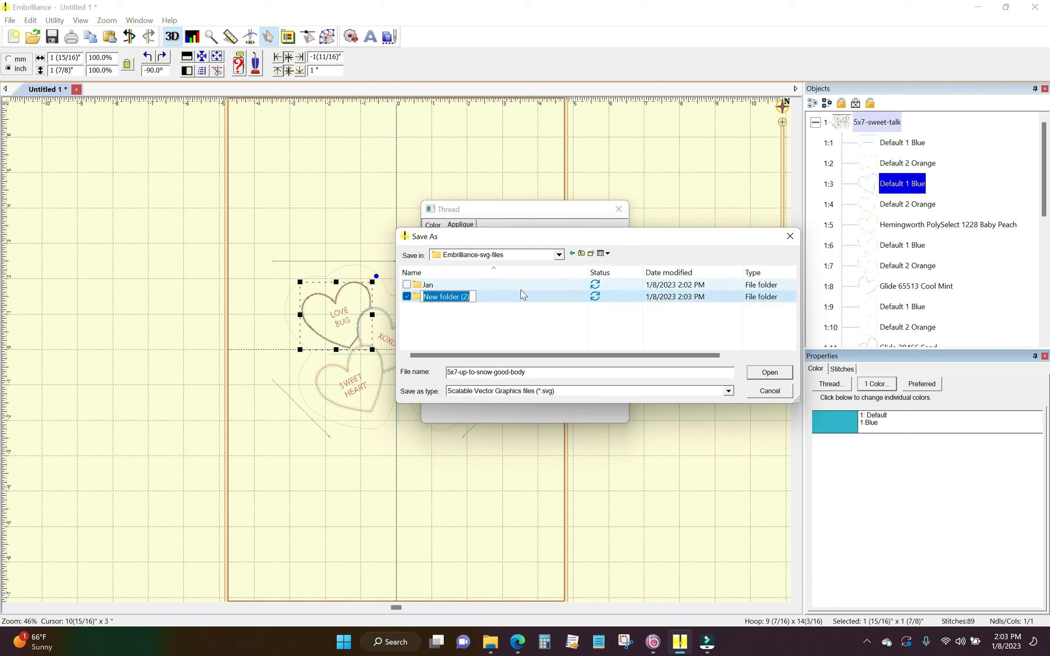
pyautogui.write('Feb')
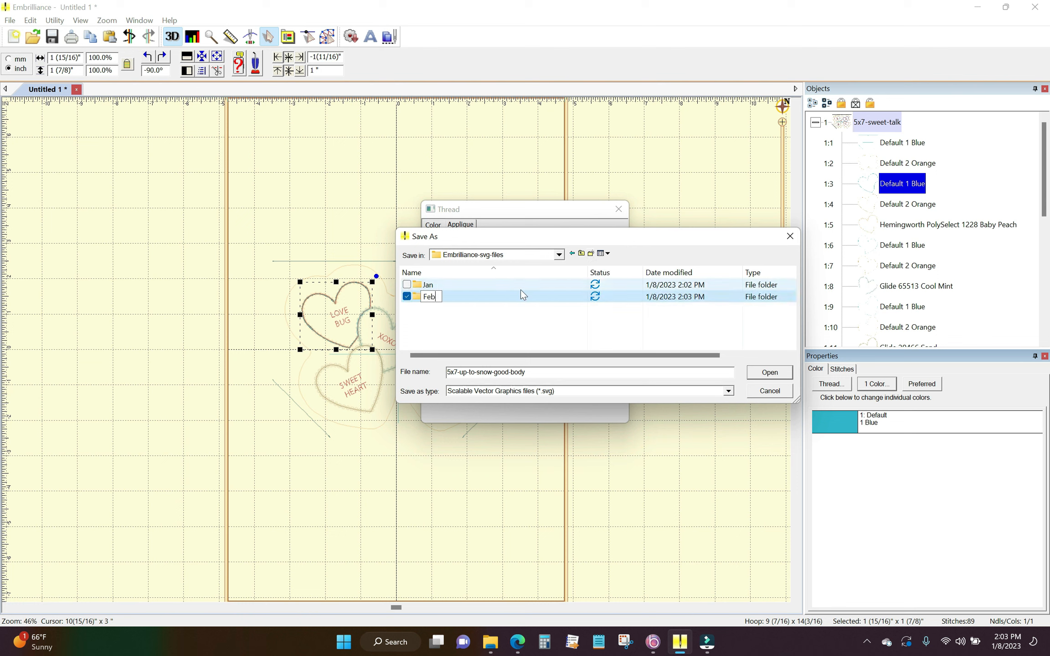
pyautogui.doubleClick(427, 296)
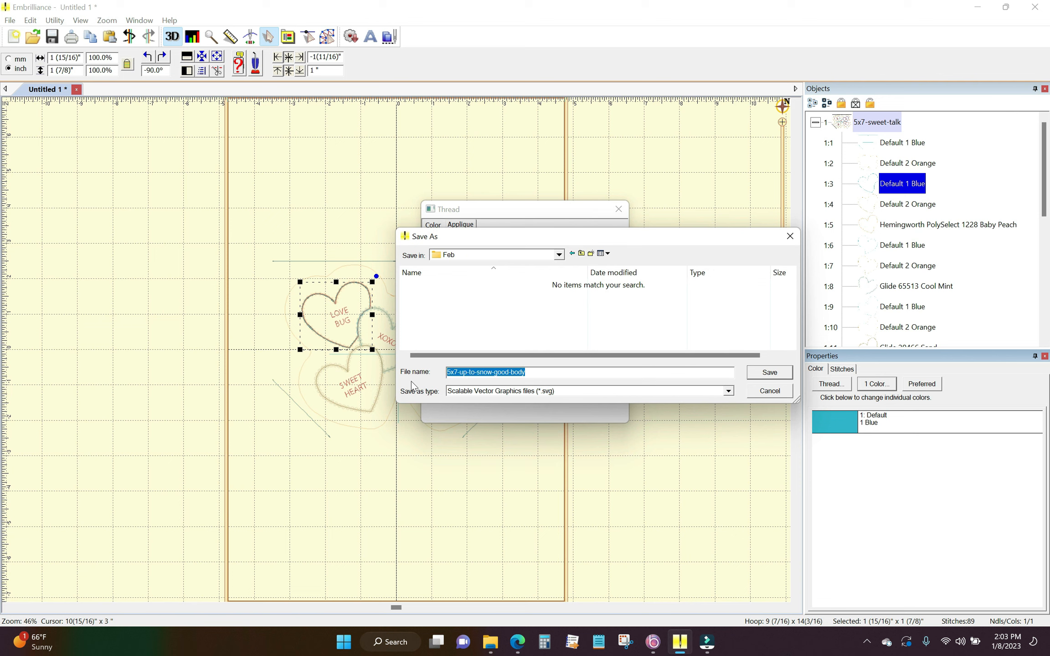
# Save the outline as 'Heart Pink' SVG at 96 DPI and confirm the applique position style.
pyautogui.write('Heart Pl')
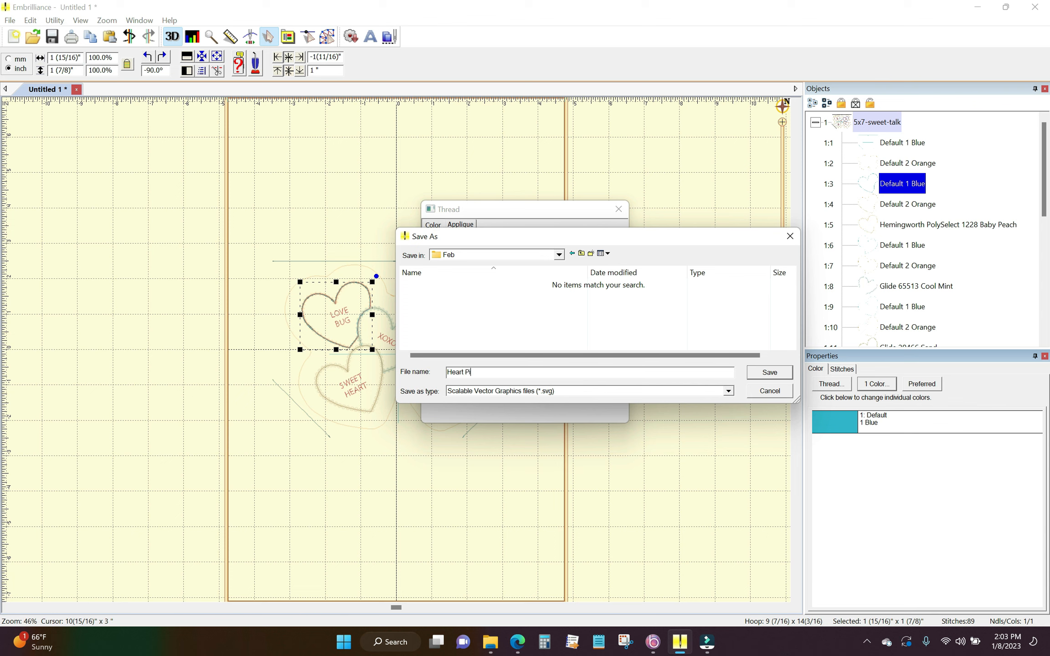
pyautogui.write('ink')
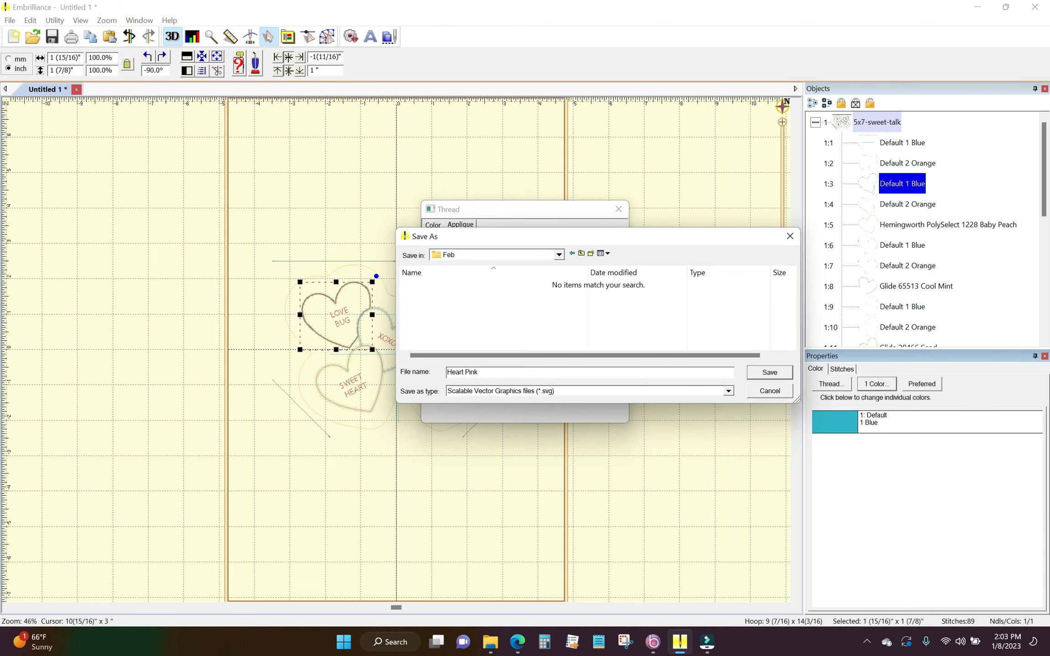
pyautogui.click(768, 372)
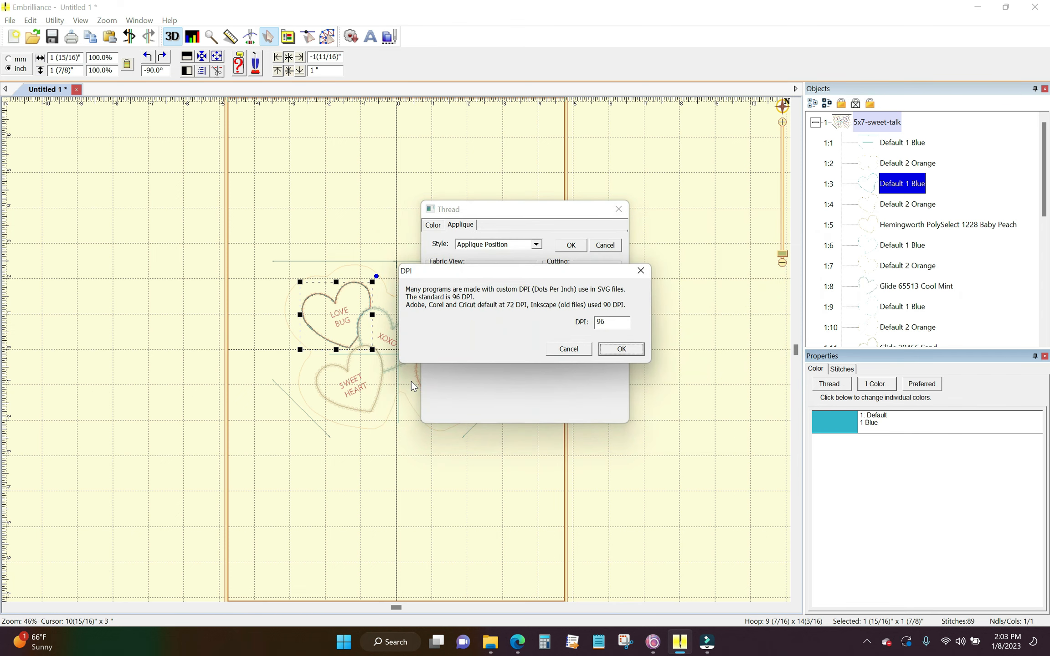
pyautogui.click(620, 349)
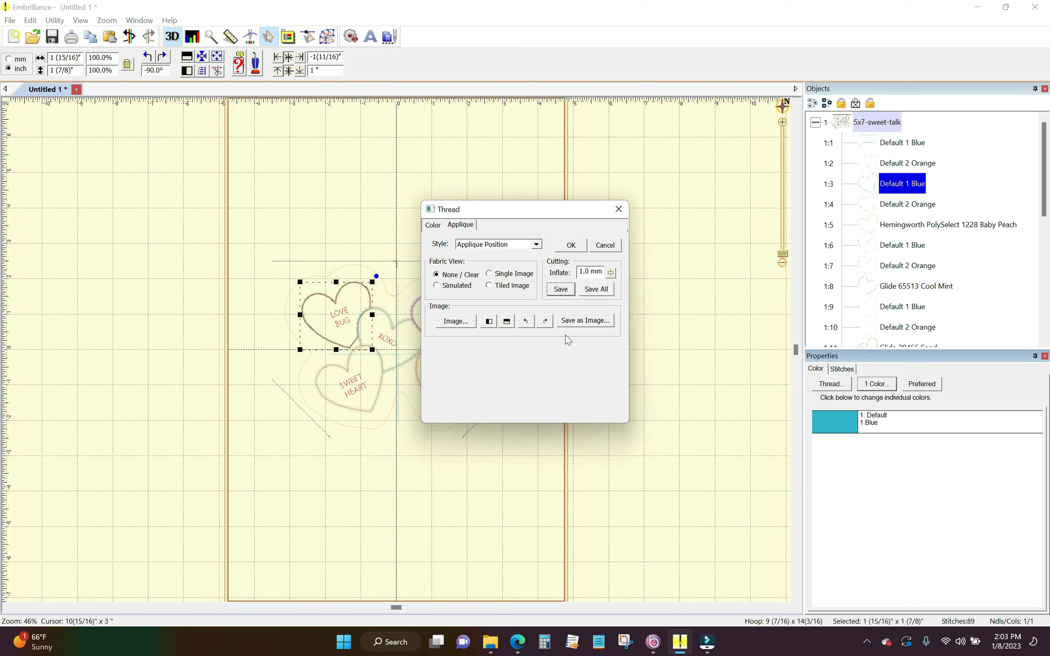
pyautogui.click(570, 245)
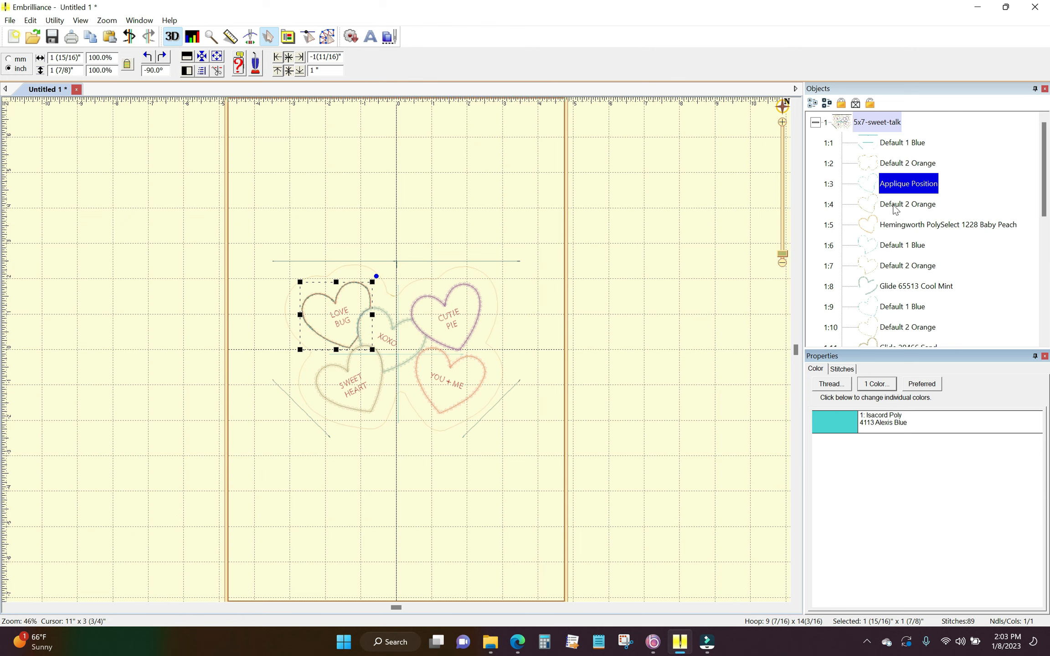
pyautogui.click(908, 204)
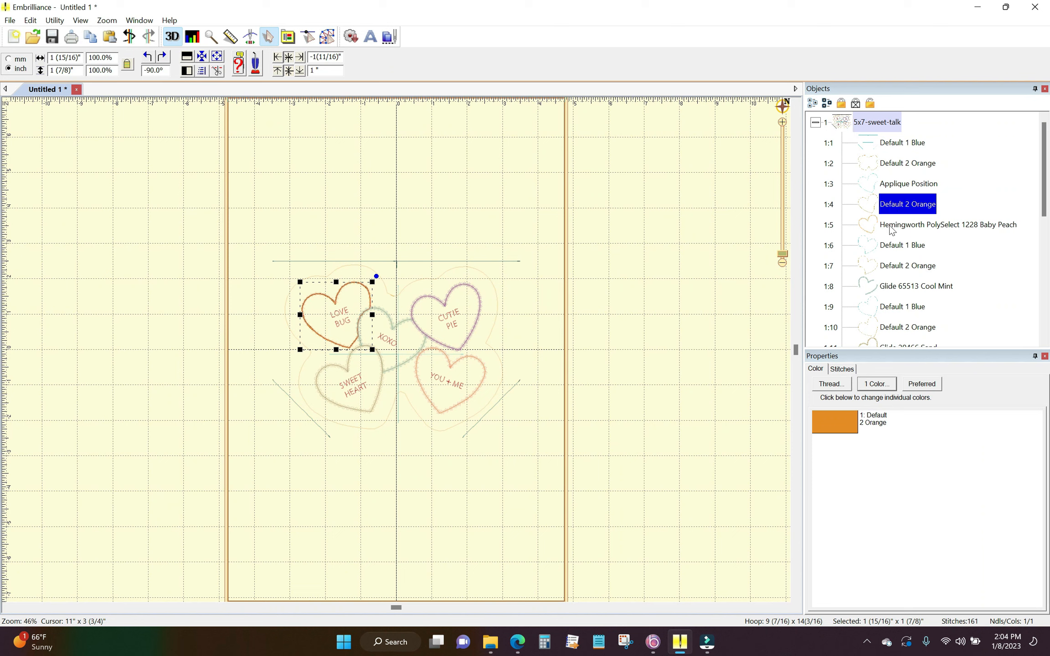
pyautogui.click(948, 224)
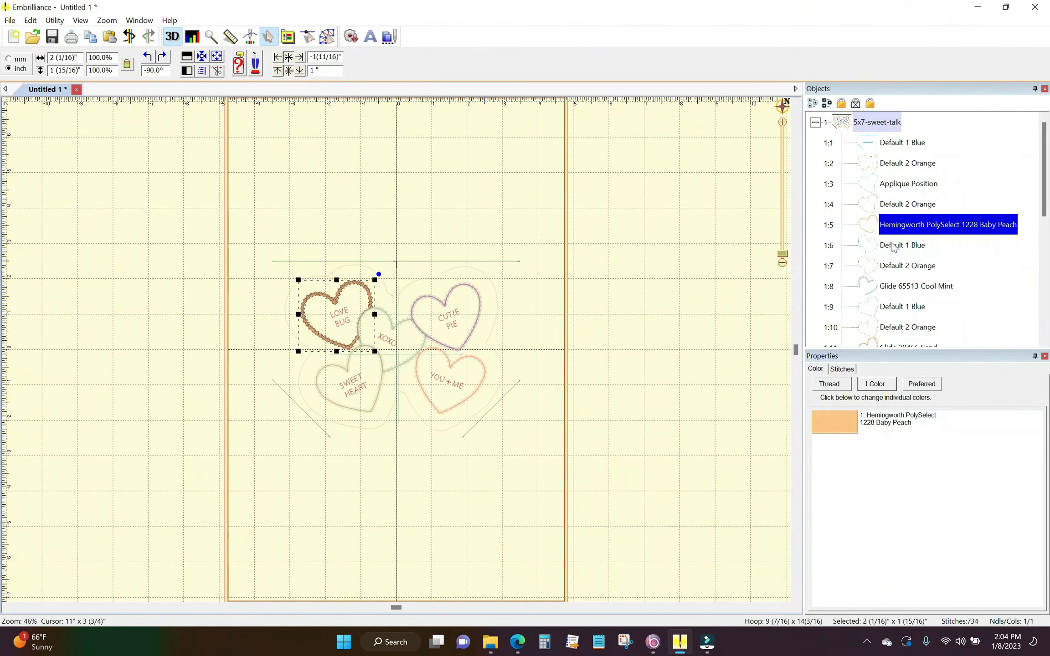
pyautogui.click(902, 245)
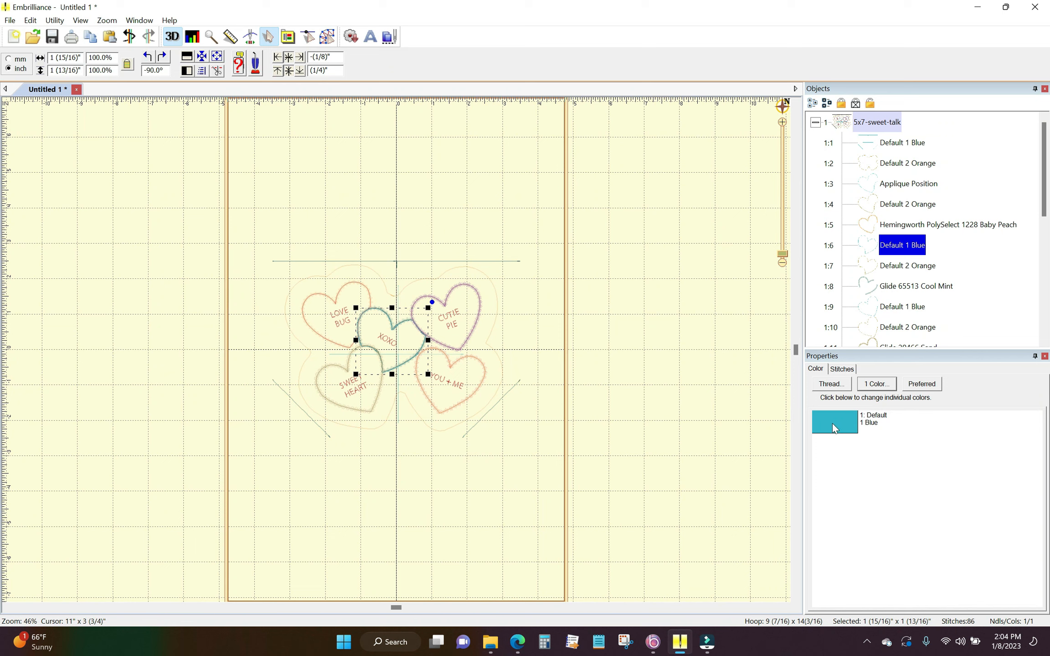
# Set the XOXO heart outline's thread style to Applique Position.
pyautogui.click(829, 384)
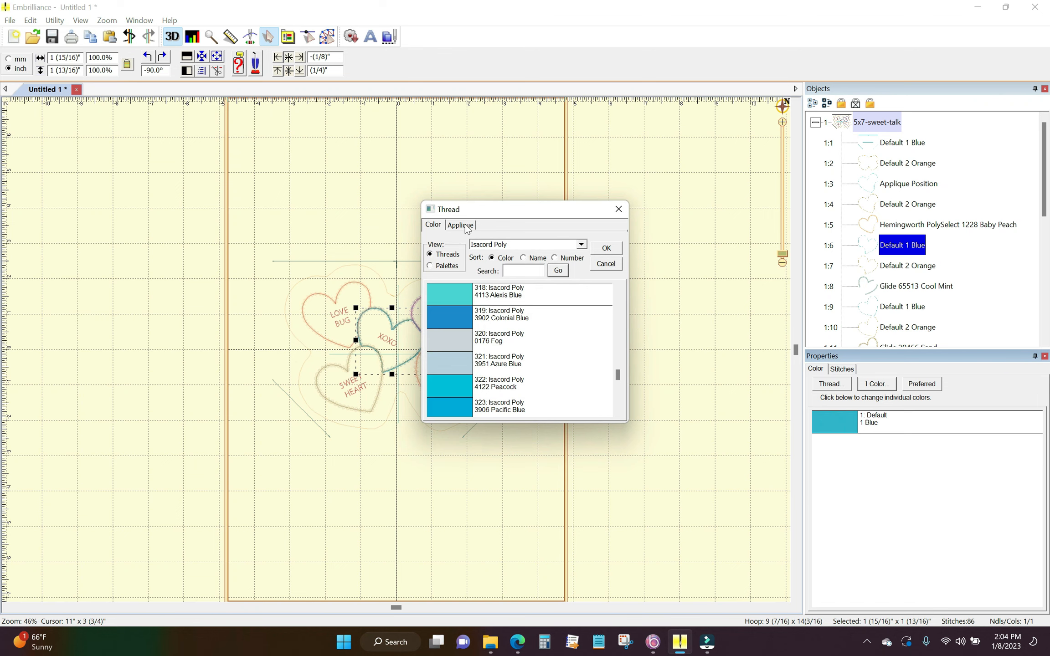
pyautogui.click(460, 225)
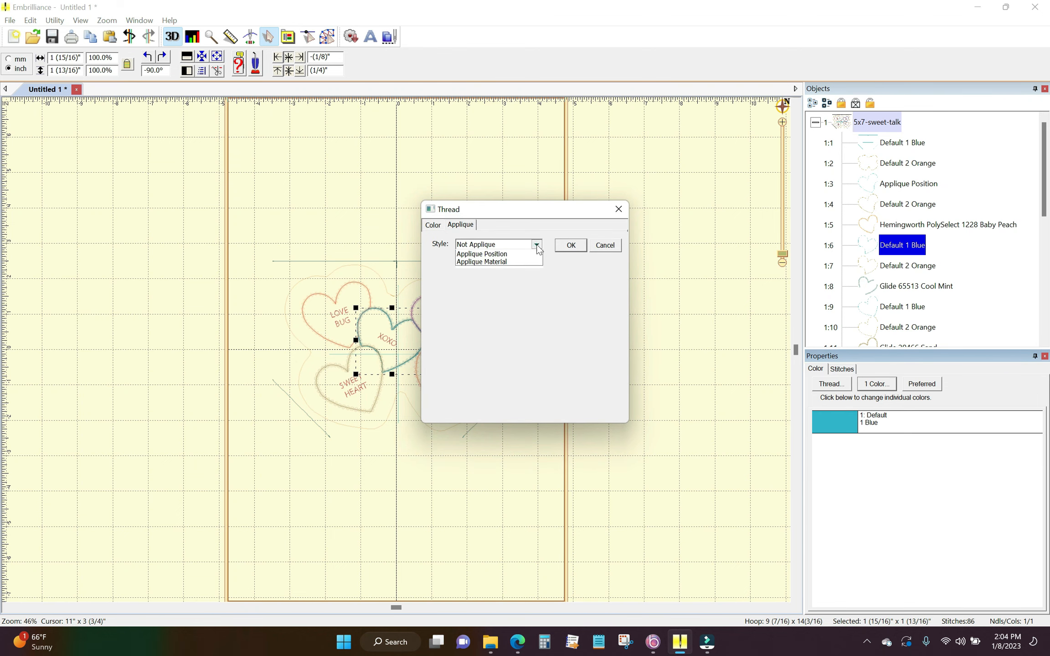
pyautogui.click(481, 254)
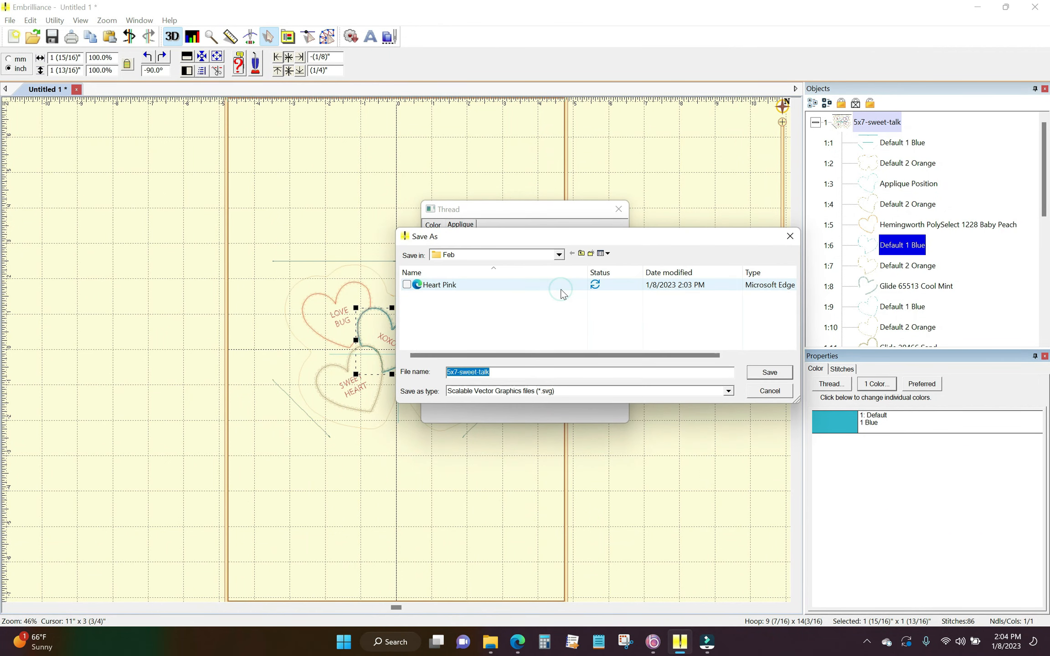
# Save the outline as 'Heart Blue' SVG at 96 DPI and confirm the applique position style.
pyautogui.click(438, 284)
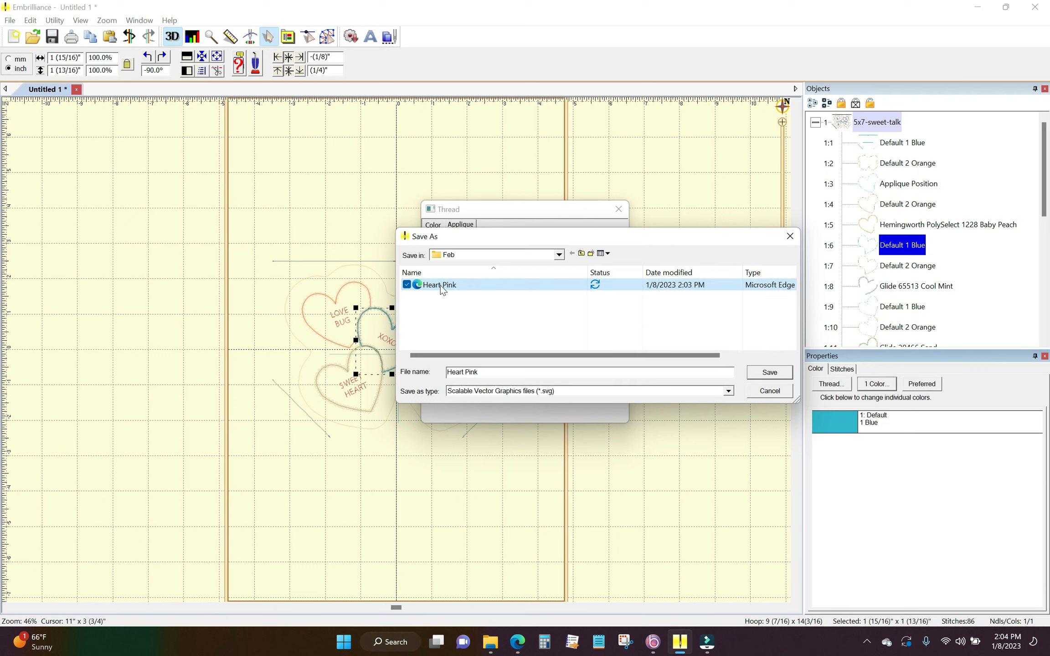
pyautogui.click(439, 285)
pyautogui.write('Bl')
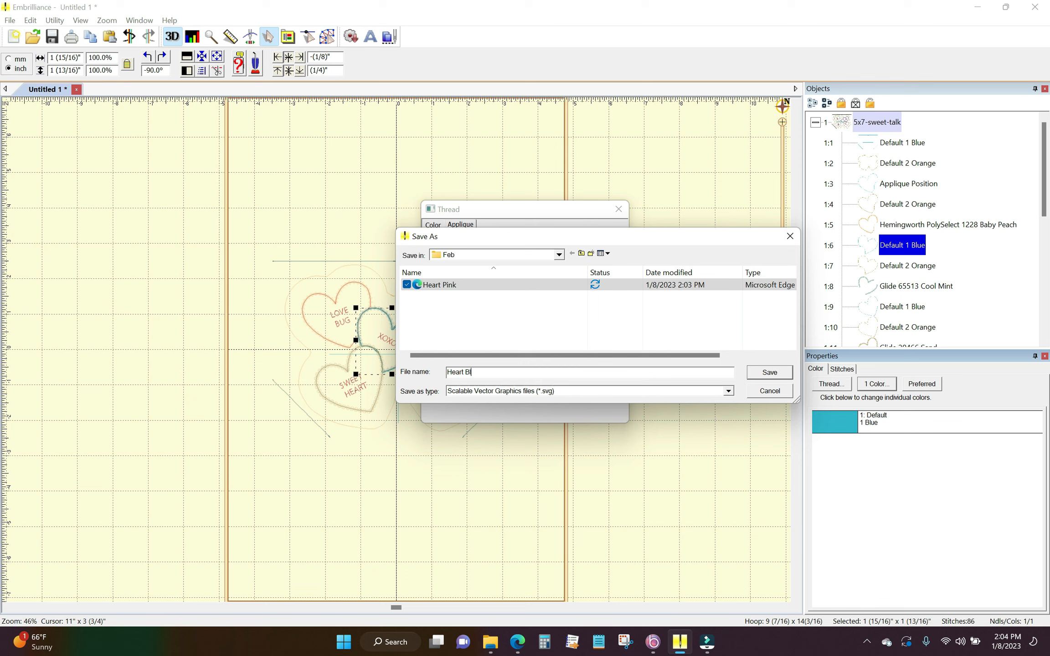
pyautogui.write('ue')
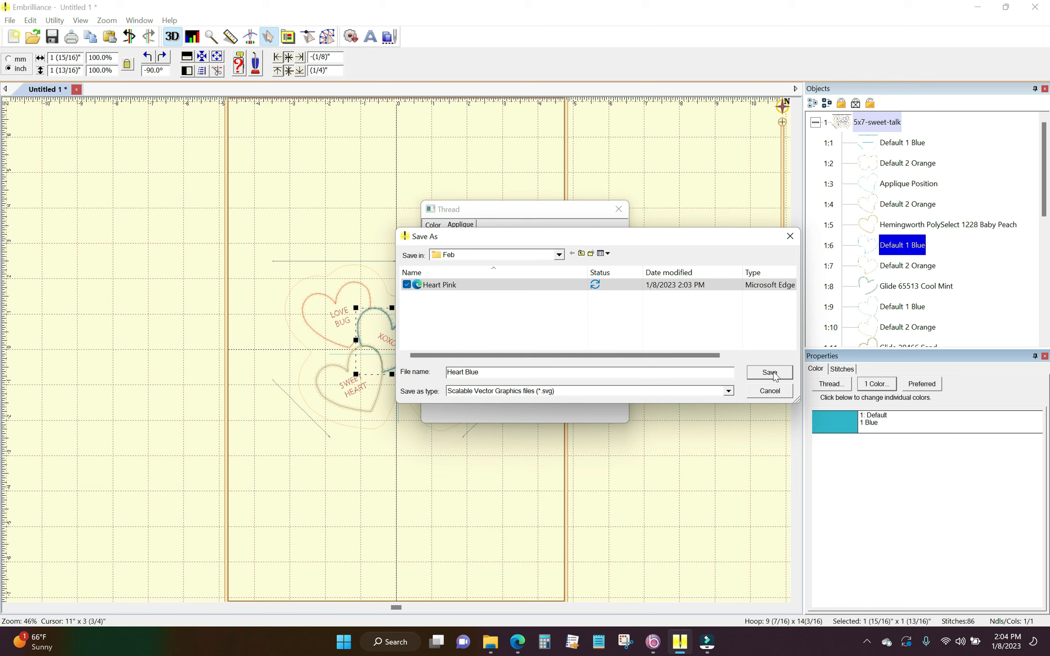
pyautogui.click(769, 372)
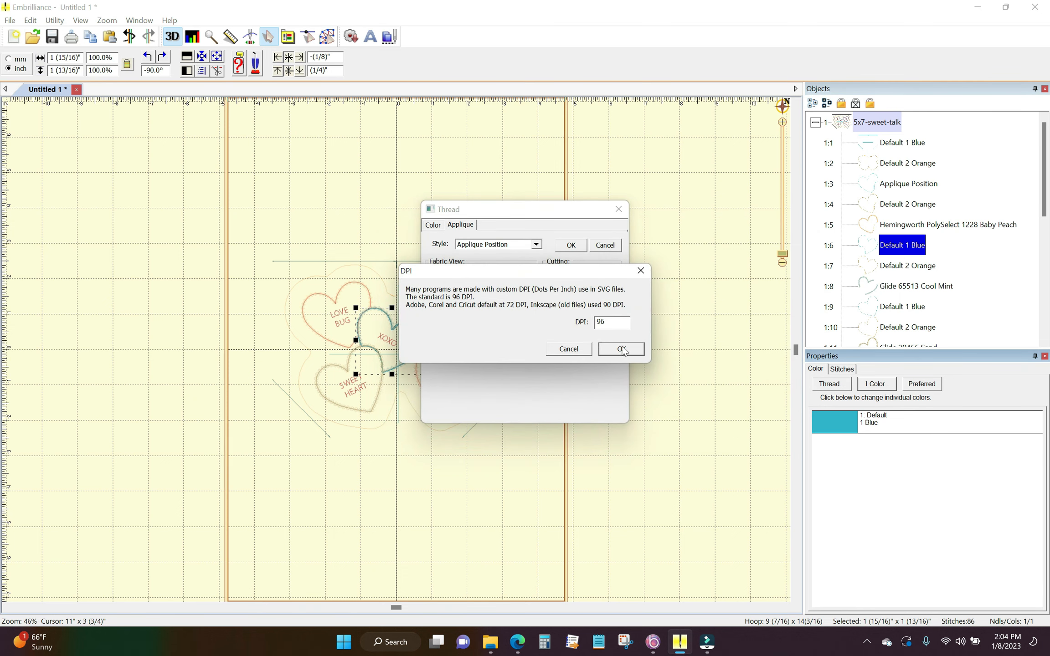
pyautogui.click(619, 349)
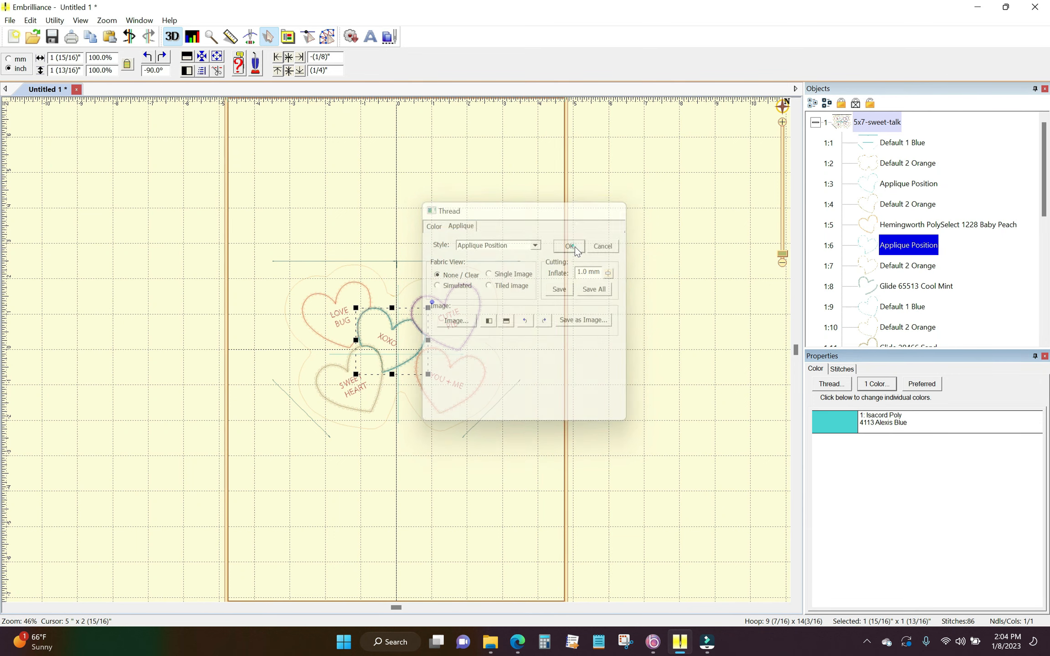
pyautogui.click(569, 247)
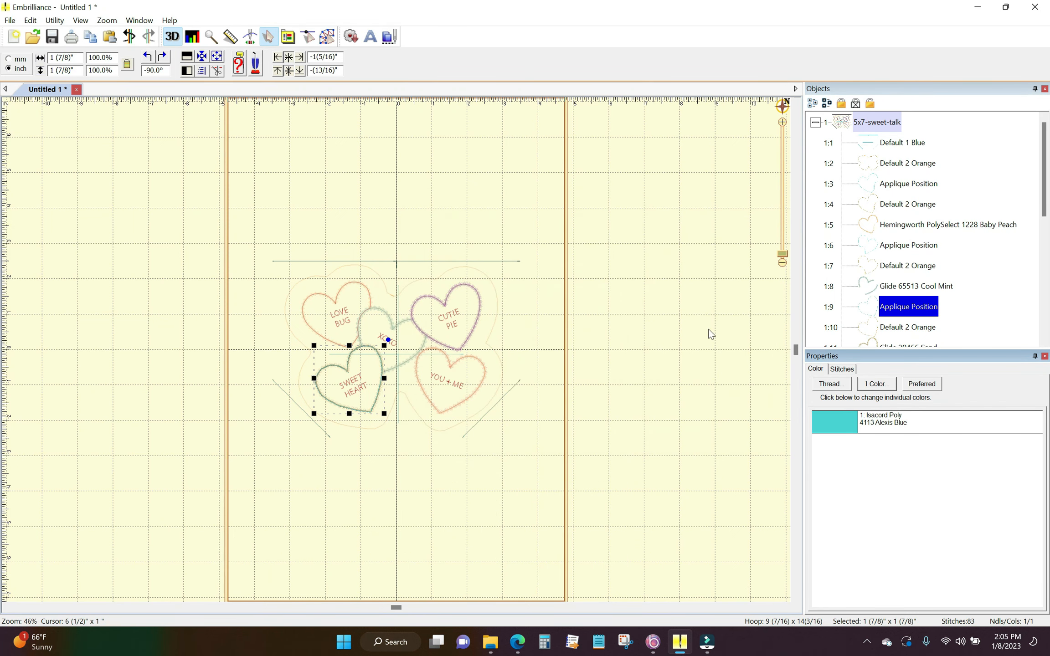
pyautogui.click(908, 244)
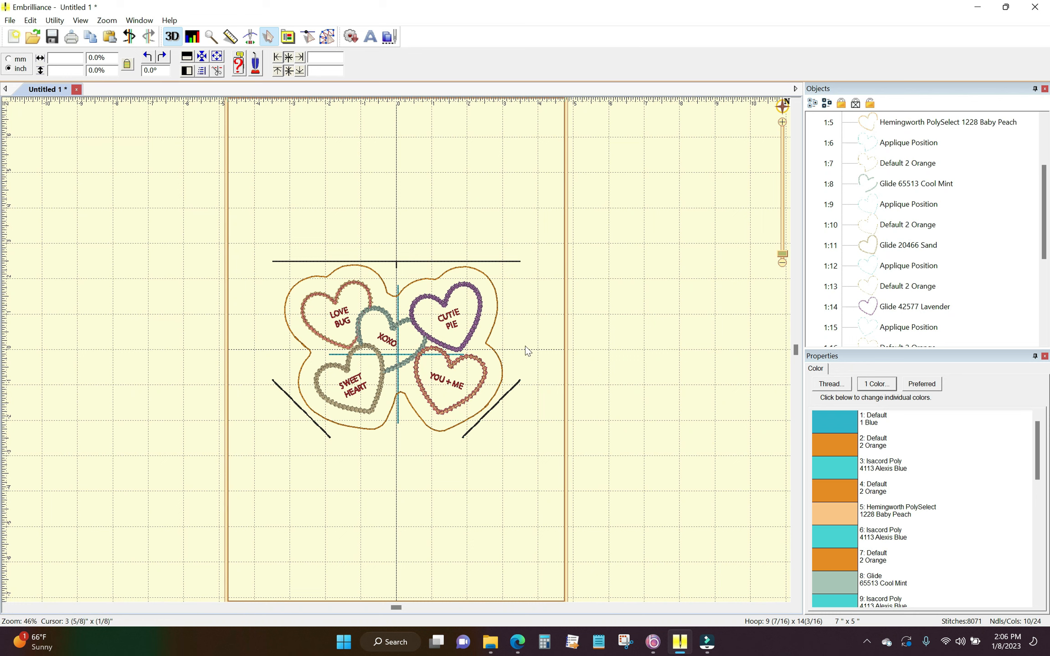
pyautogui.moveTo(545, 332)
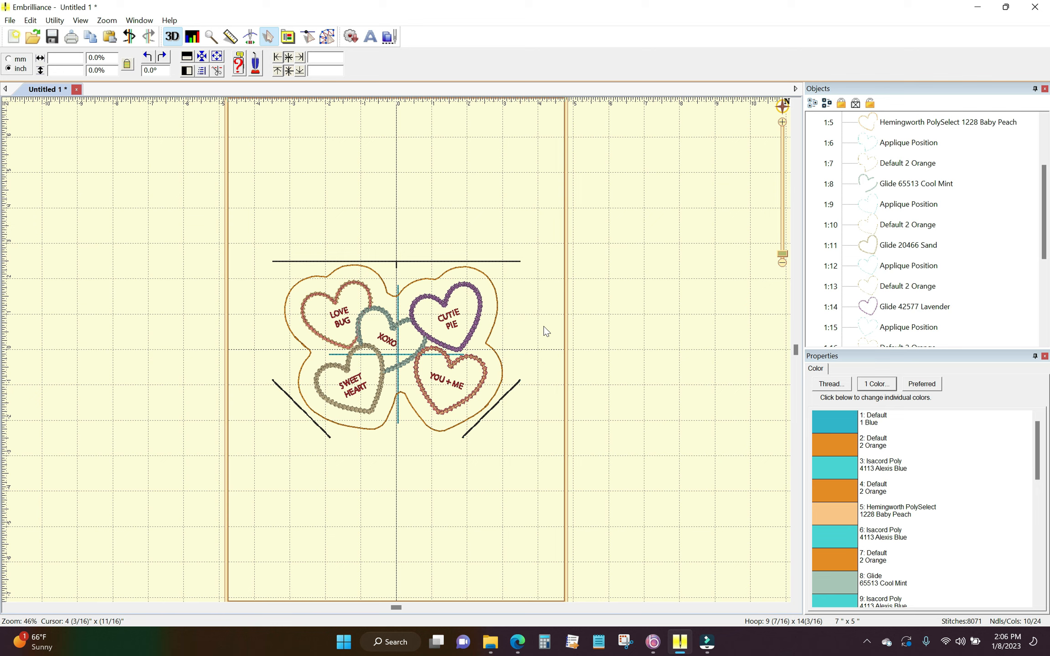
pyautogui.moveTo(529, 322)
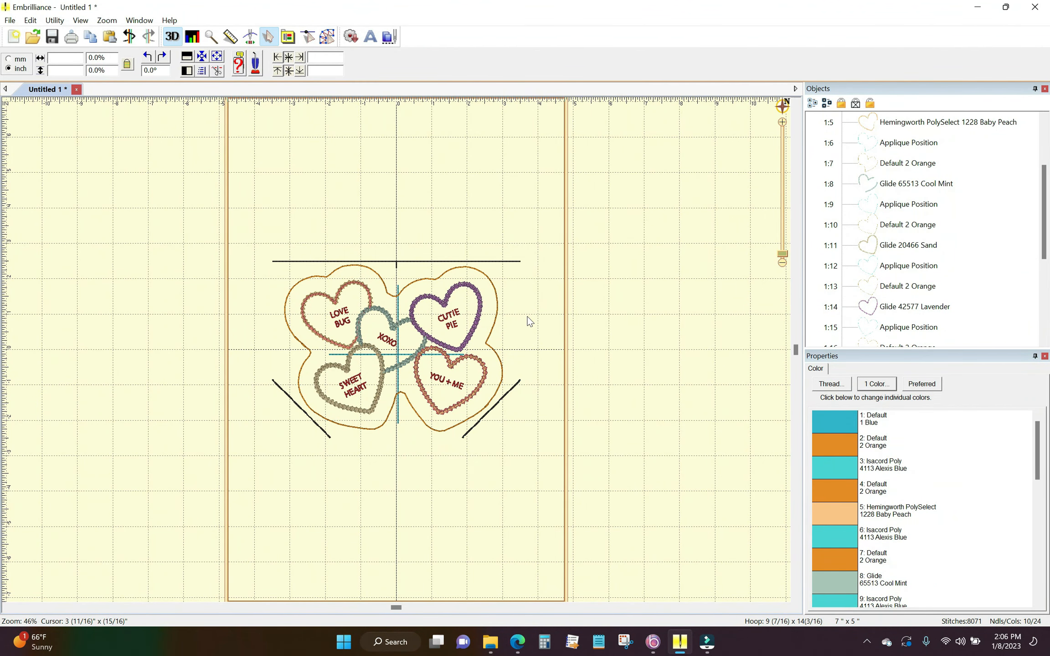
pyautogui.moveTo(510, 317)
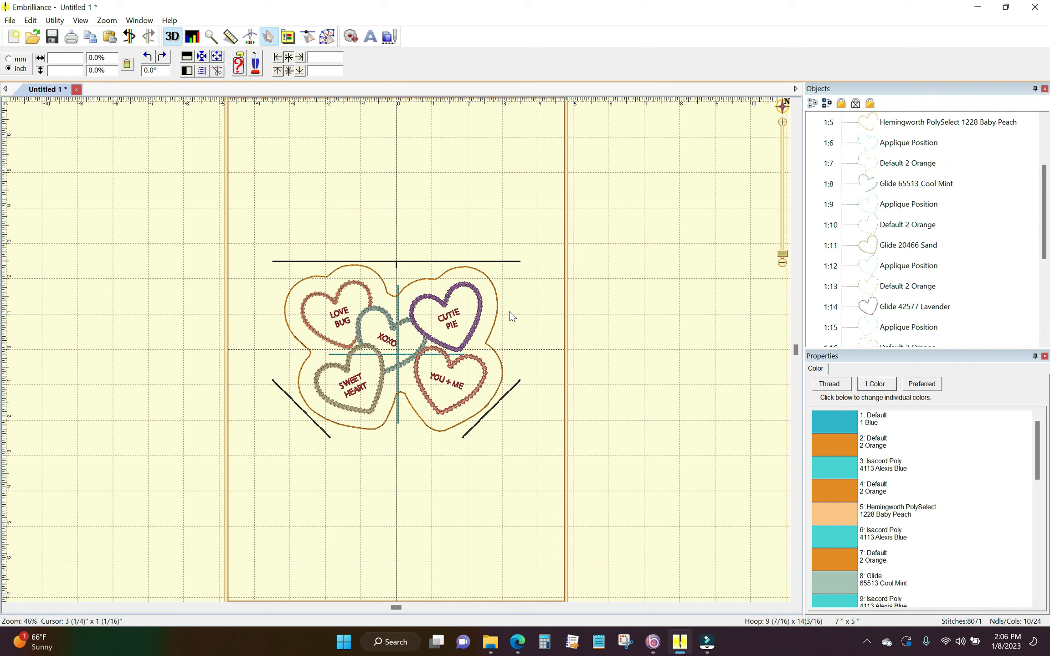
pyautogui.moveTo(431, 527)
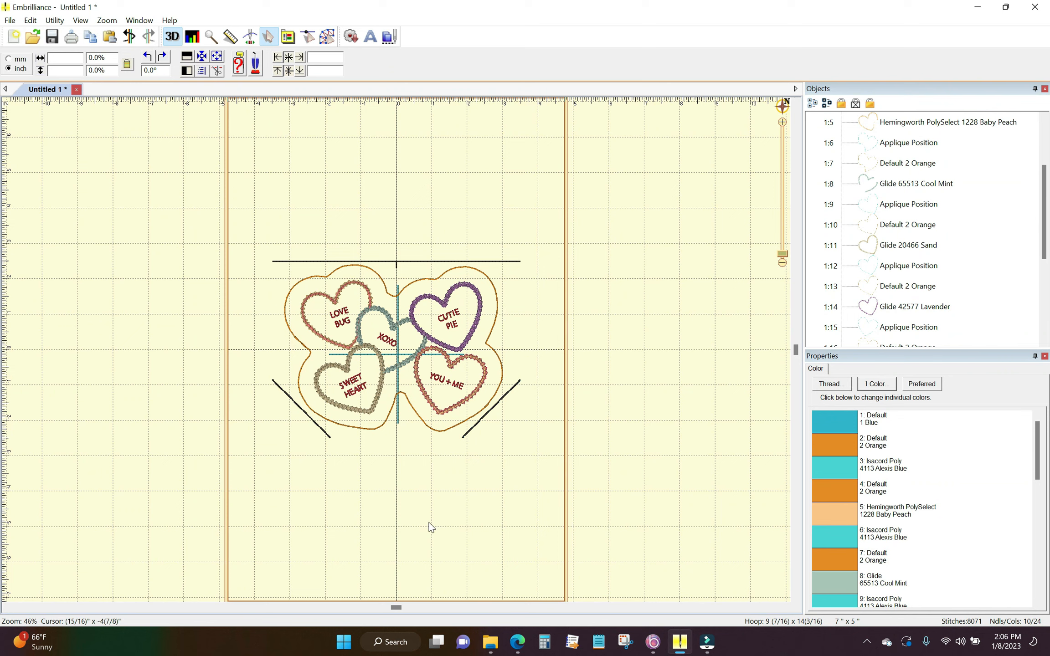
pyautogui.moveTo(509, 599)
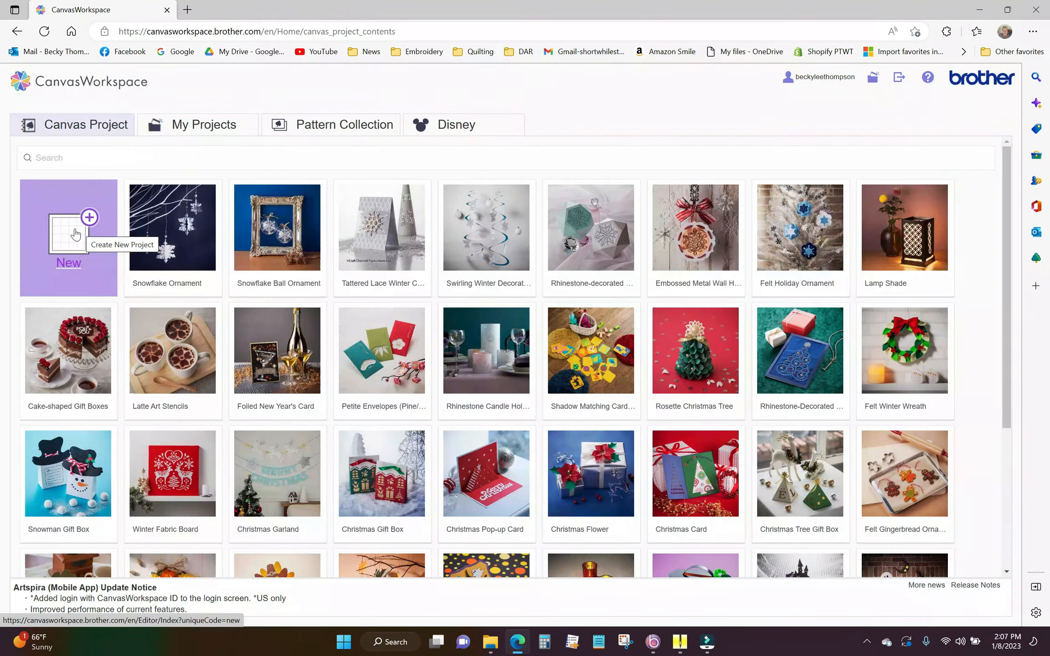
# Start a new blank CanvasWorkspace project with an empty cutting mat.
pyautogui.click(69, 238)
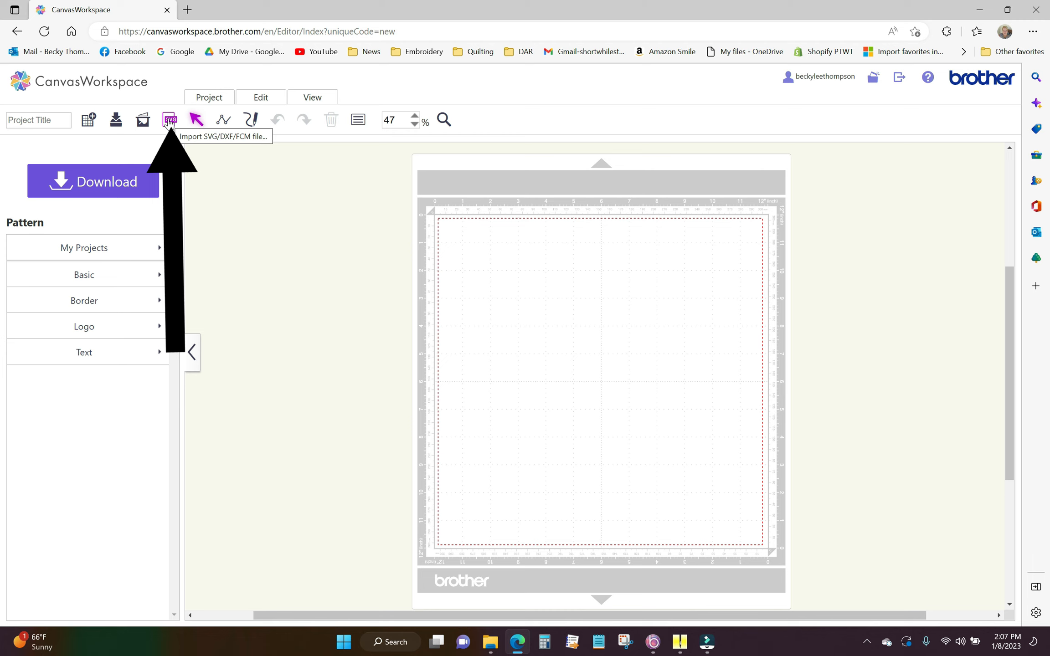
pyautogui.moveTo(170, 127)
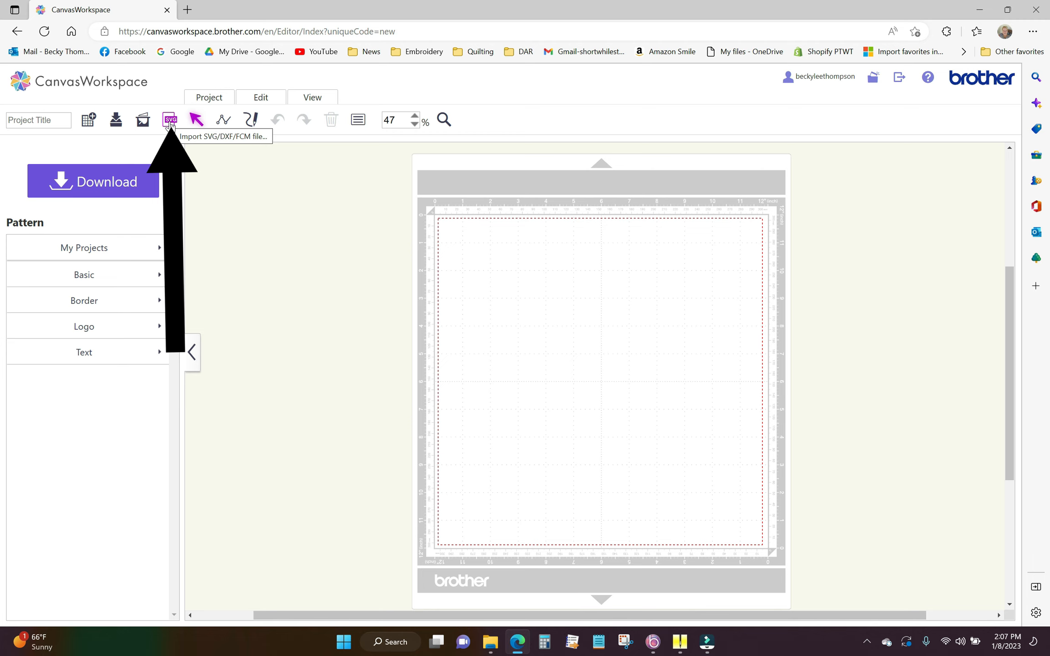
# Browse for an SVG to import, navigating into Embrilliance-svg-files > Feb.
pyautogui.click(168, 121)
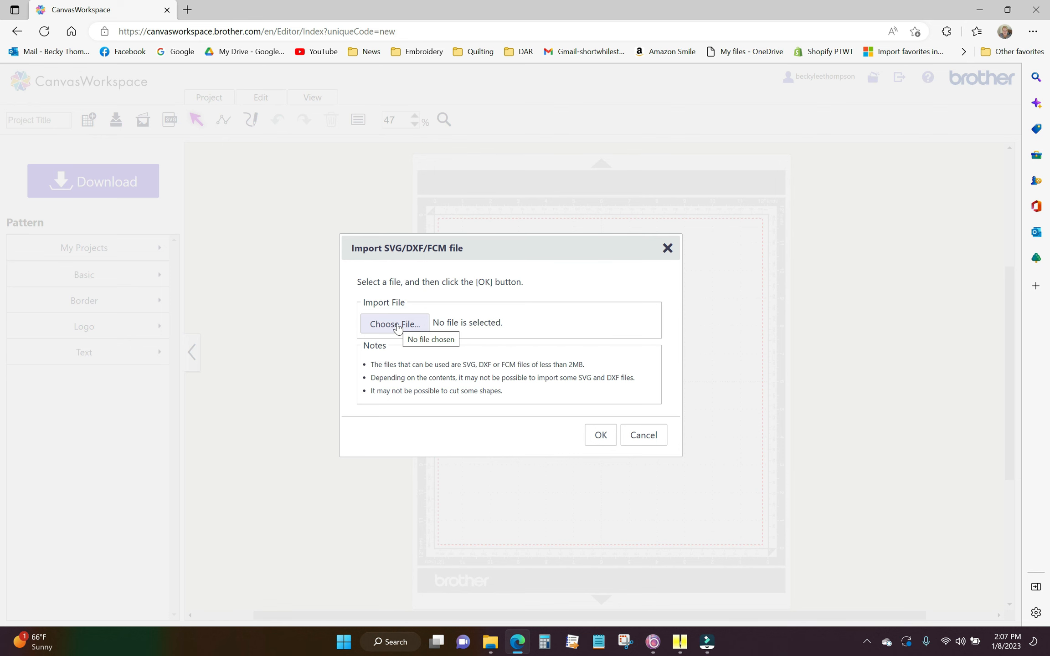
pyautogui.click(395, 324)
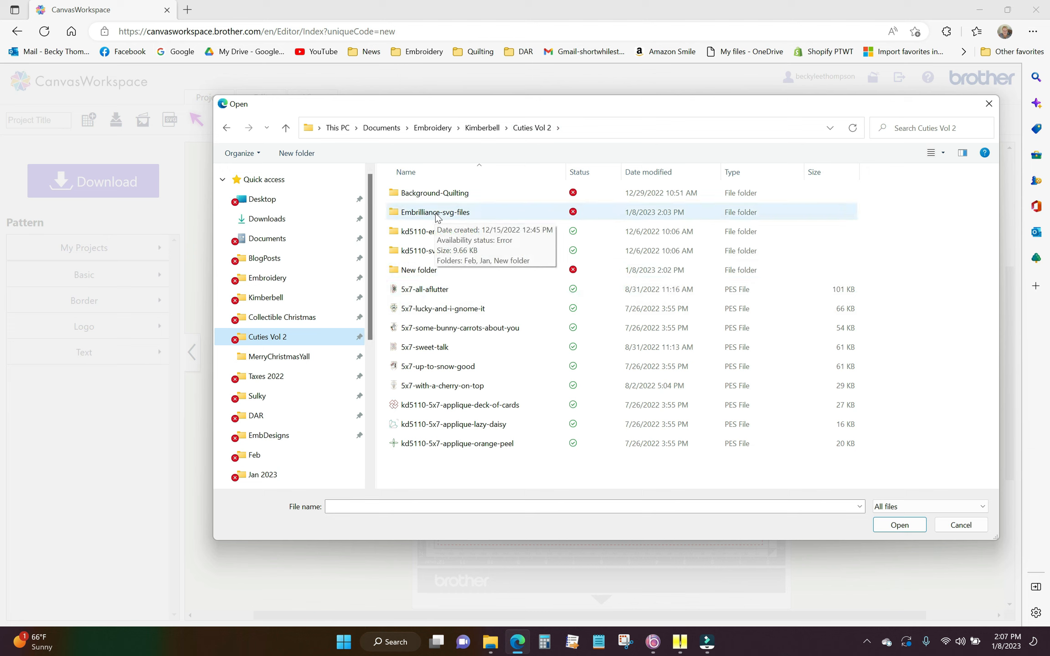
pyautogui.doubleClick(437, 211)
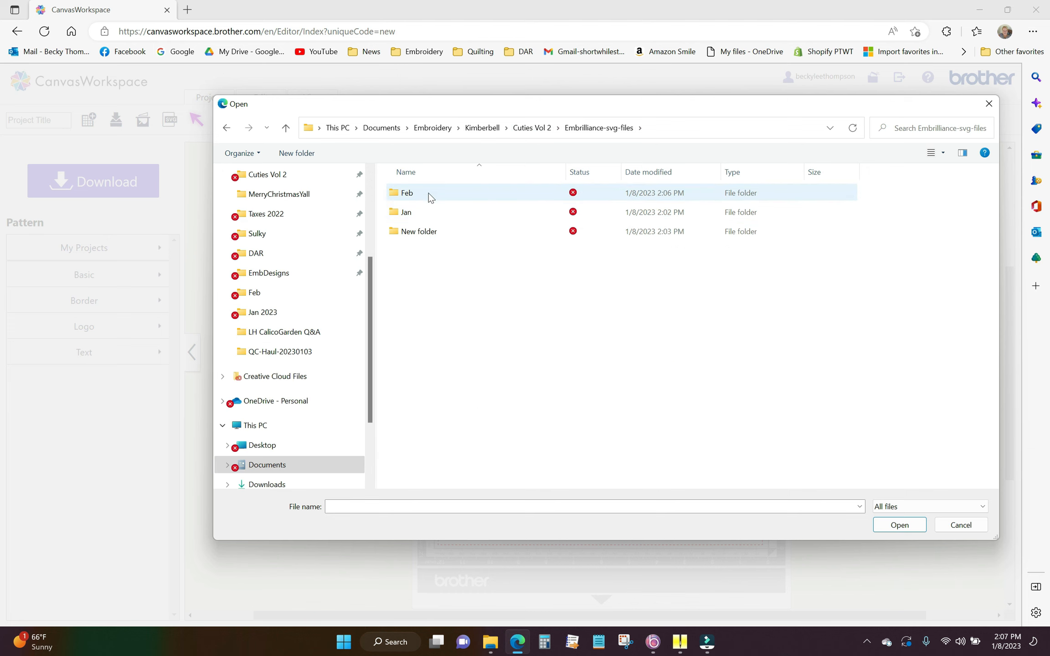
pyautogui.doubleClick(406, 193)
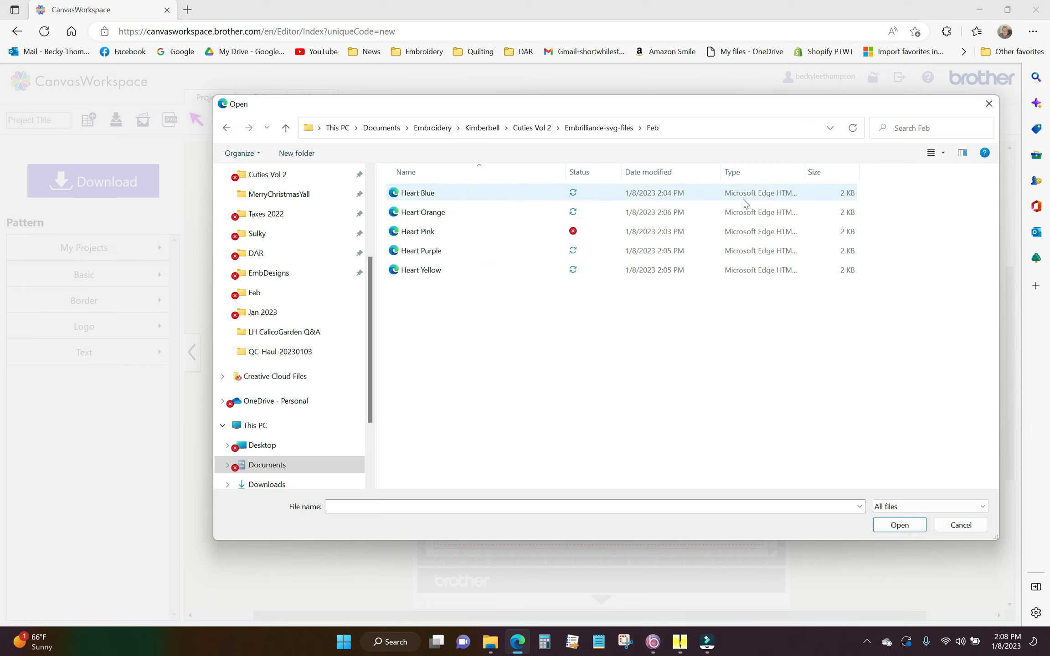
pyautogui.moveTo(780, 203)
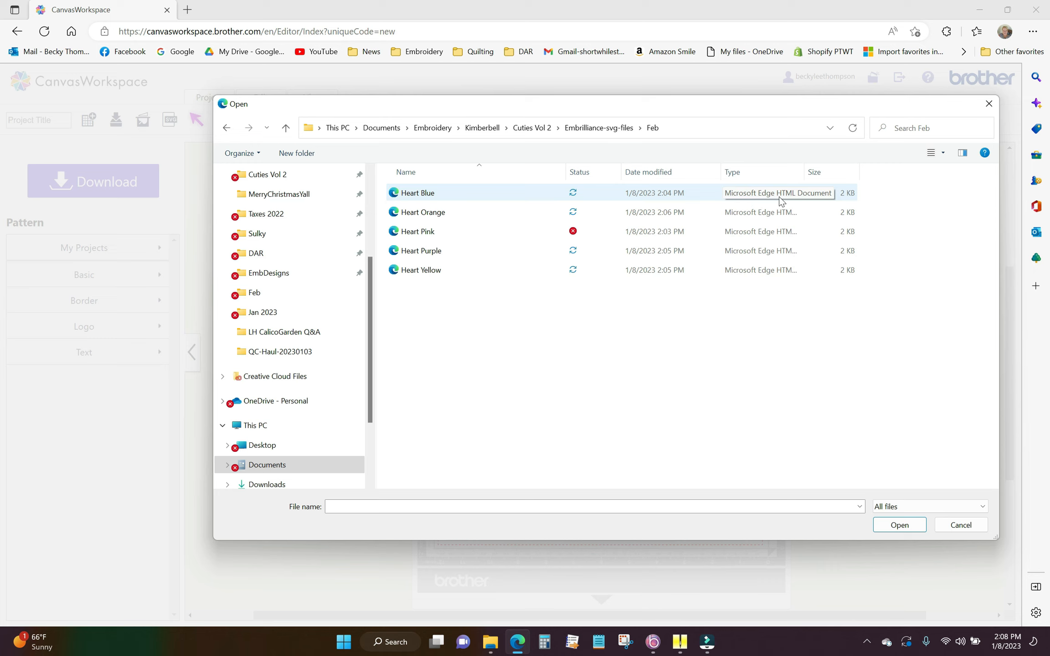
pyautogui.moveTo(773, 197)
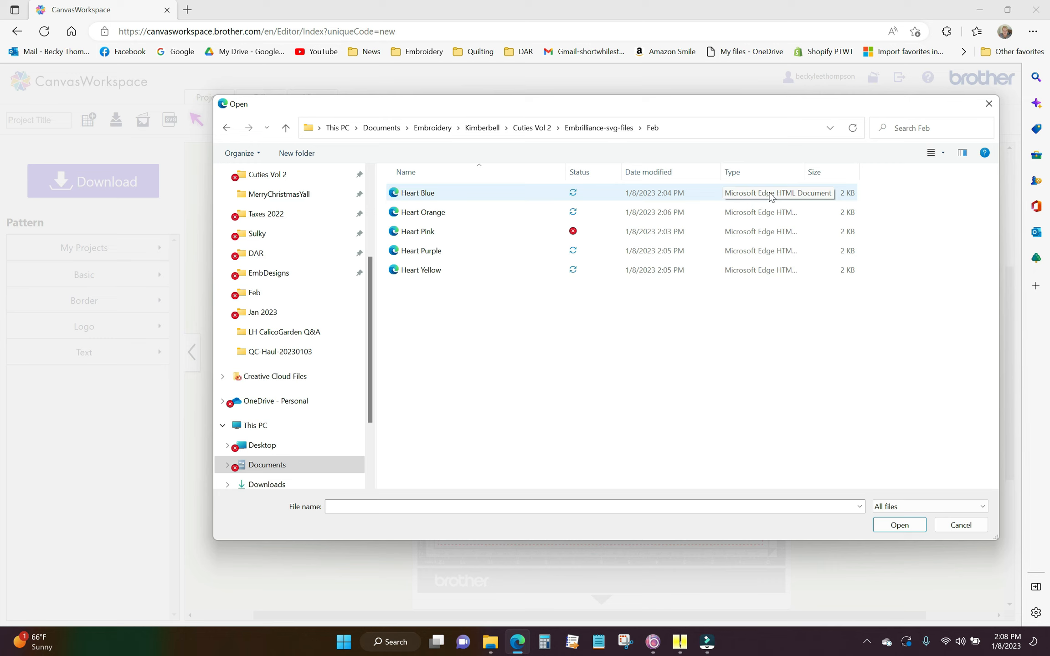
pyautogui.moveTo(768, 198)
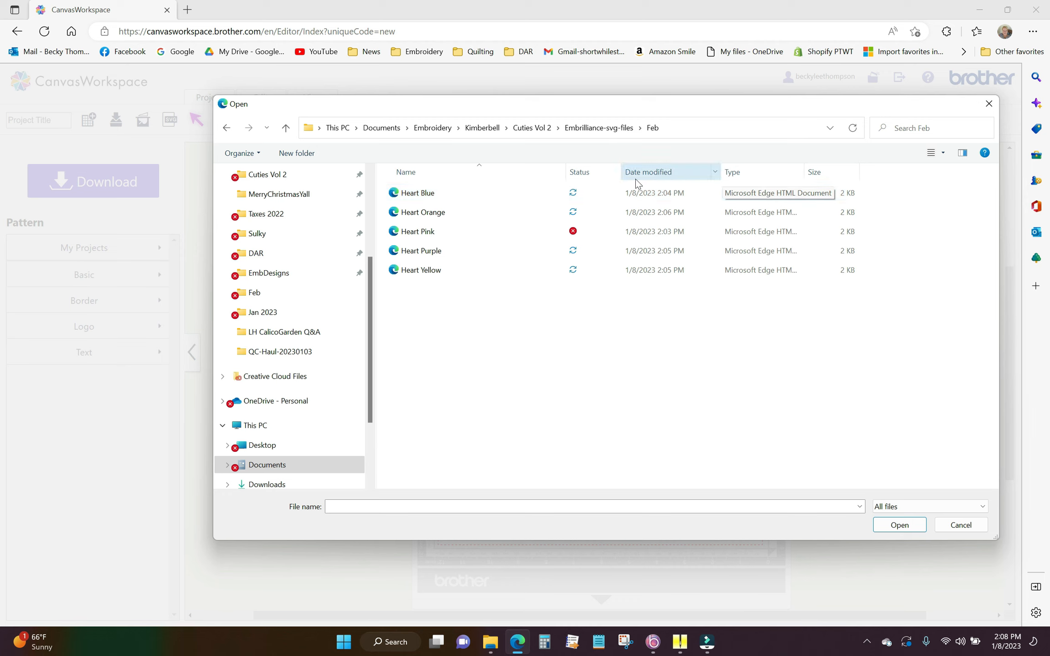
# Select the Heart Blue file and confirm importing it onto the mat.
pyautogui.click(418, 193)
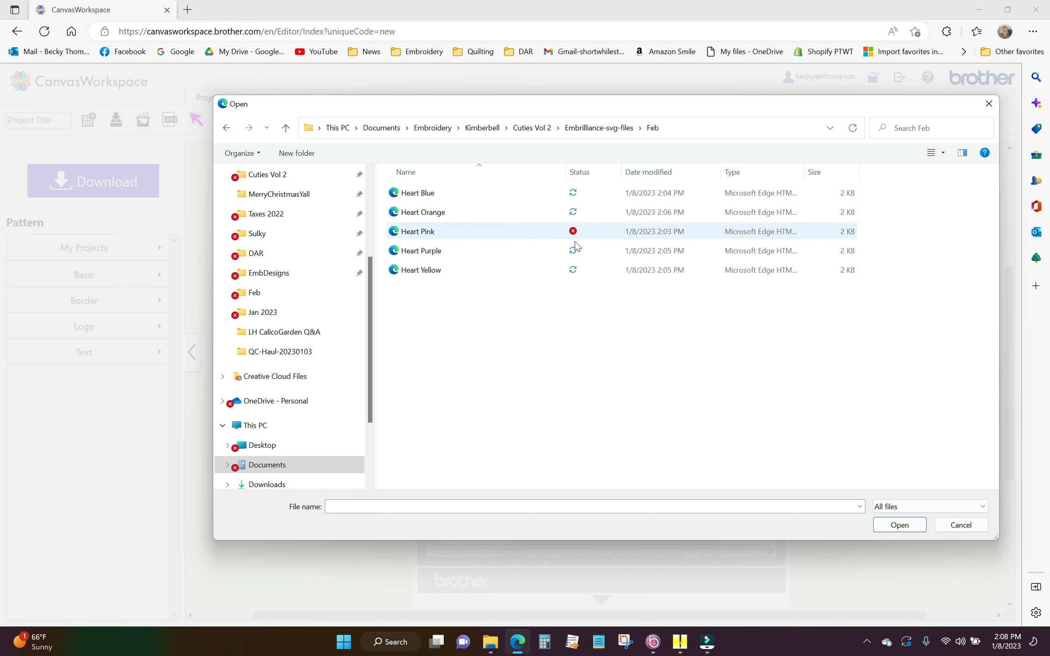
pyautogui.click(417, 194)
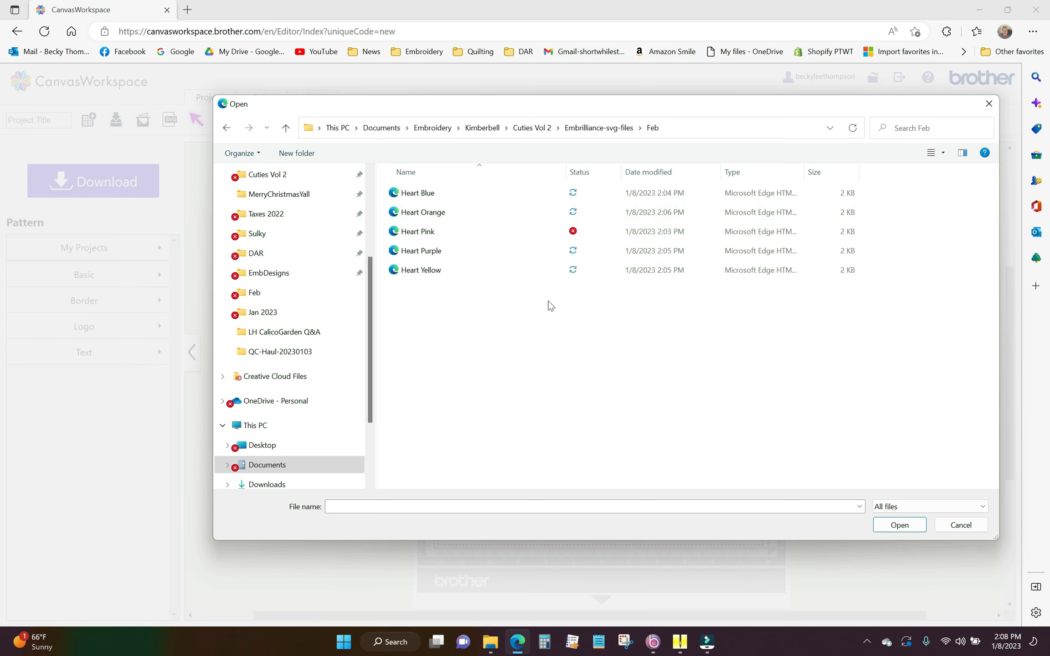
pyautogui.click(417, 194)
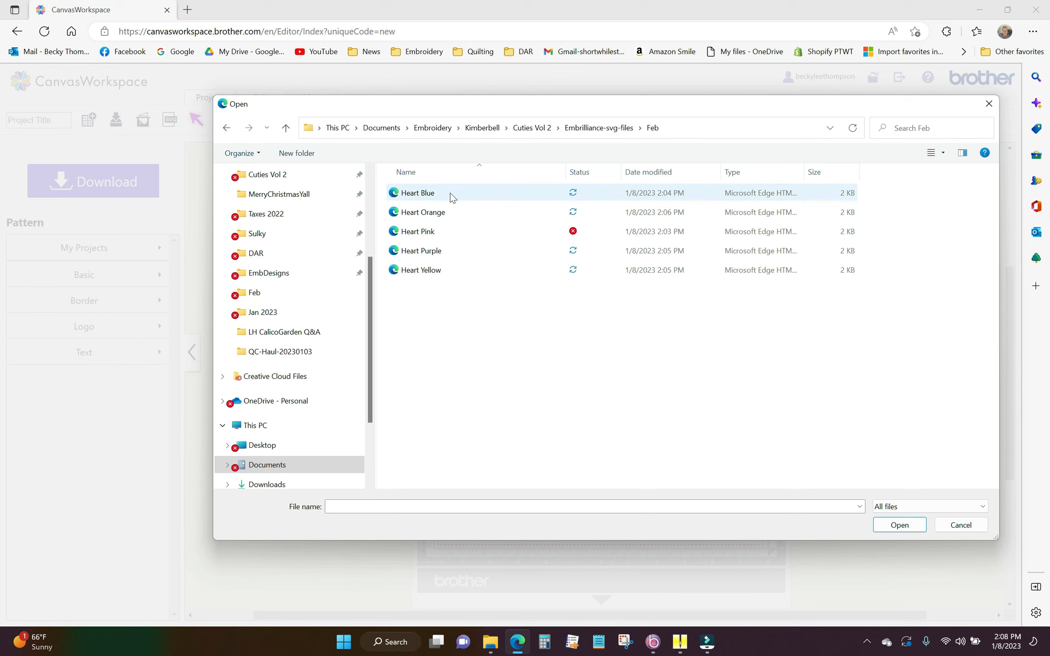
pyautogui.click(417, 193)
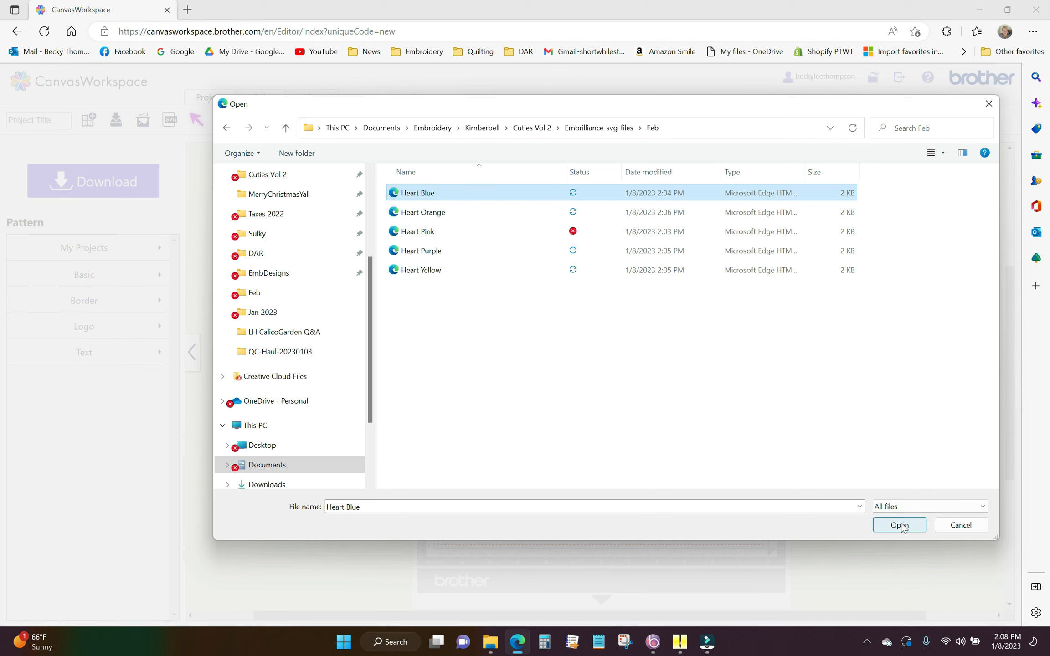
pyautogui.click(899, 525)
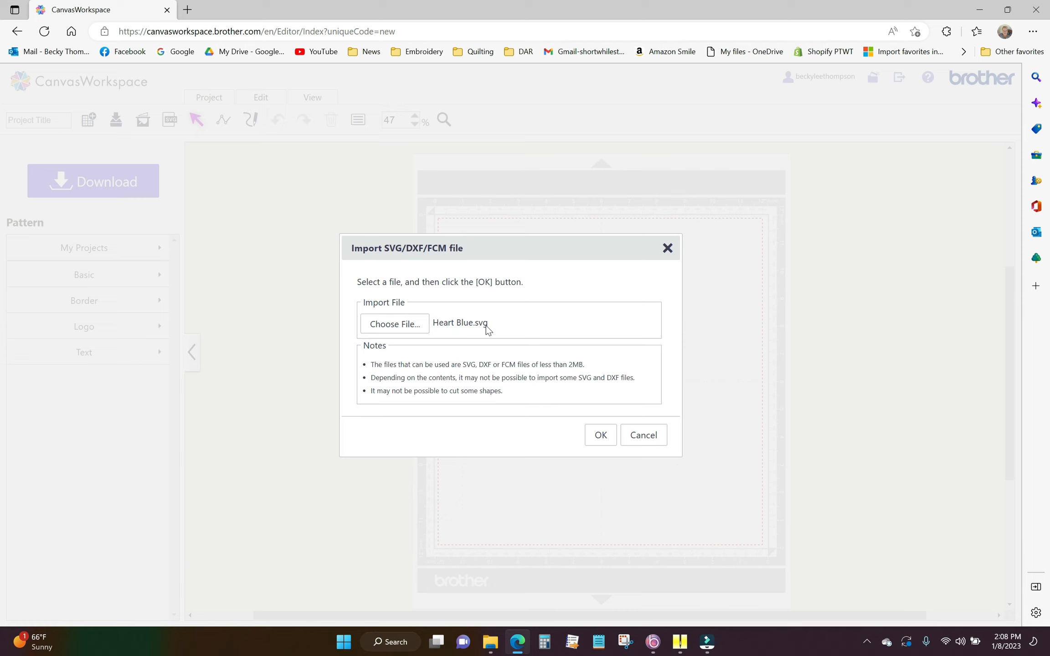
pyautogui.moveTo(491, 333)
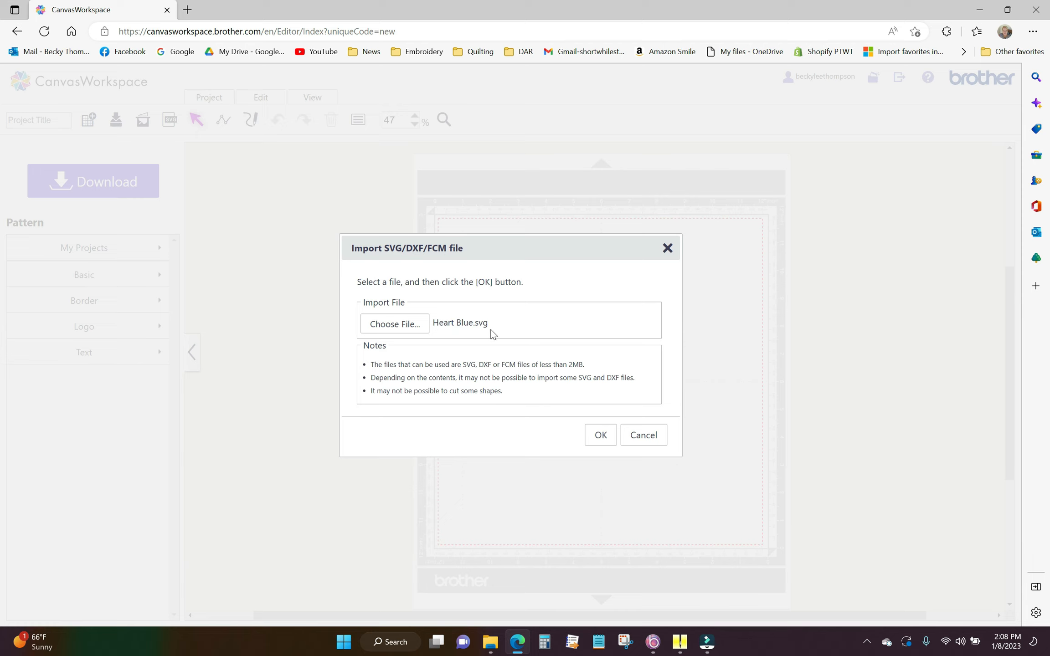
pyautogui.moveTo(516, 334)
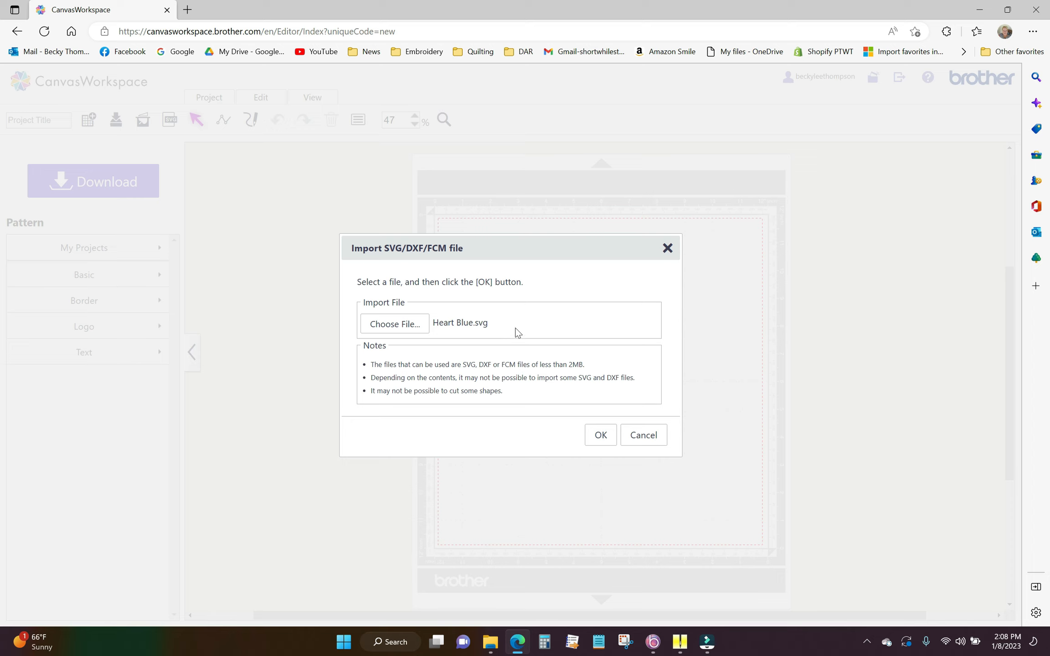
pyautogui.moveTo(617, 447)
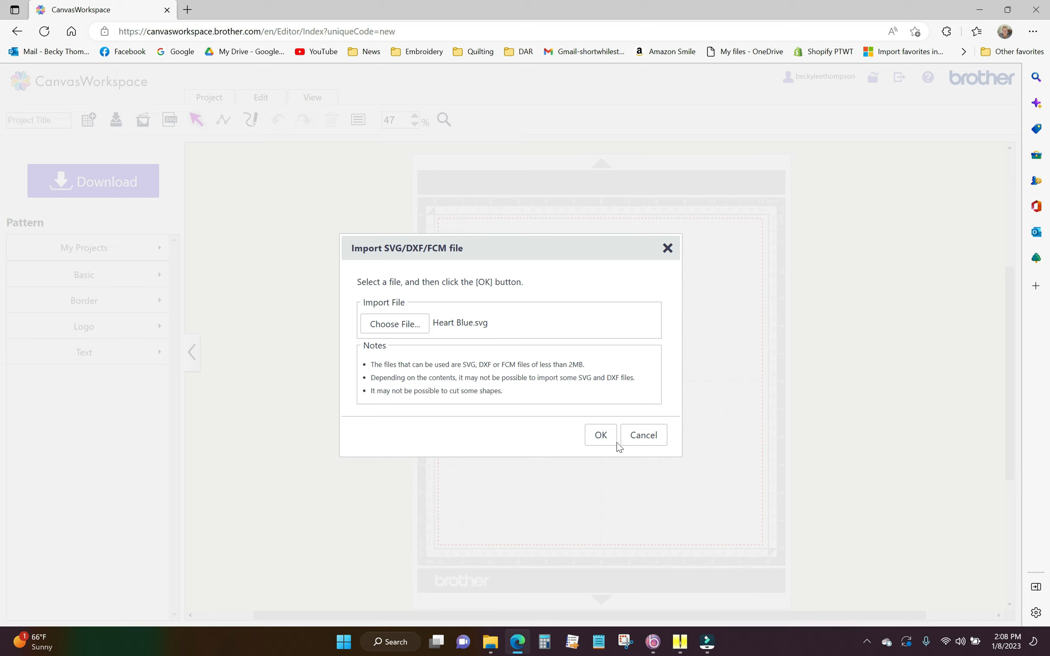
pyautogui.click(600, 435)
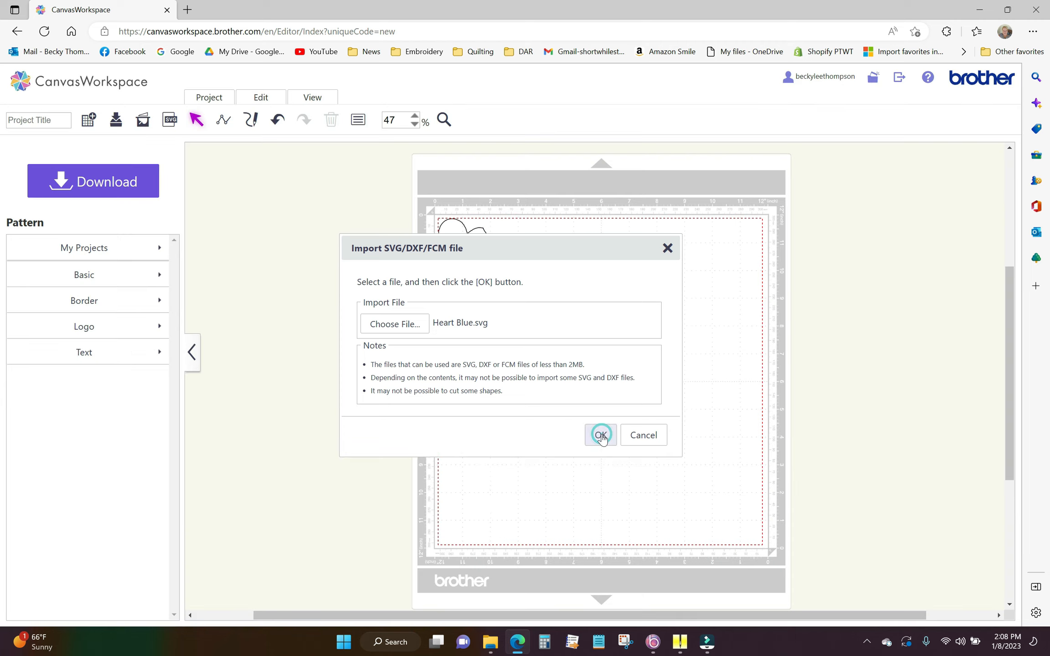
# Move the heart to mid-mat, duplicate it and place the copy to its right.
pyautogui.click(600, 435)
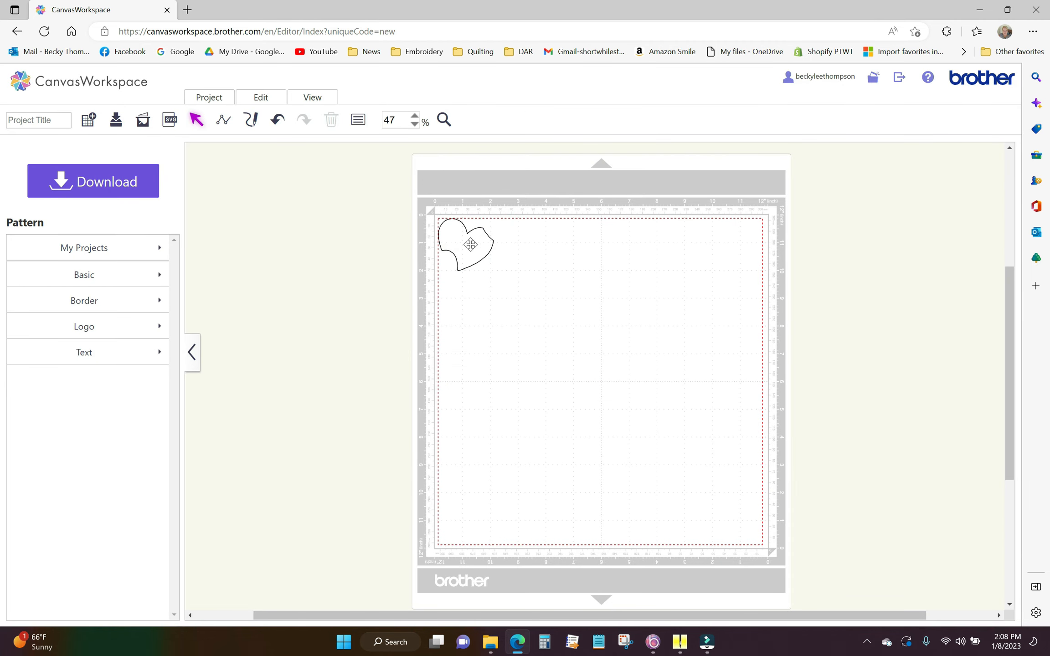
pyautogui.moveTo(470, 244); pyautogui.dragTo(642, 420)
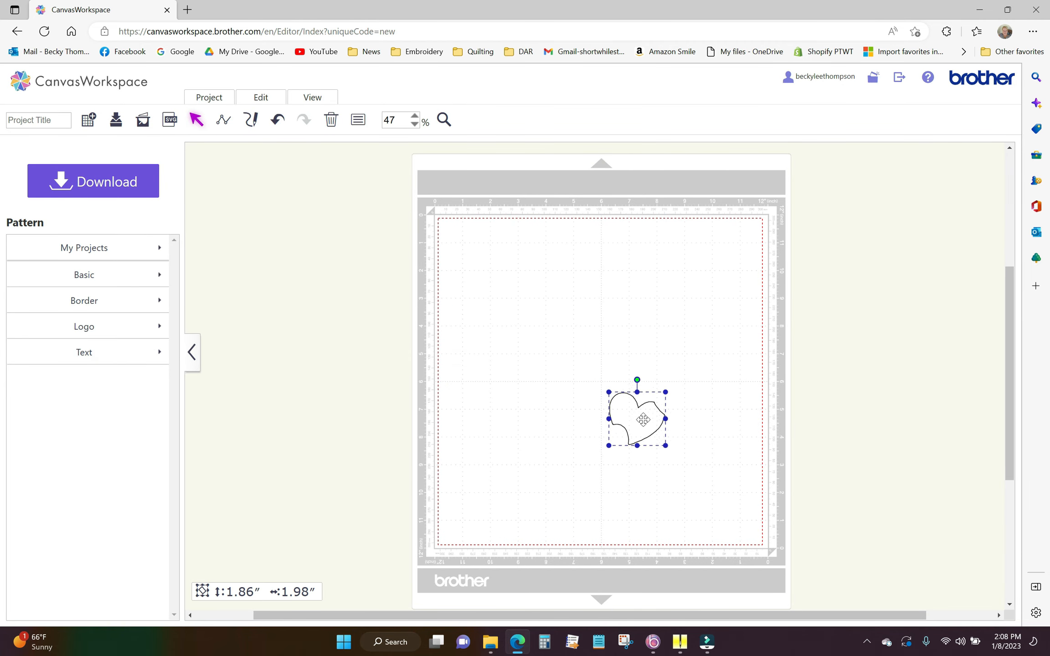
pyautogui.moveTo(643, 420); pyautogui.dragTo(654, 424)
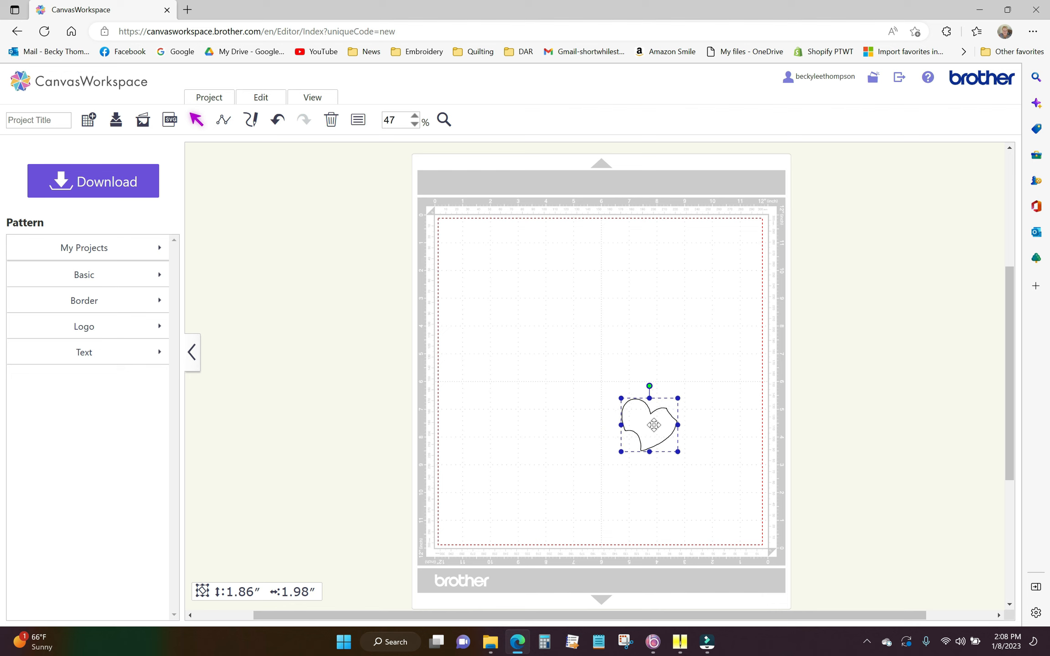
pyautogui.rightClick(654, 425)
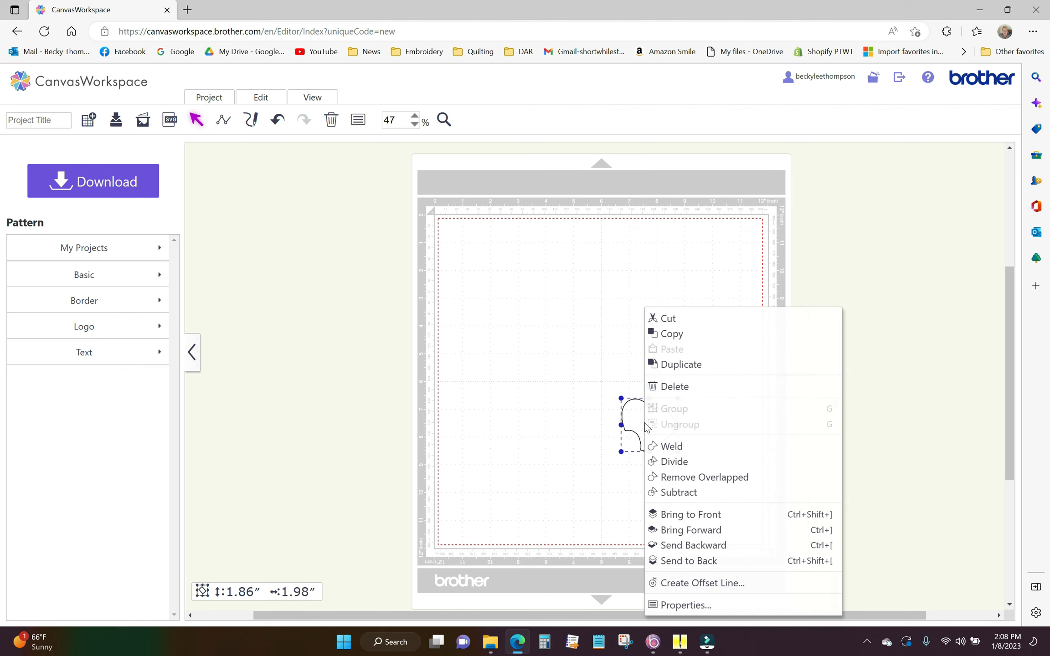
pyautogui.click(681, 365)
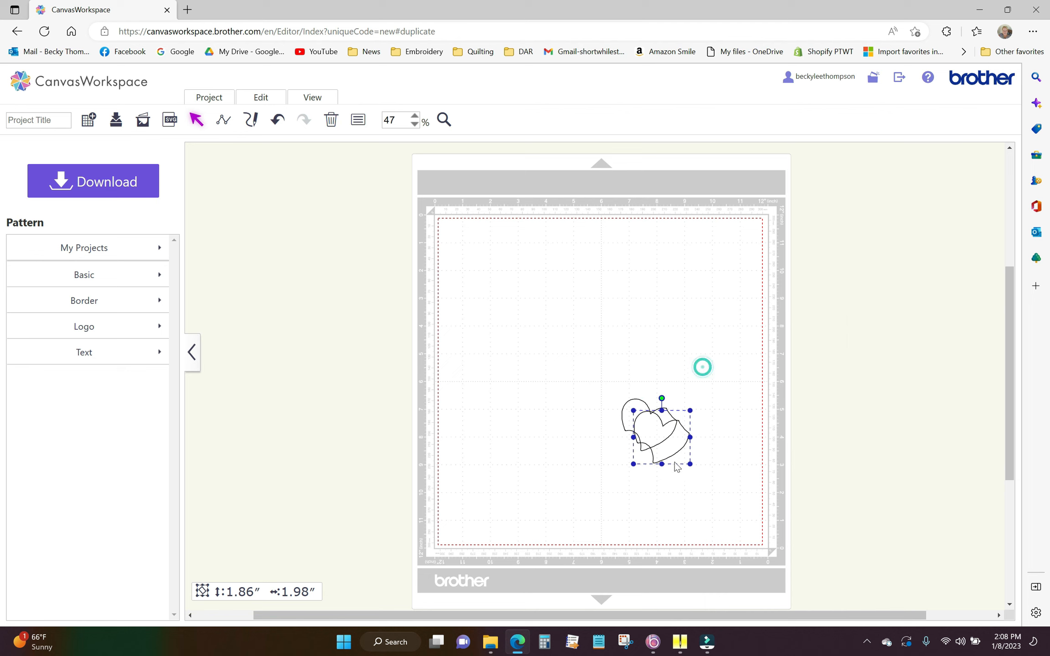
pyautogui.moveTo(660, 435); pyautogui.dragTo(717, 426)
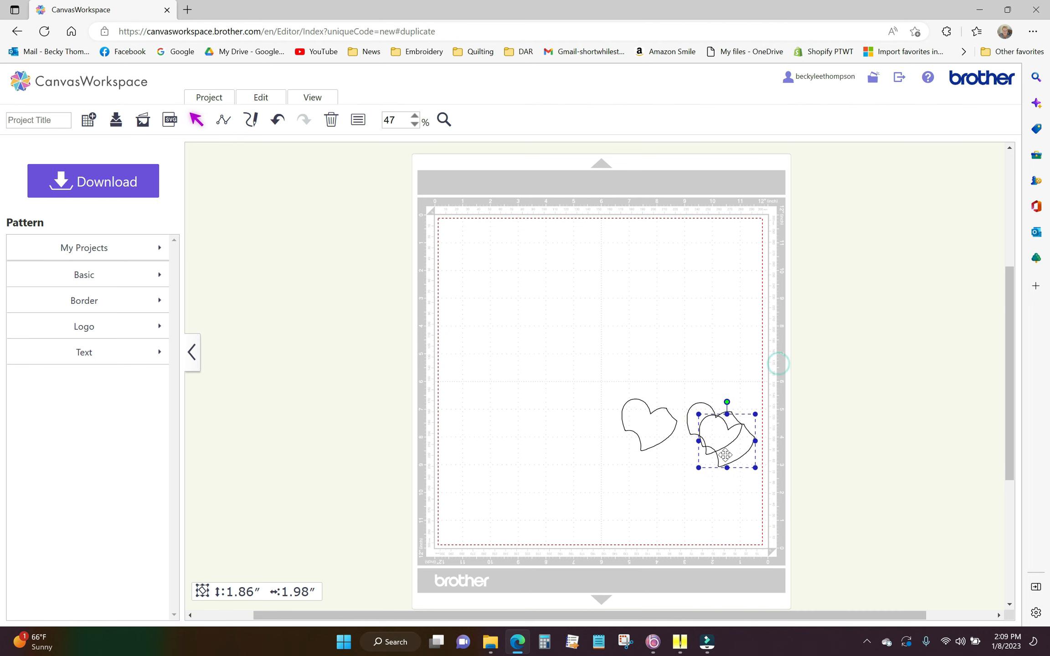
# Duplicate again to complete a two-by-two block of four hearts, then deselect.
pyautogui.moveTo(726, 436); pyautogui.dragTo(645, 503)
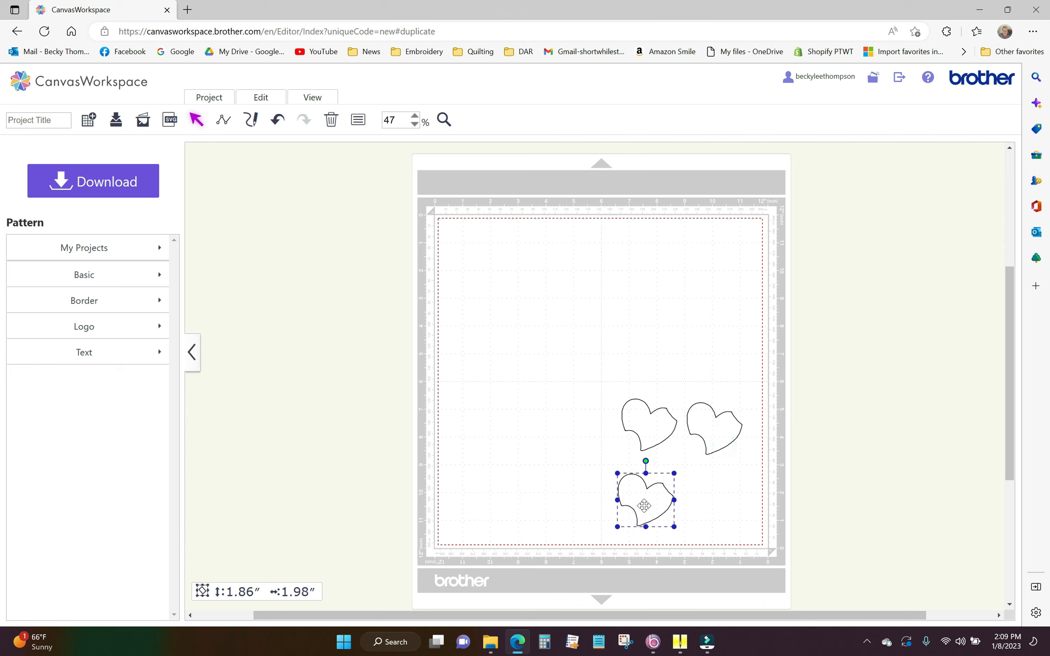
pyautogui.rightClick(645, 501)
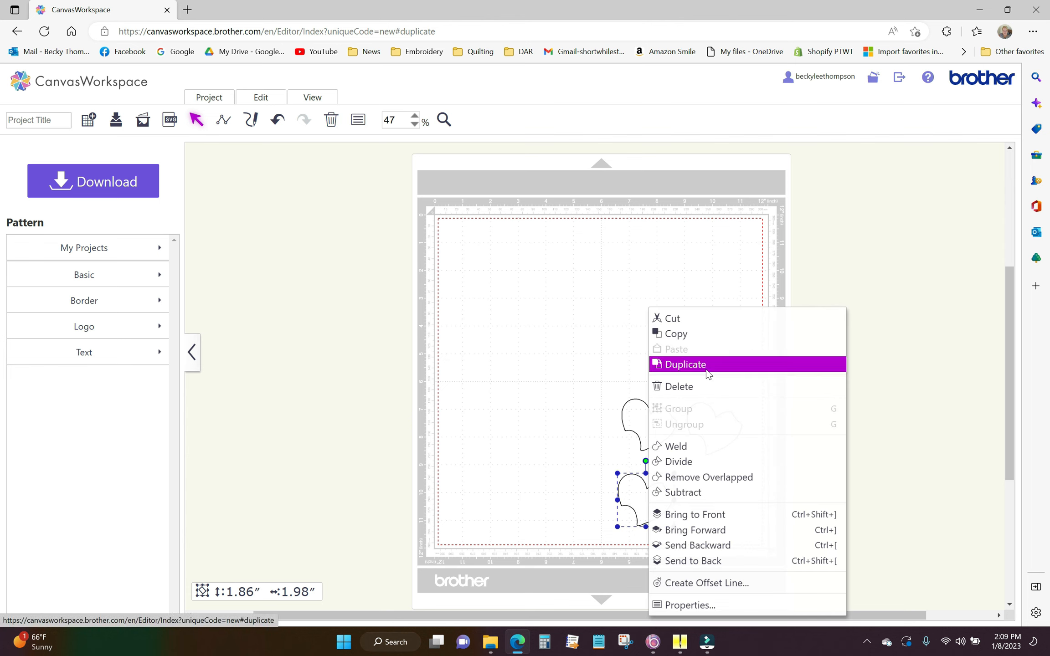
pyautogui.click(684, 365)
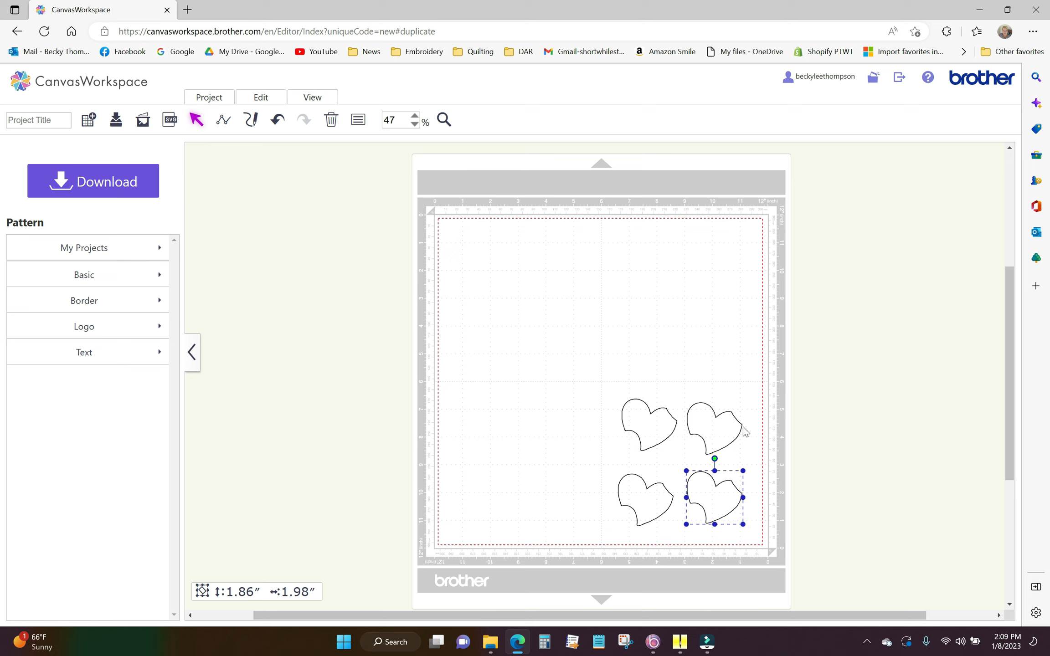
pyautogui.moveTo(706, 447)
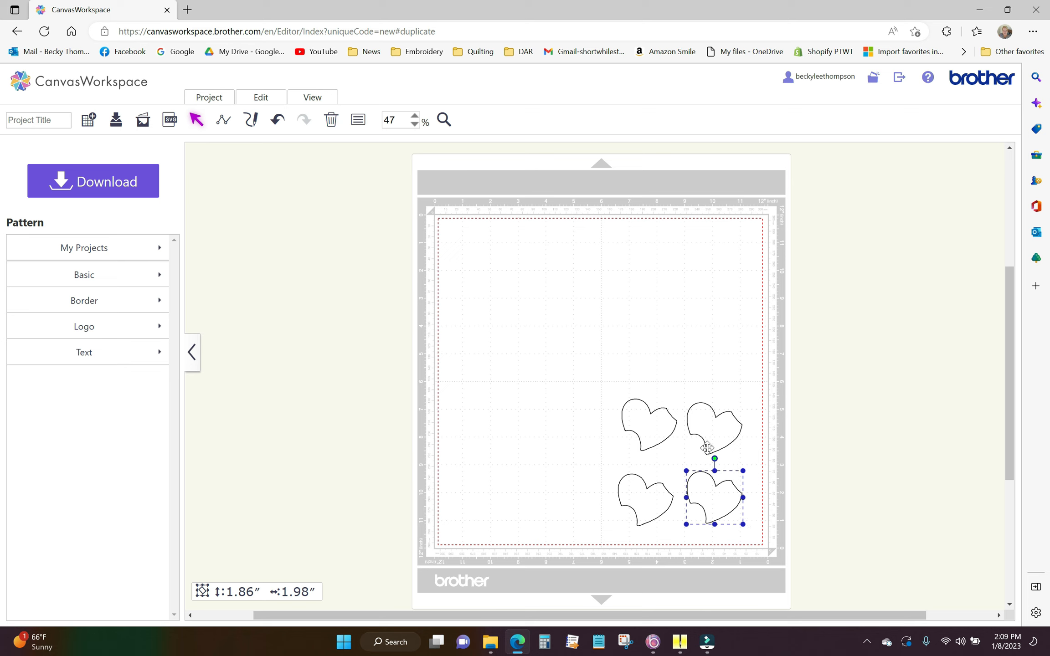
pyautogui.moveTo(751, 461)
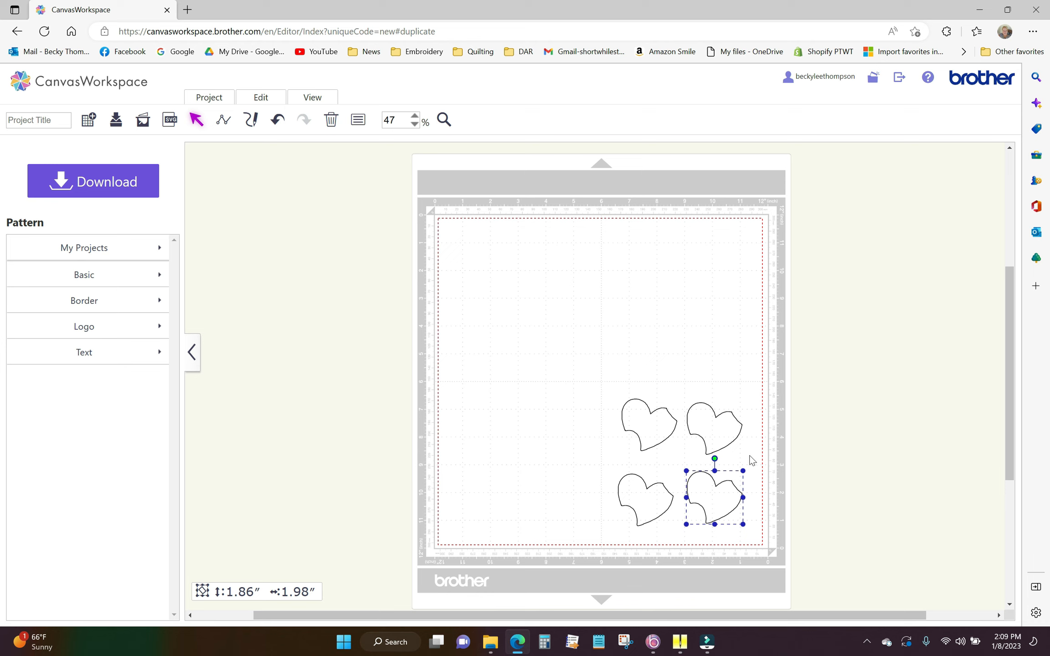
pyautogui.click(604, 308)
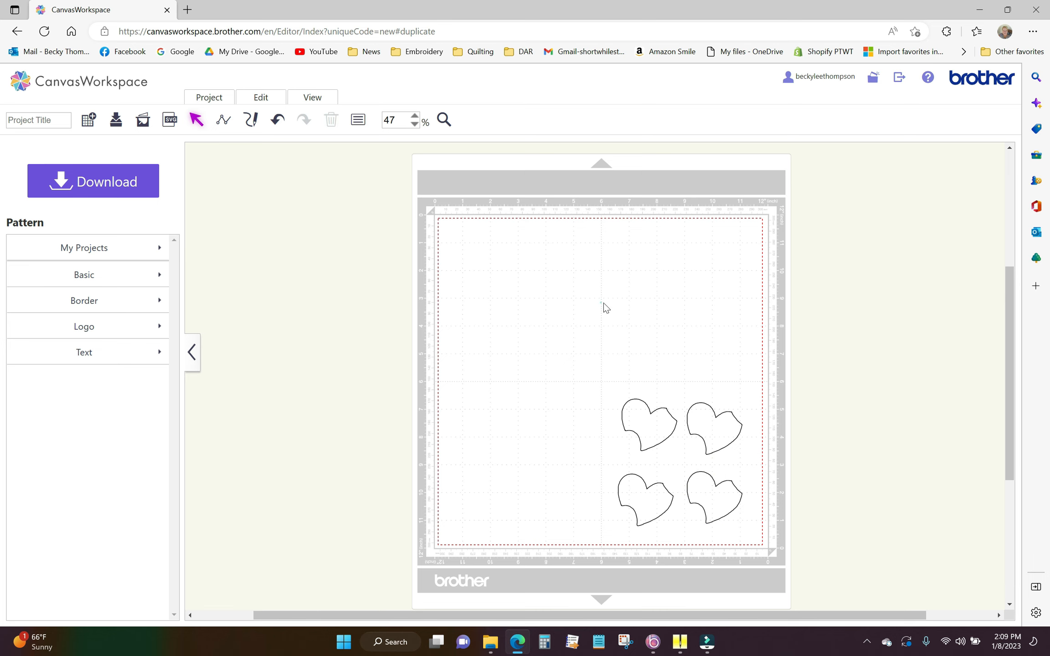
pyautogui.moveTo(169, 121)
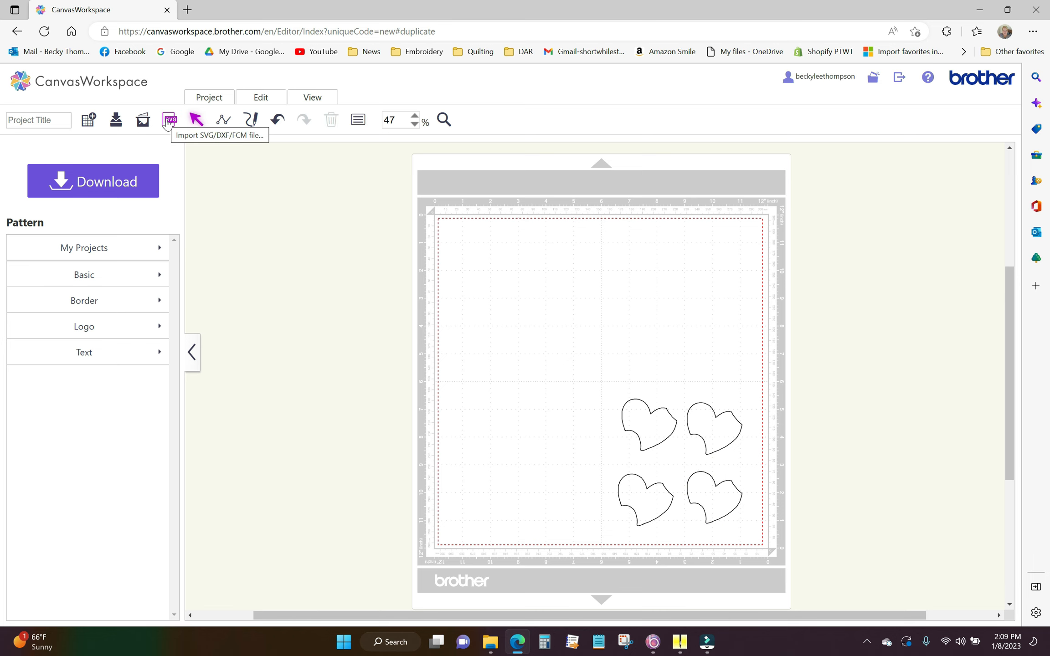
# Import the Heart Orange SVG and arrange its copies on the upper right of the mat.
pyautogui.click(169, 120)
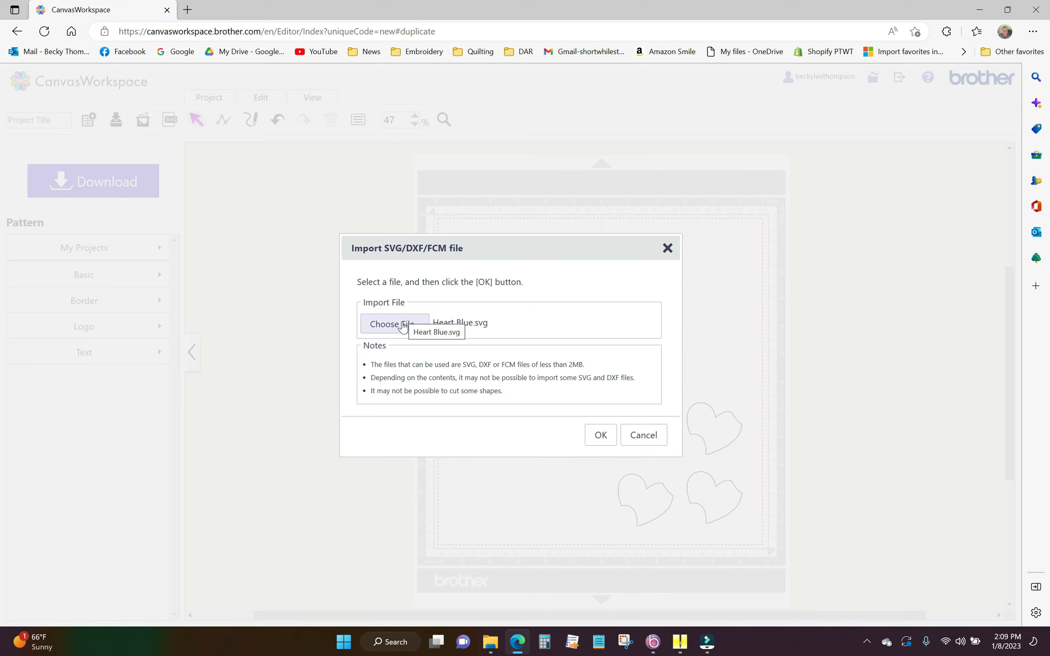
pyautogui.click(392, 324)
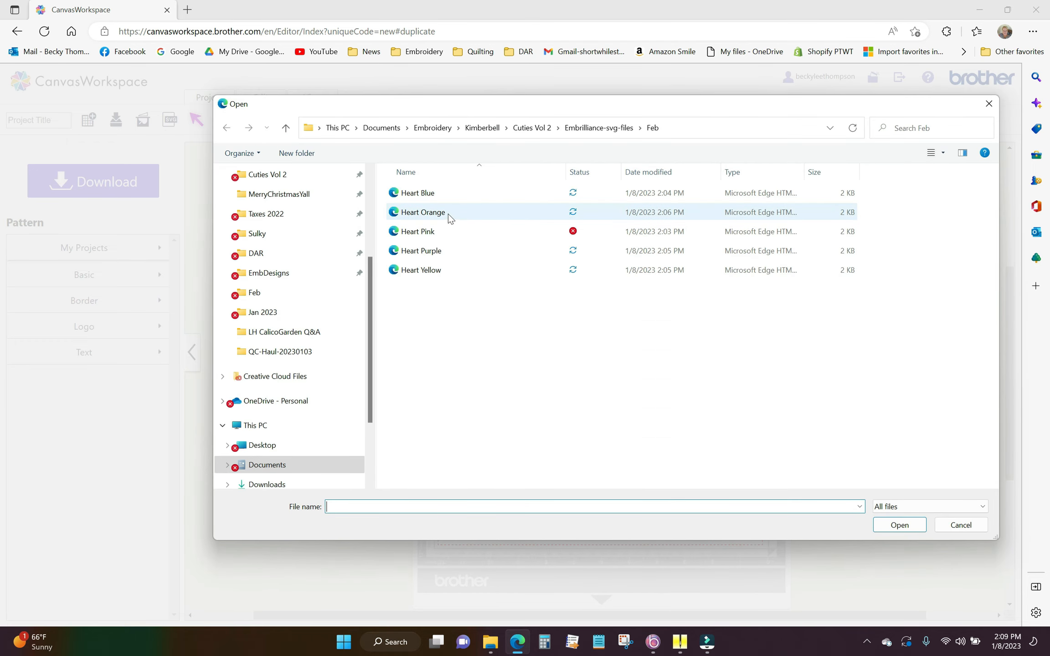
pyautogui.click(420, 212)
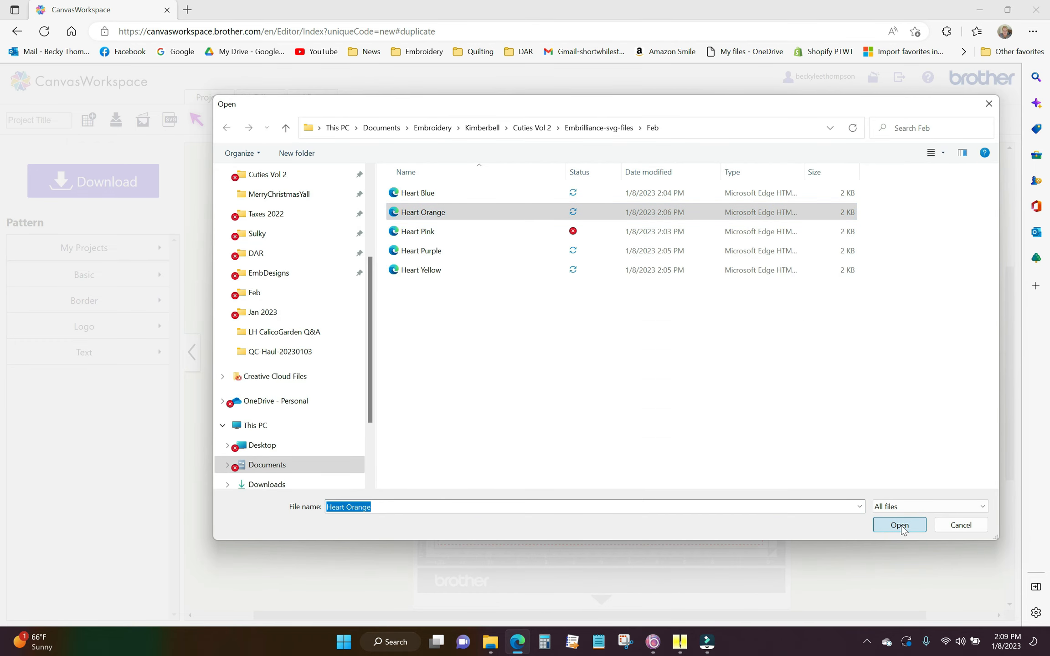
pyautogui.click(900, 525)
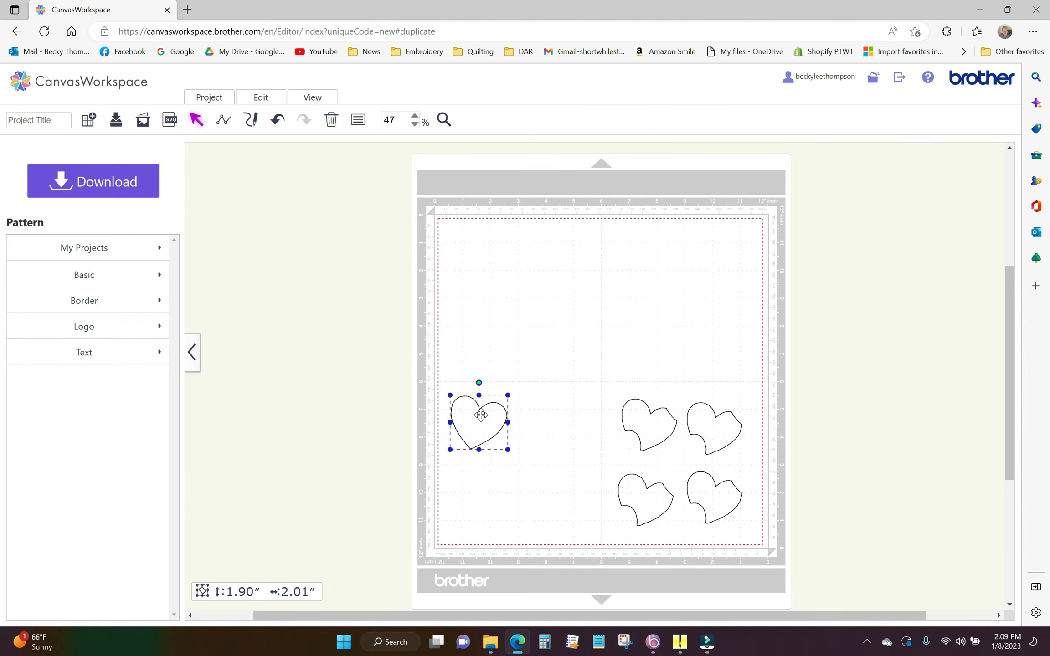
pyautogui.rightClick(479, 419)
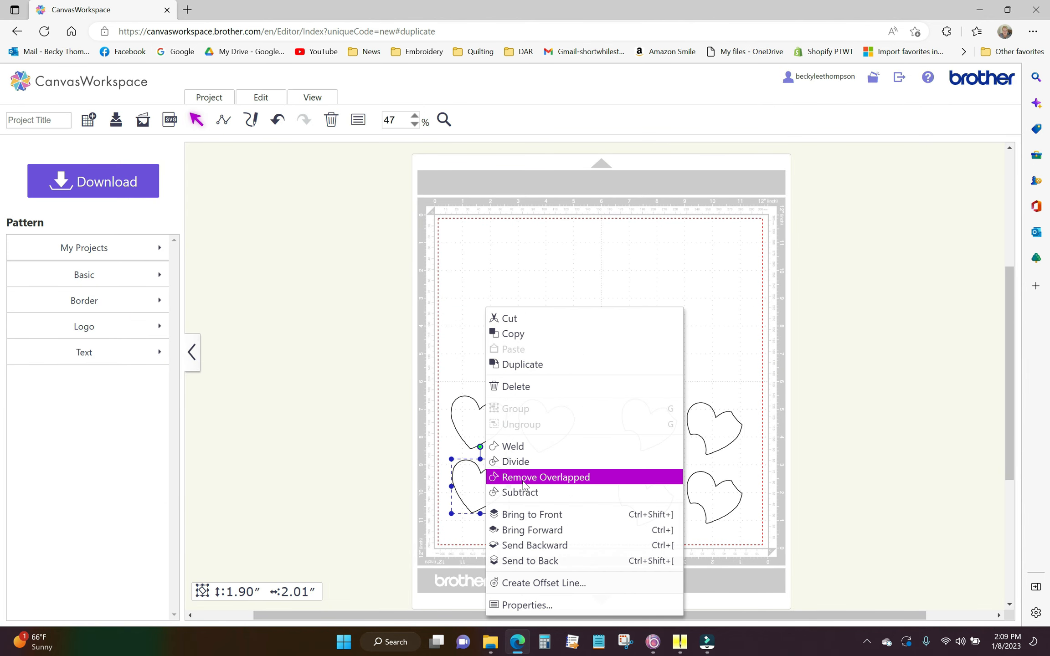
pyautogui.click(169, 121)
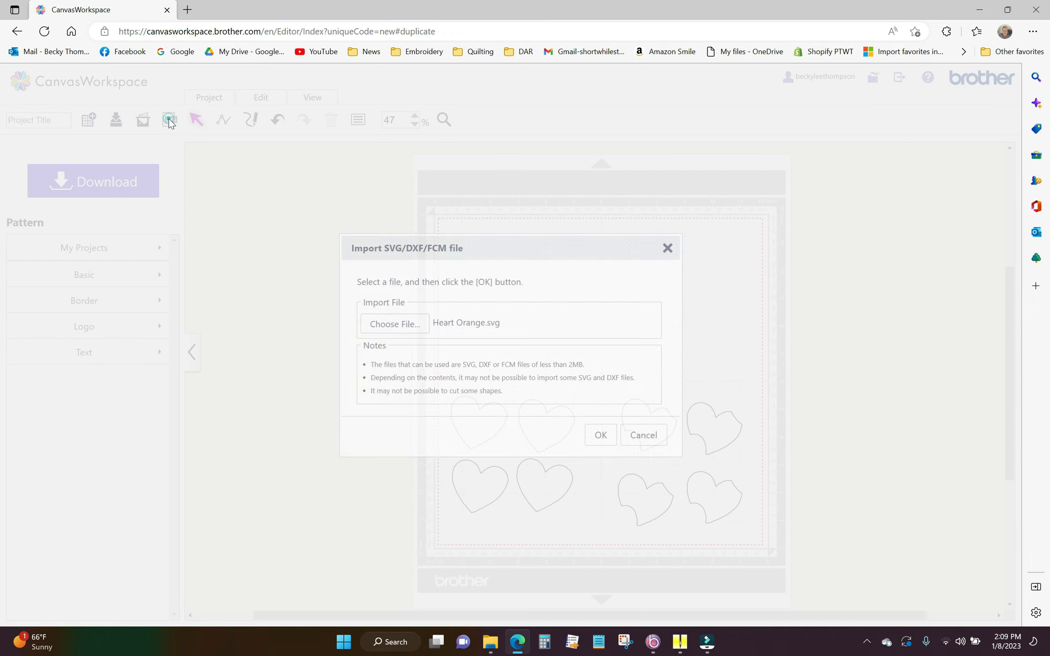
pyautogui.click(599, 435)
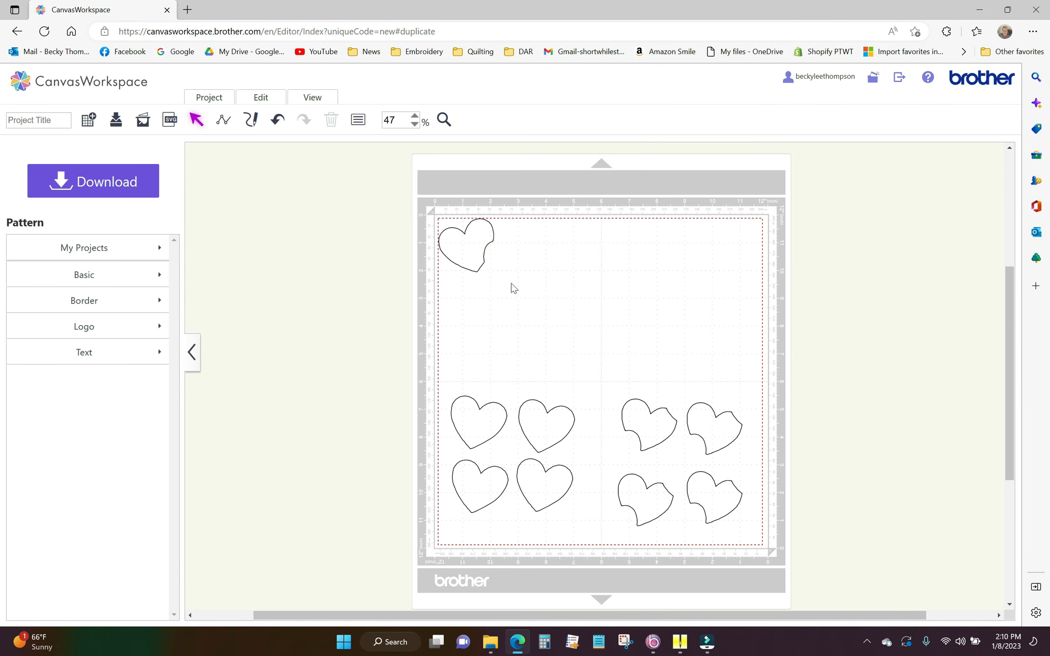
pyautogui.moveTo(464, 245); pyautogui.dragTo(648, 324)
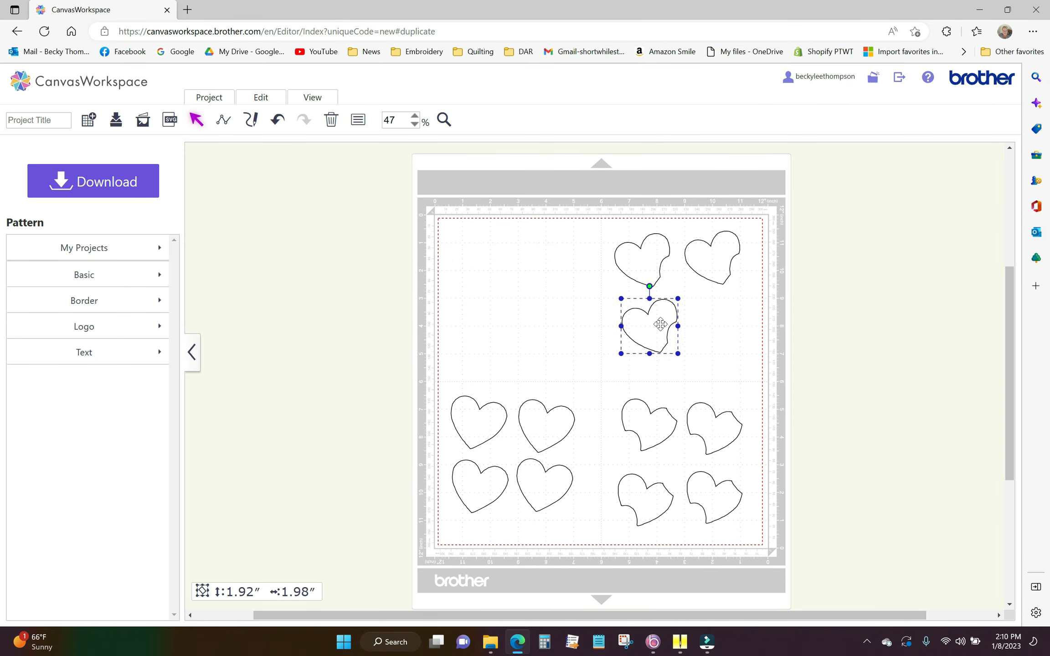
# Import the Heart Pink SVG and arrange its copies on the upper left of the mat.
pyautogui.click(169, 120)
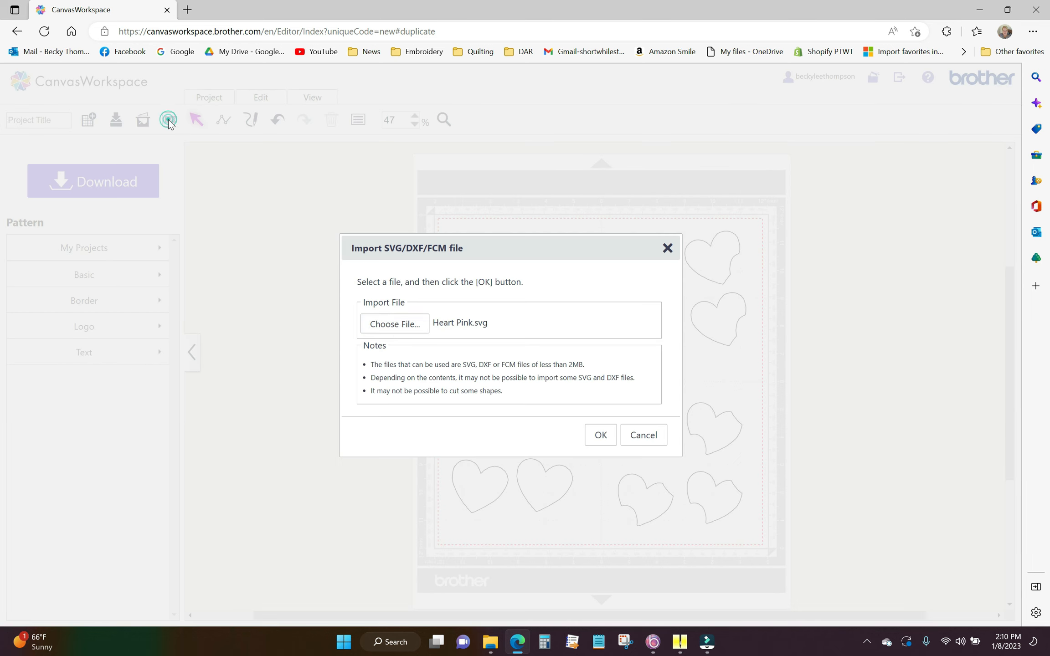
pyautogui.click(600, 434)
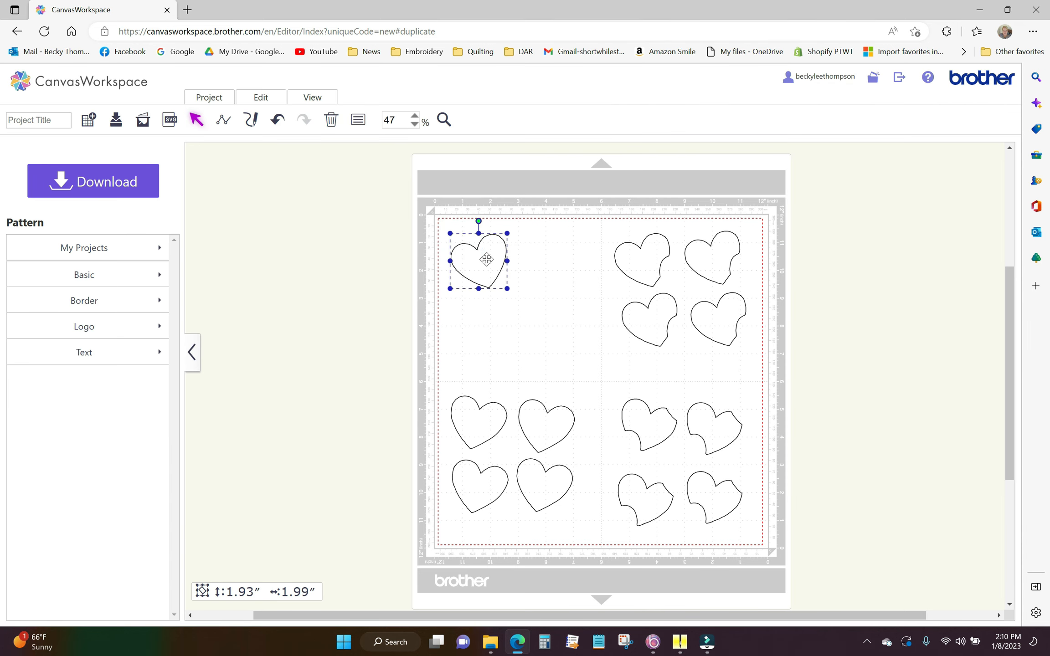
pyautogui.moveTo(486, 259); pyautogui.dragTo(492, 337)
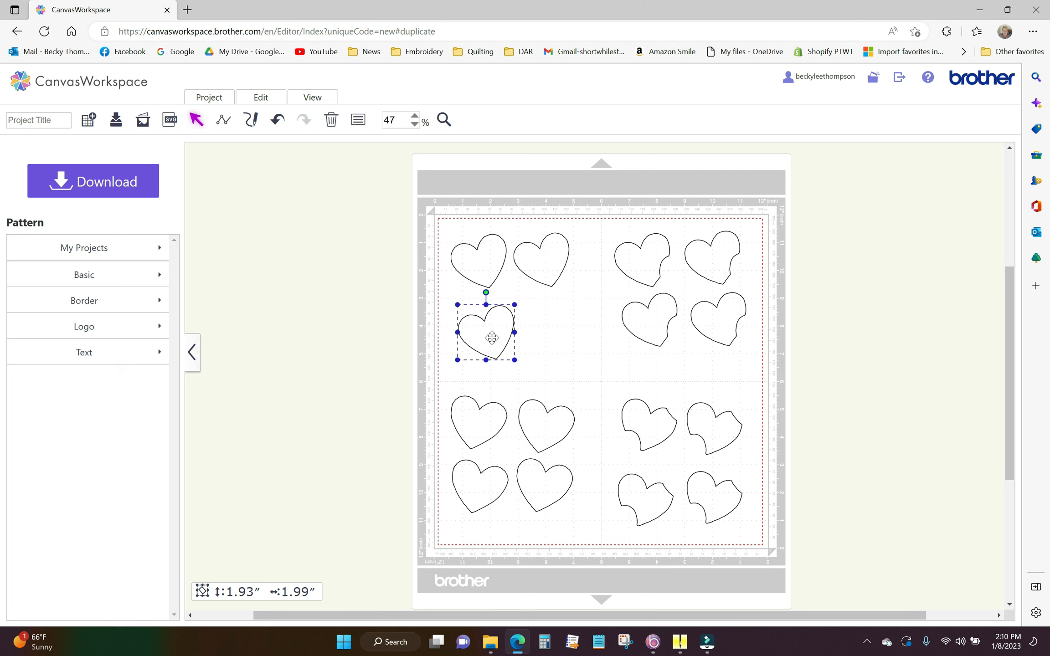
pyautogui.click(331, 120)
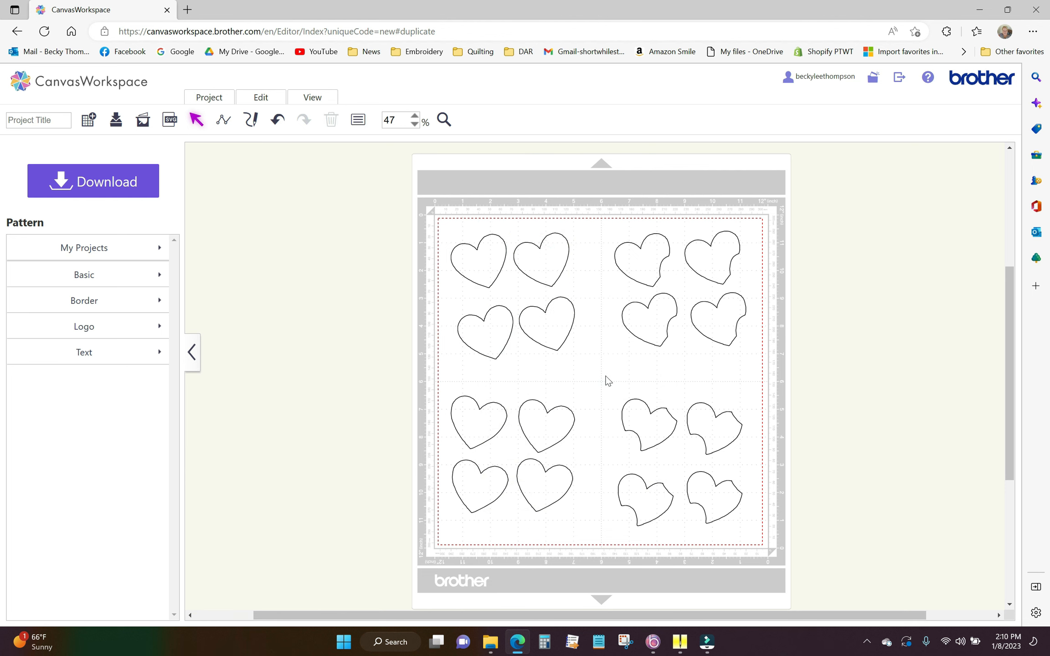
pyautogui.moveTo(600, 369)
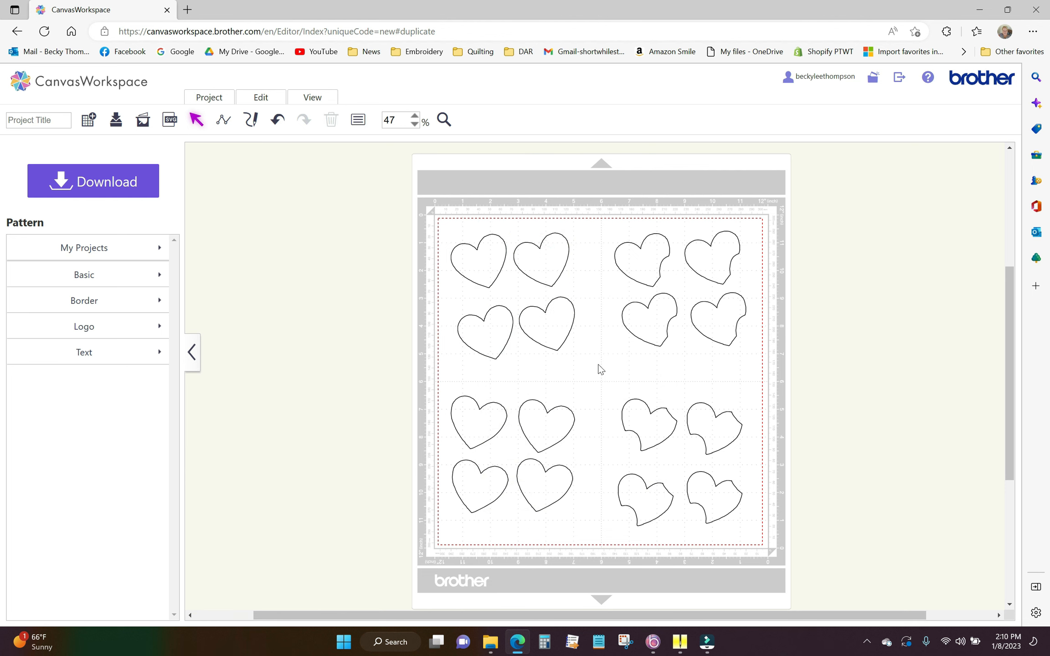
pyautogui.moveTo(600, 362)
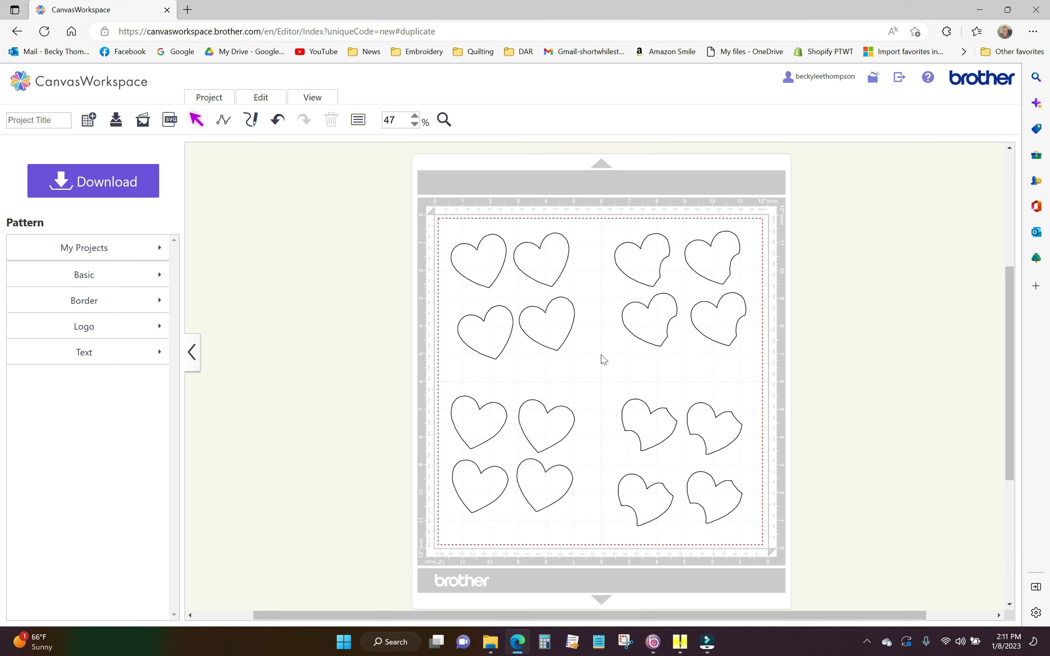
pyautogui.moveTo(413, 196)
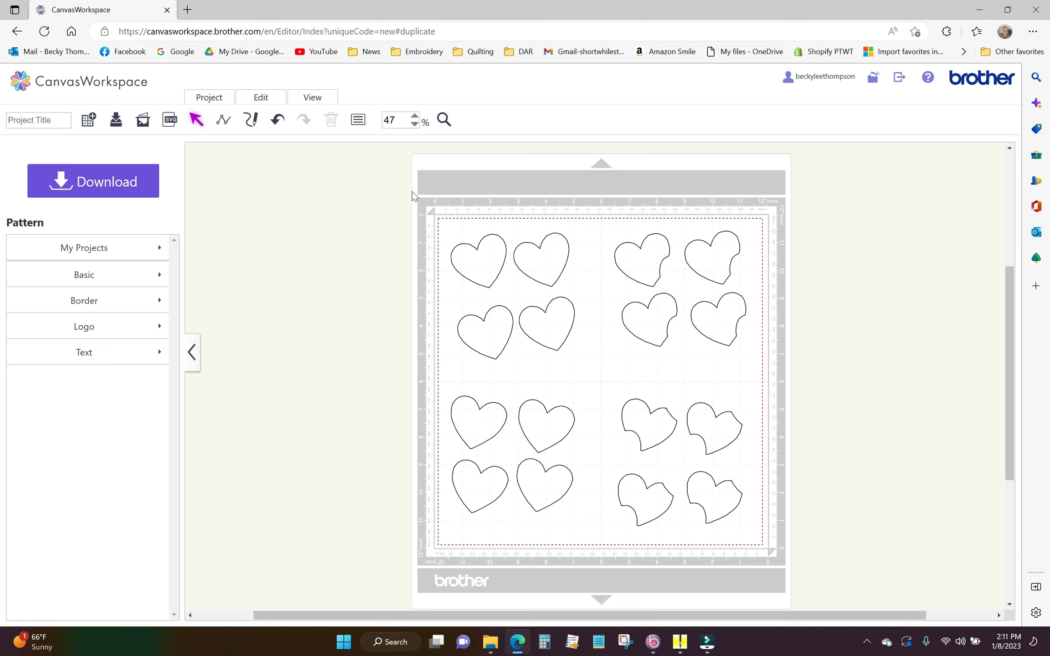
# Select all sixteen hearts and download the layout via ScanNCut Transfer.
pyautogui.moveTo(412, 196); pyautogui.dragTo(782, 473)
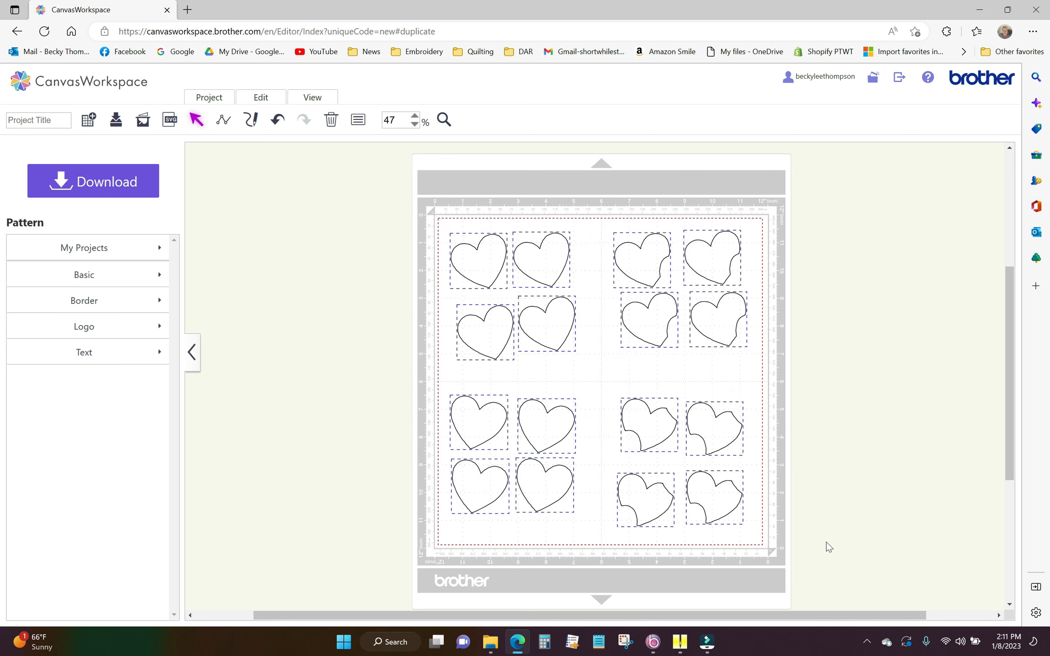
pyautogui.moveTo(811, 516)
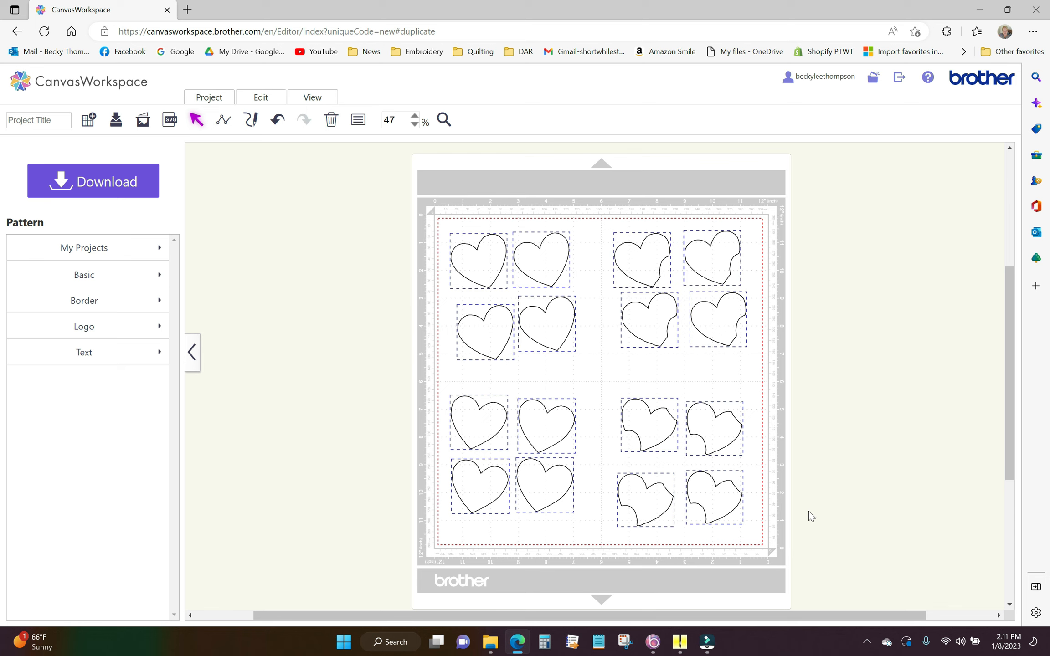
pyautogui.moveTo(814, 514)
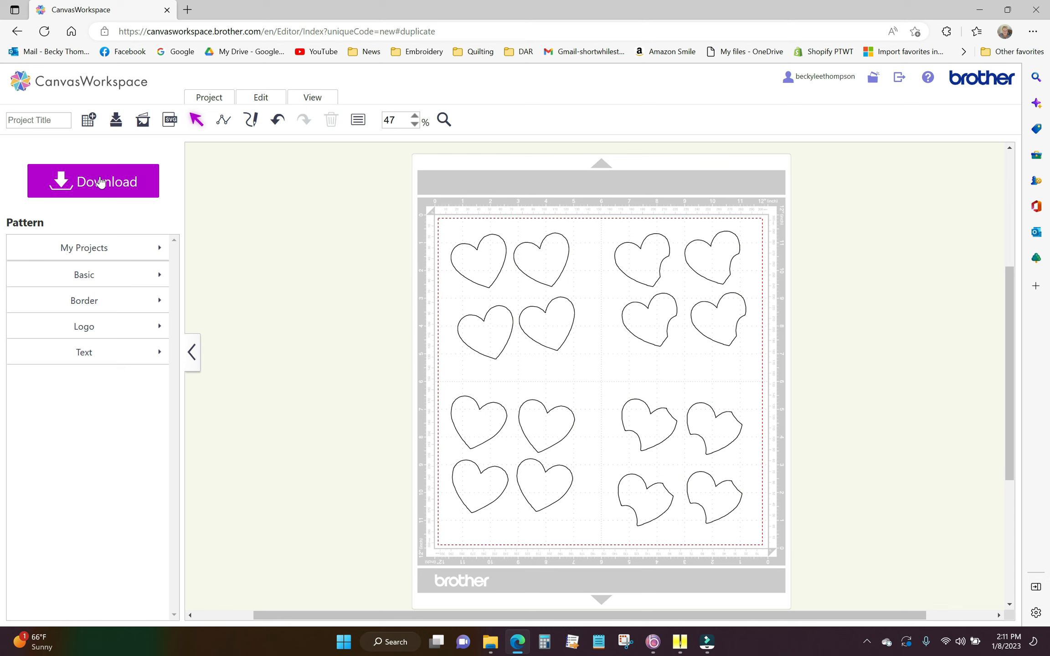
pyautogui.click(93, 180)
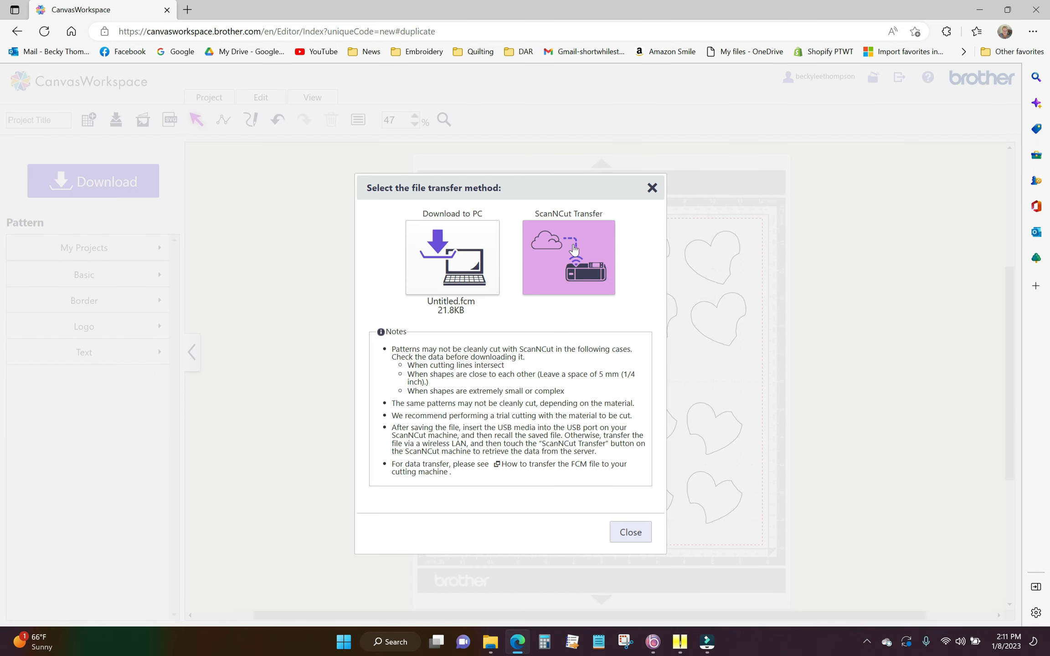
pyautogui.click(568, 257)
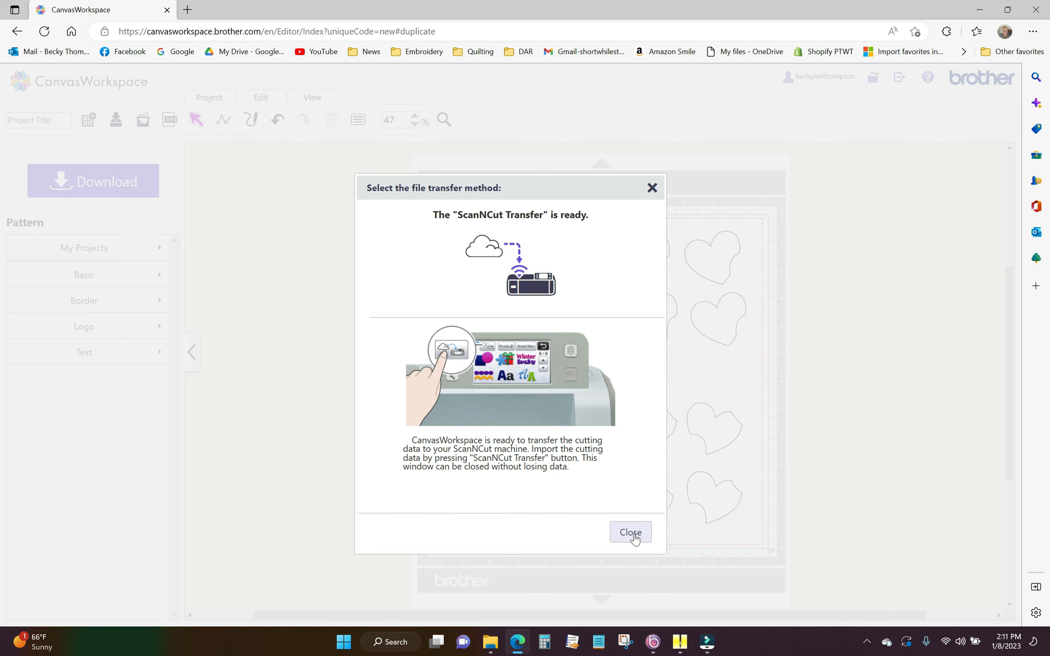
pyautogui.click(630, 531)
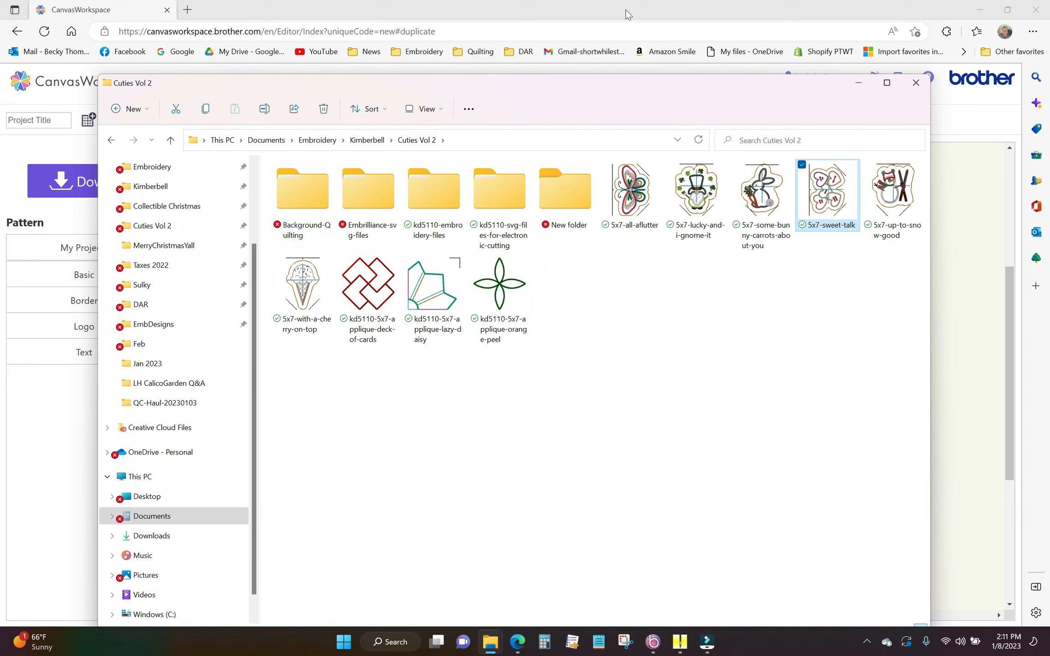
# Open the Embrilliance-svg-files folder toward the Feb folder of heart files.
pyautogui.click(367, 187)
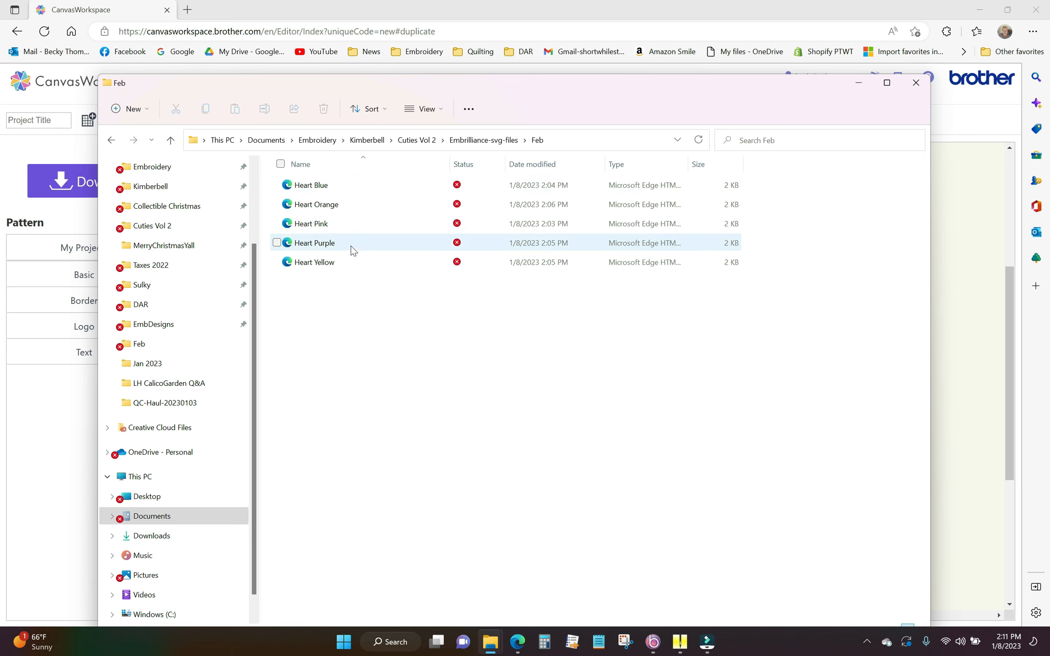
pyautogui.moveTo(348, 254)
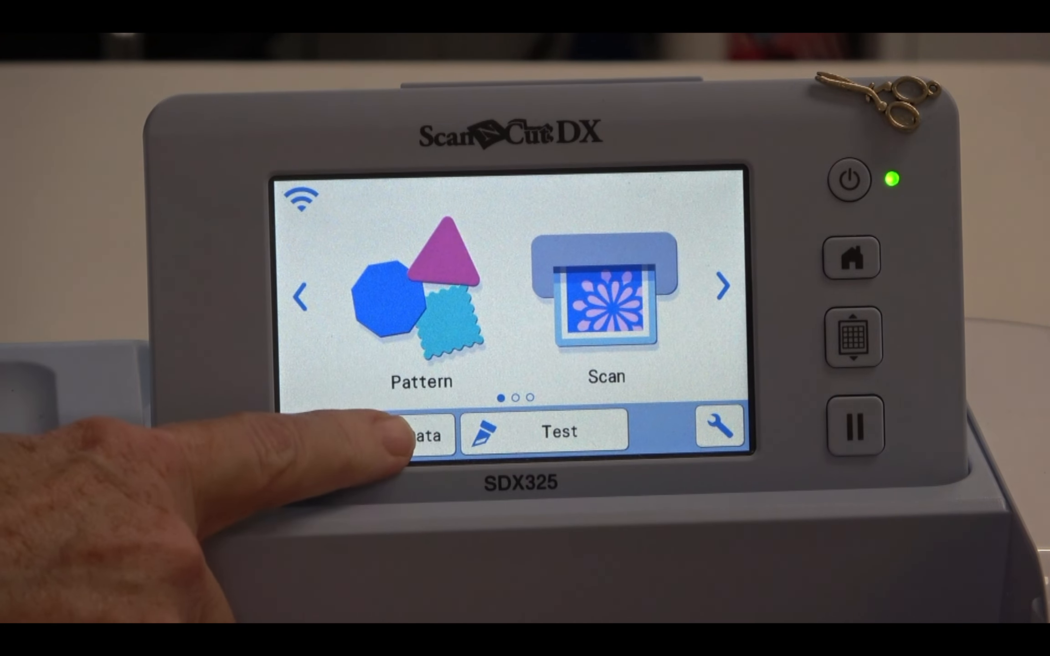
# Bring up the saved-data retrieval sources: machine memory, cloud, USB and computer.
pyautogui.click(426, 434)
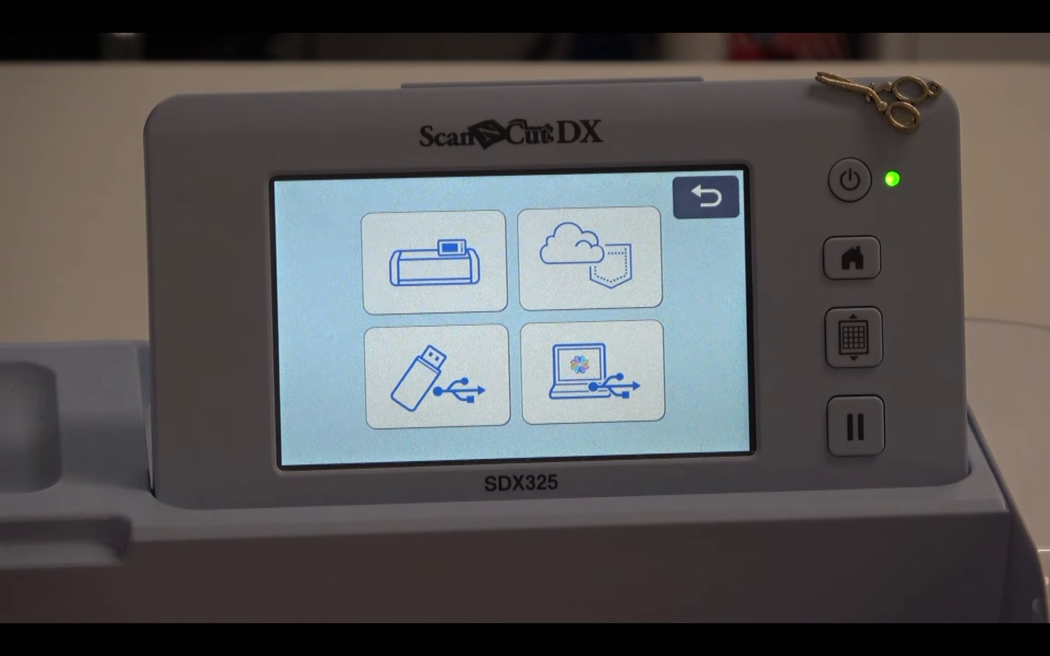
# Choose the retrieval source so the heart mat opens on the background Scan screen.
pyautogui.click(436, 388)
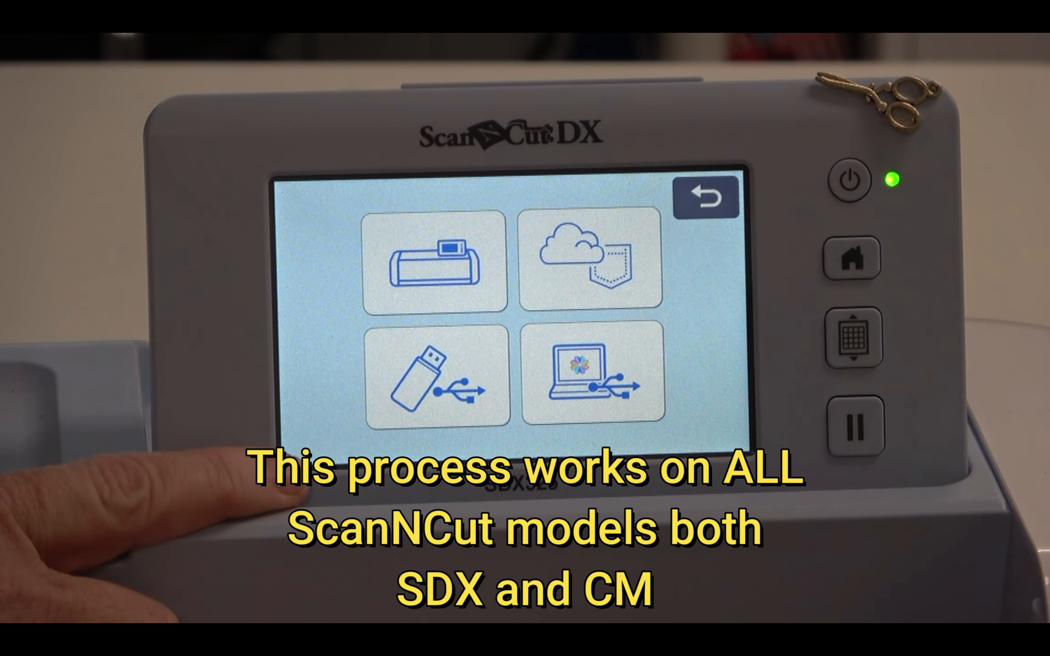
pyautogui.click(432, 382)
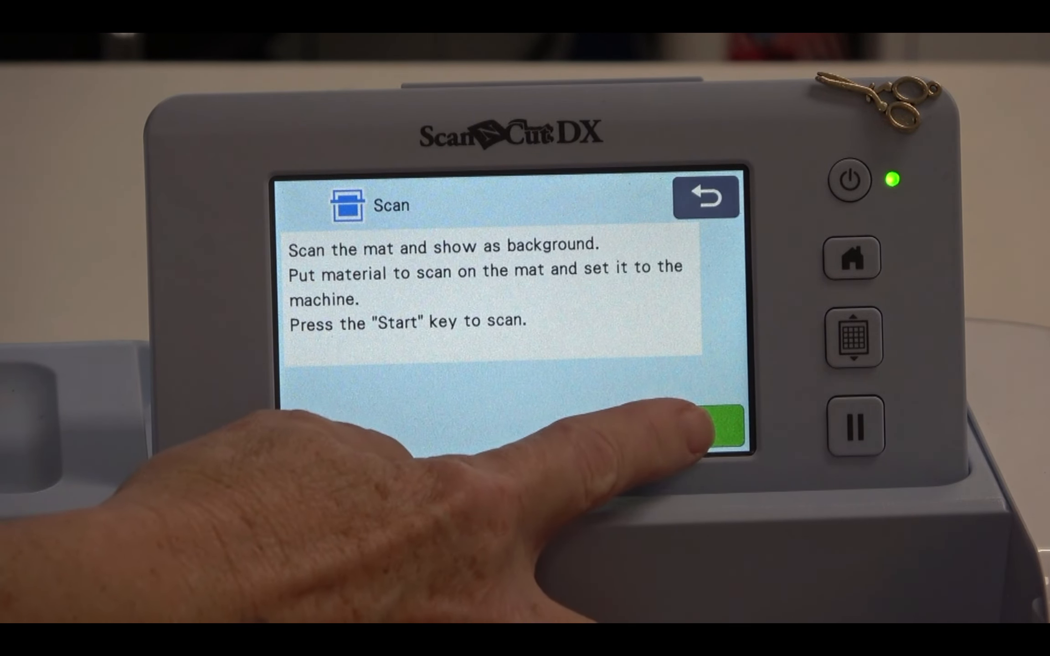
# Start scanning the loaded mat of fused fabrics as the background image.
pyautogui.click(703, 426)
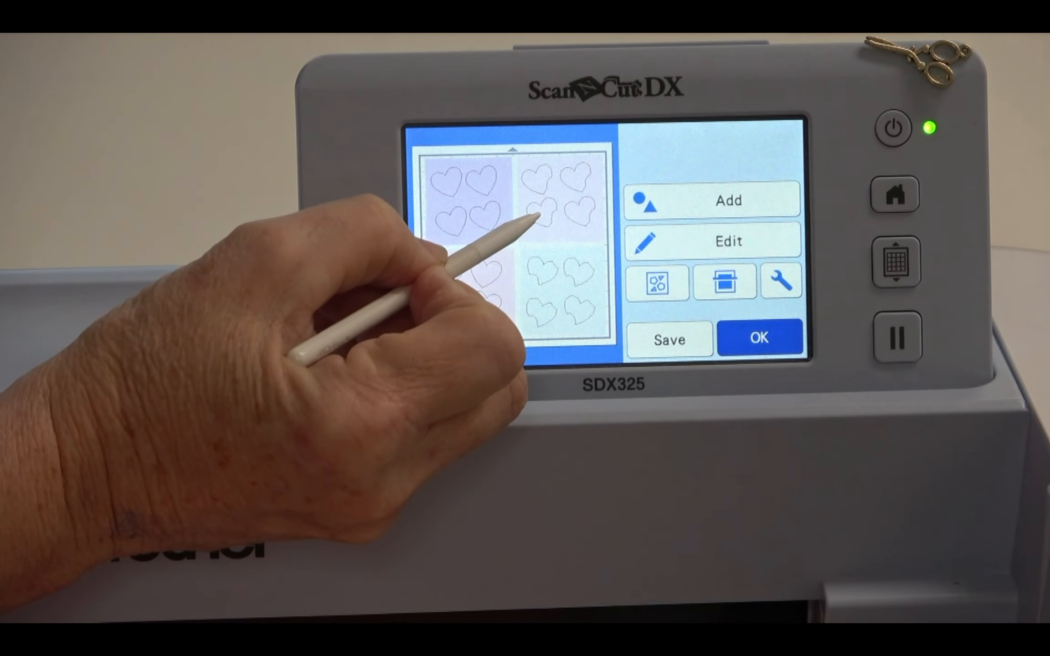
# Select hearts on the upper-right and lower-left fabrics to check they sit within their squares.
pyautogui.click(542, 215)
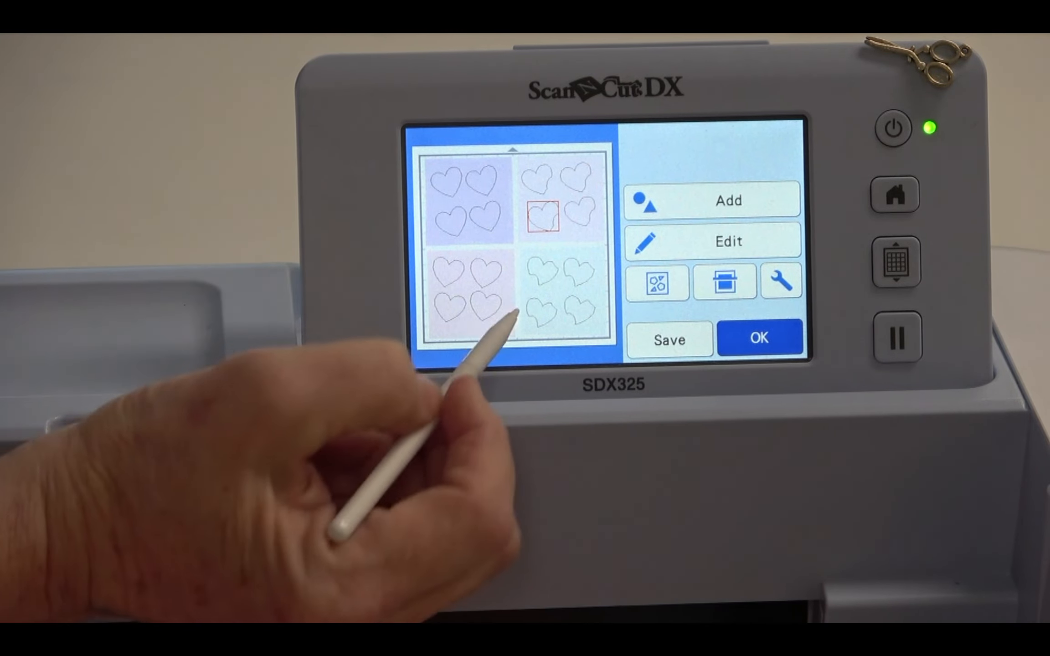
pyautogui.click(489, 304)
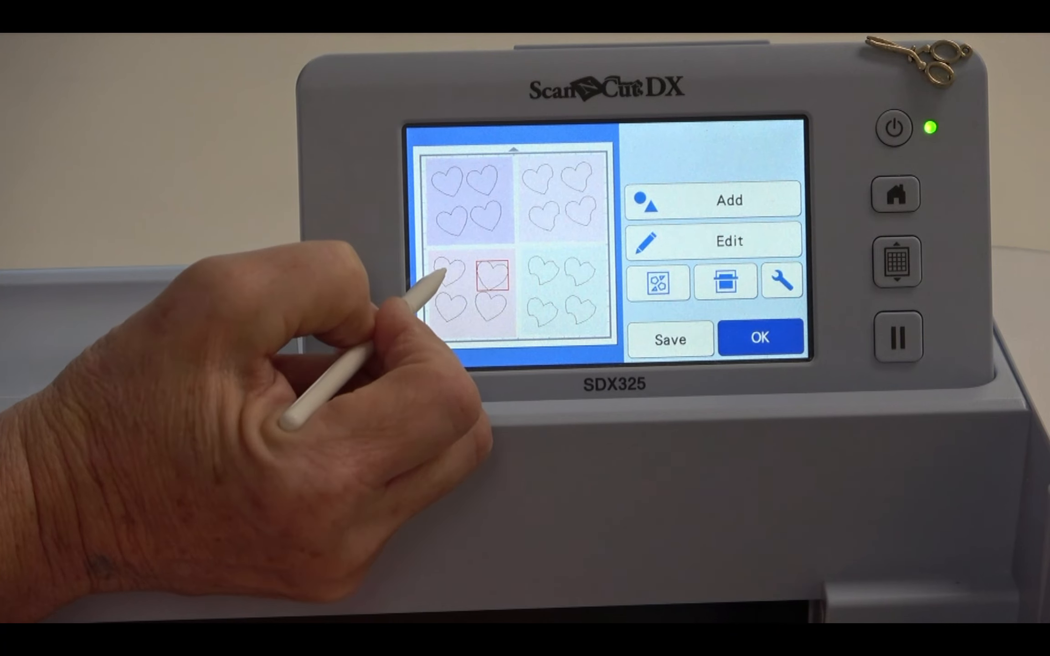
pyautogui.click(456, 282)
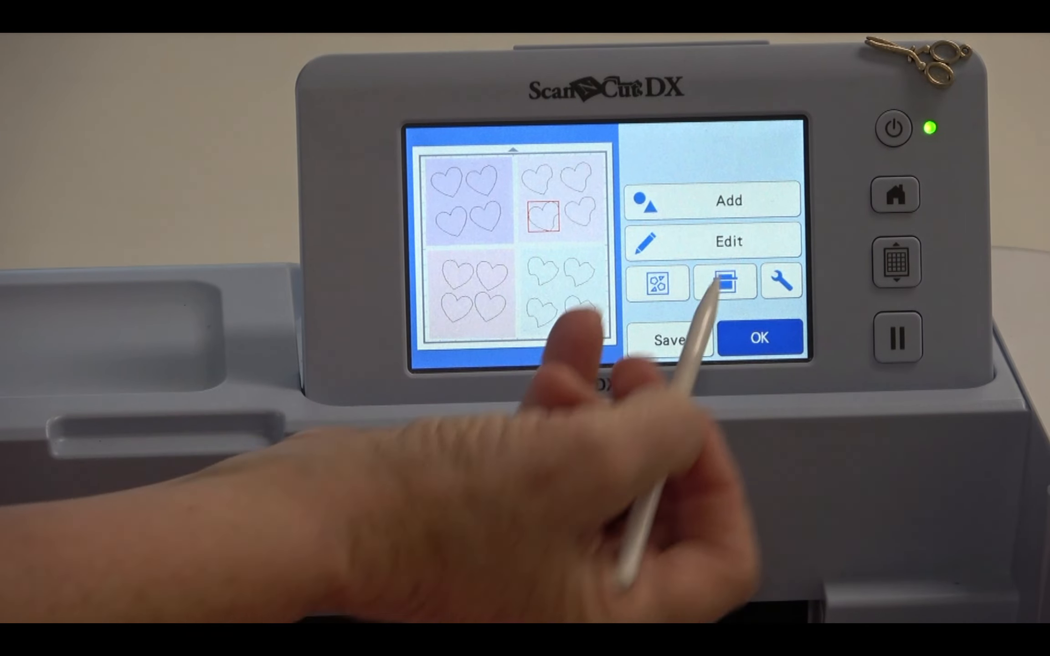
pyautogui.click(723, 282)
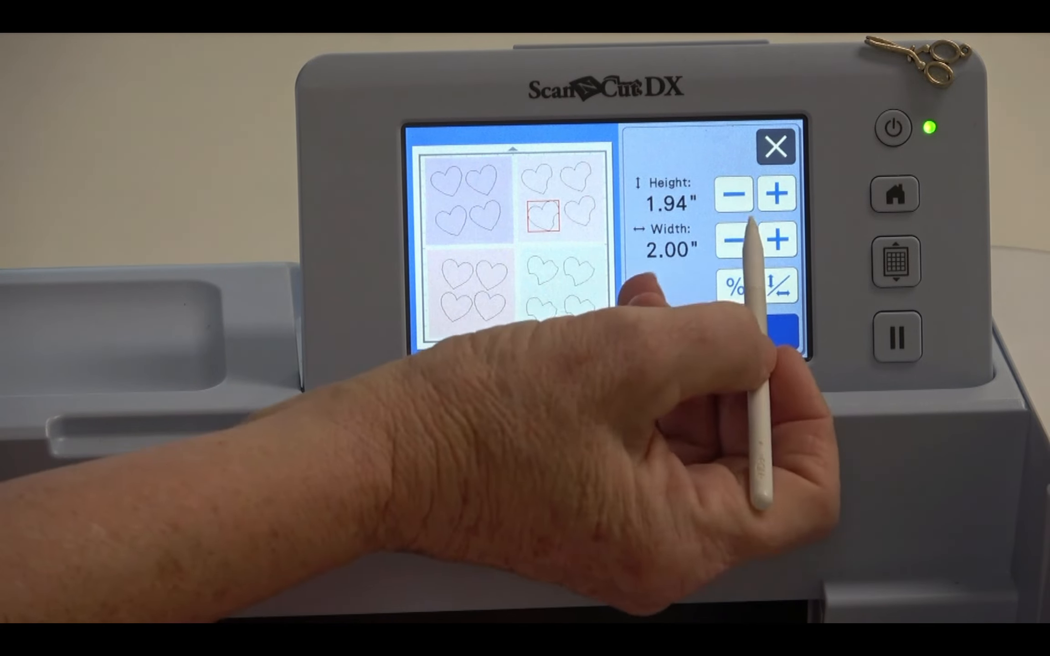
pyautogui.click(778, 145)
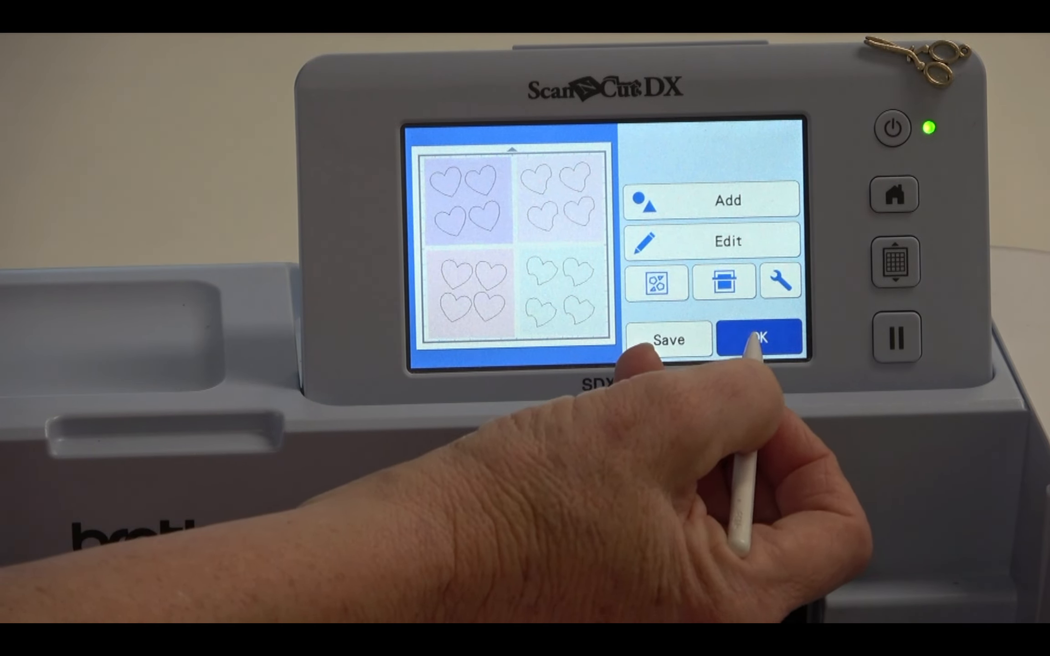
# Accept the heart layout, choose Cut rather than Draw, and start cutting the sixteen hearts.
pyautogui.click(757, 337)
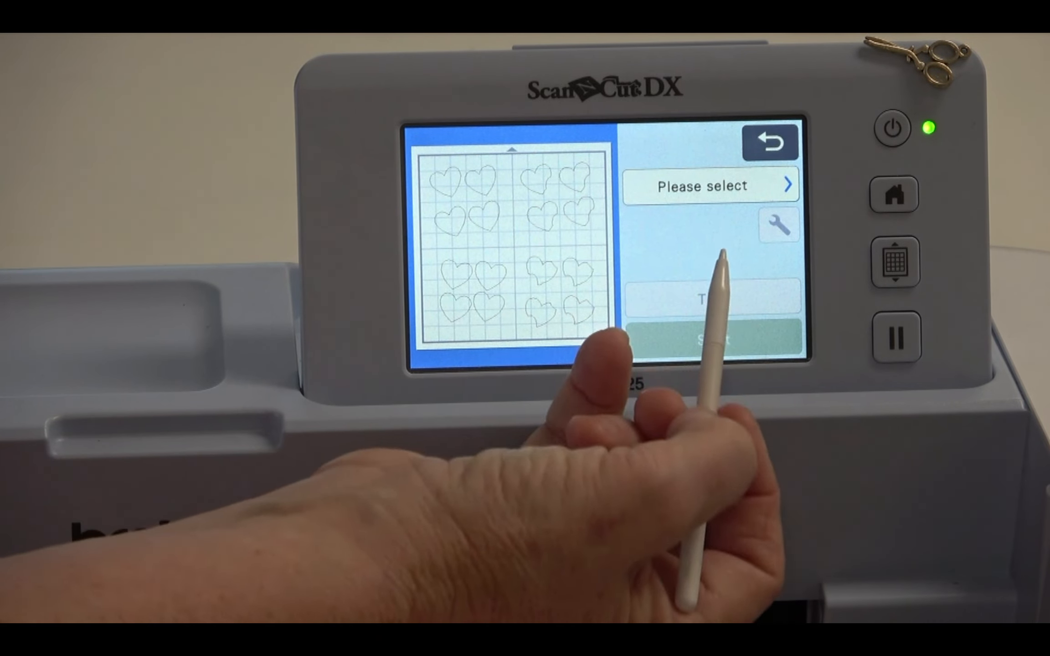
pyautogui.click(701, 185)
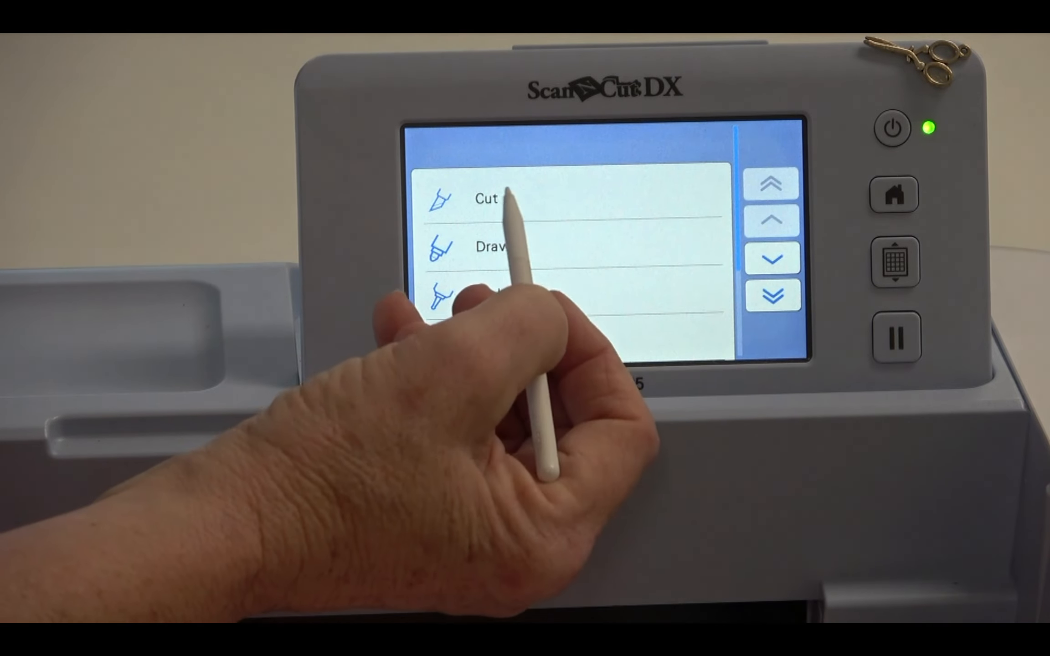
pyautogui.click(489, 199)
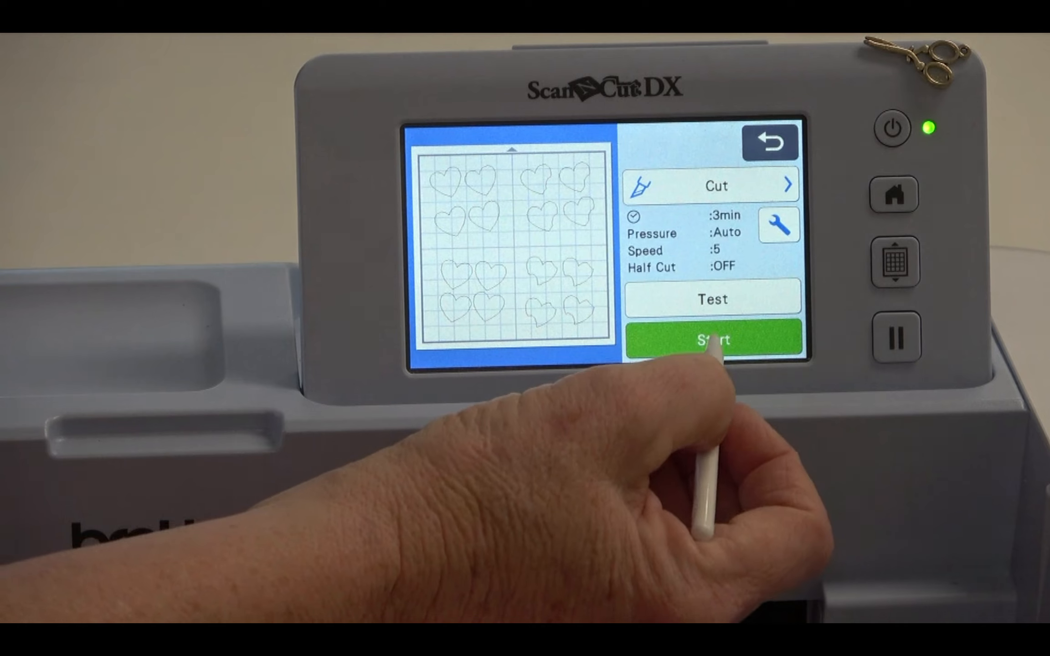
pyautogui.click(712, 337)
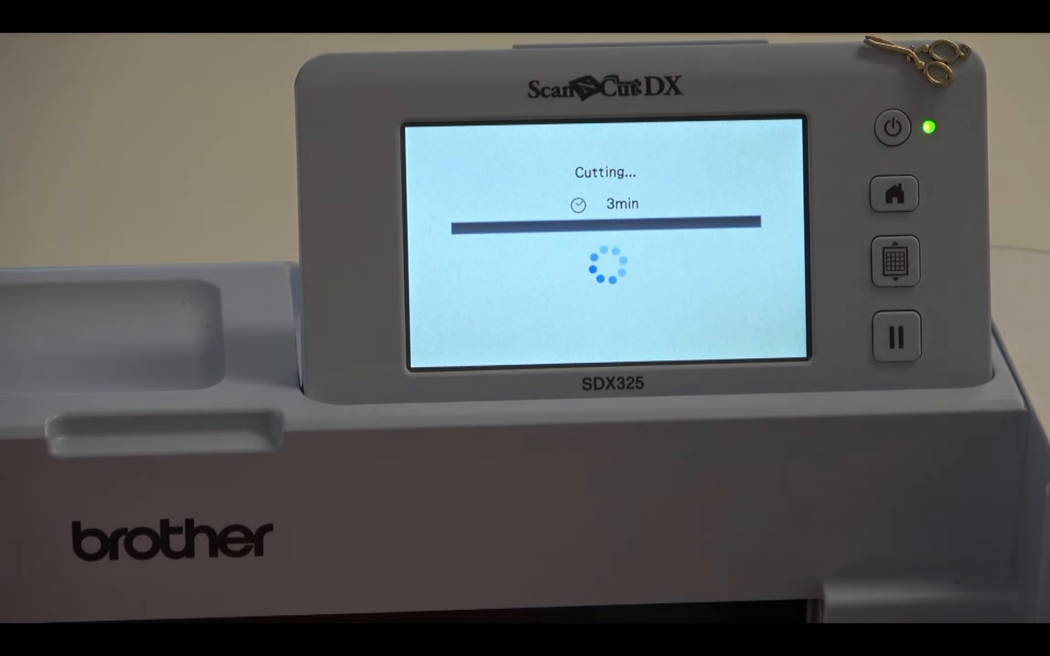